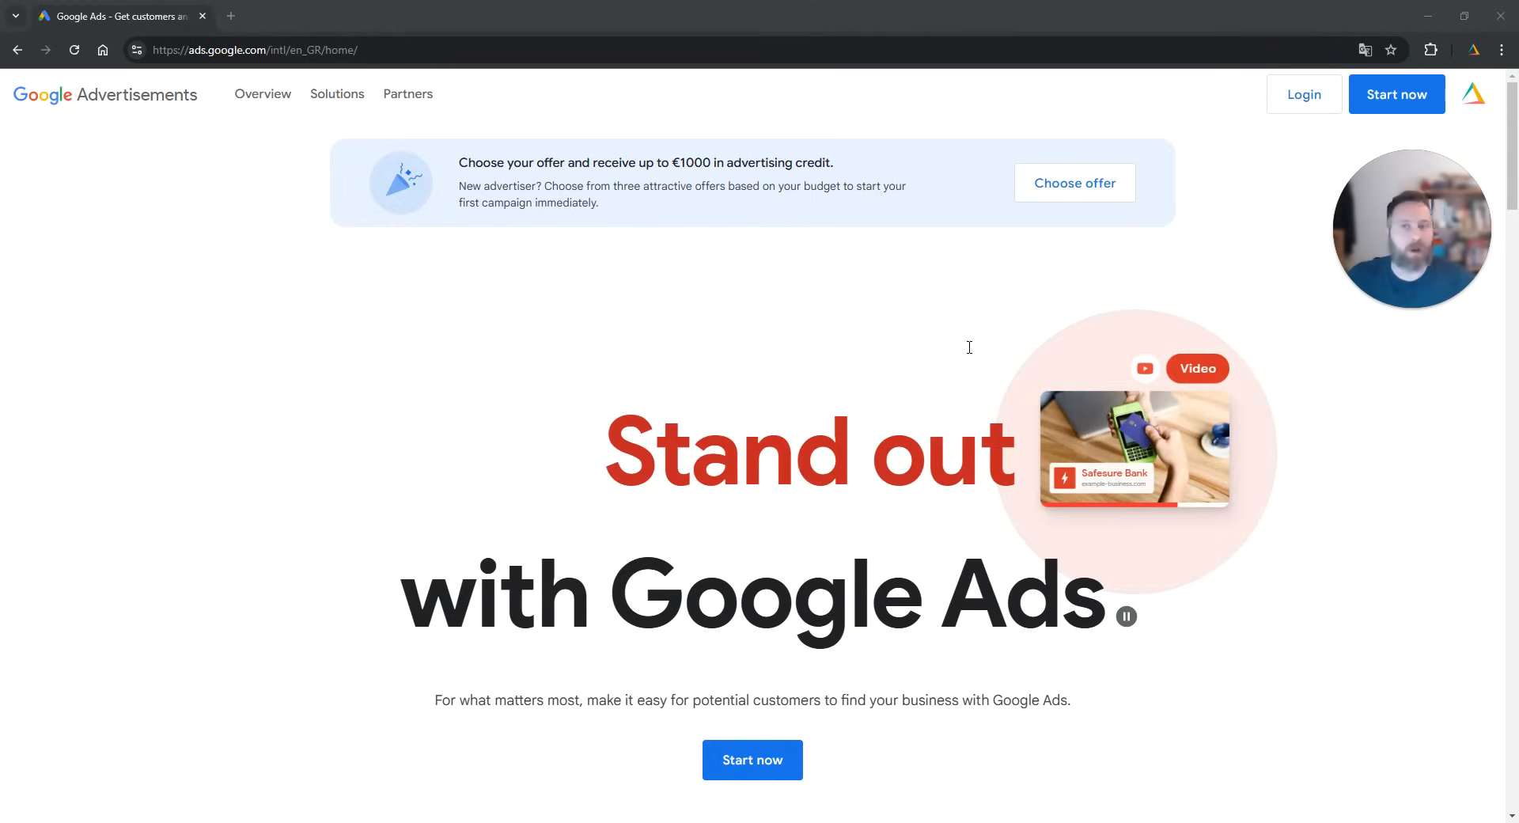
Step: Start the Google Ads sign-up from the homepage header's 'Start now' button
{"action": "left_click", "coordinate": [252, 49]}
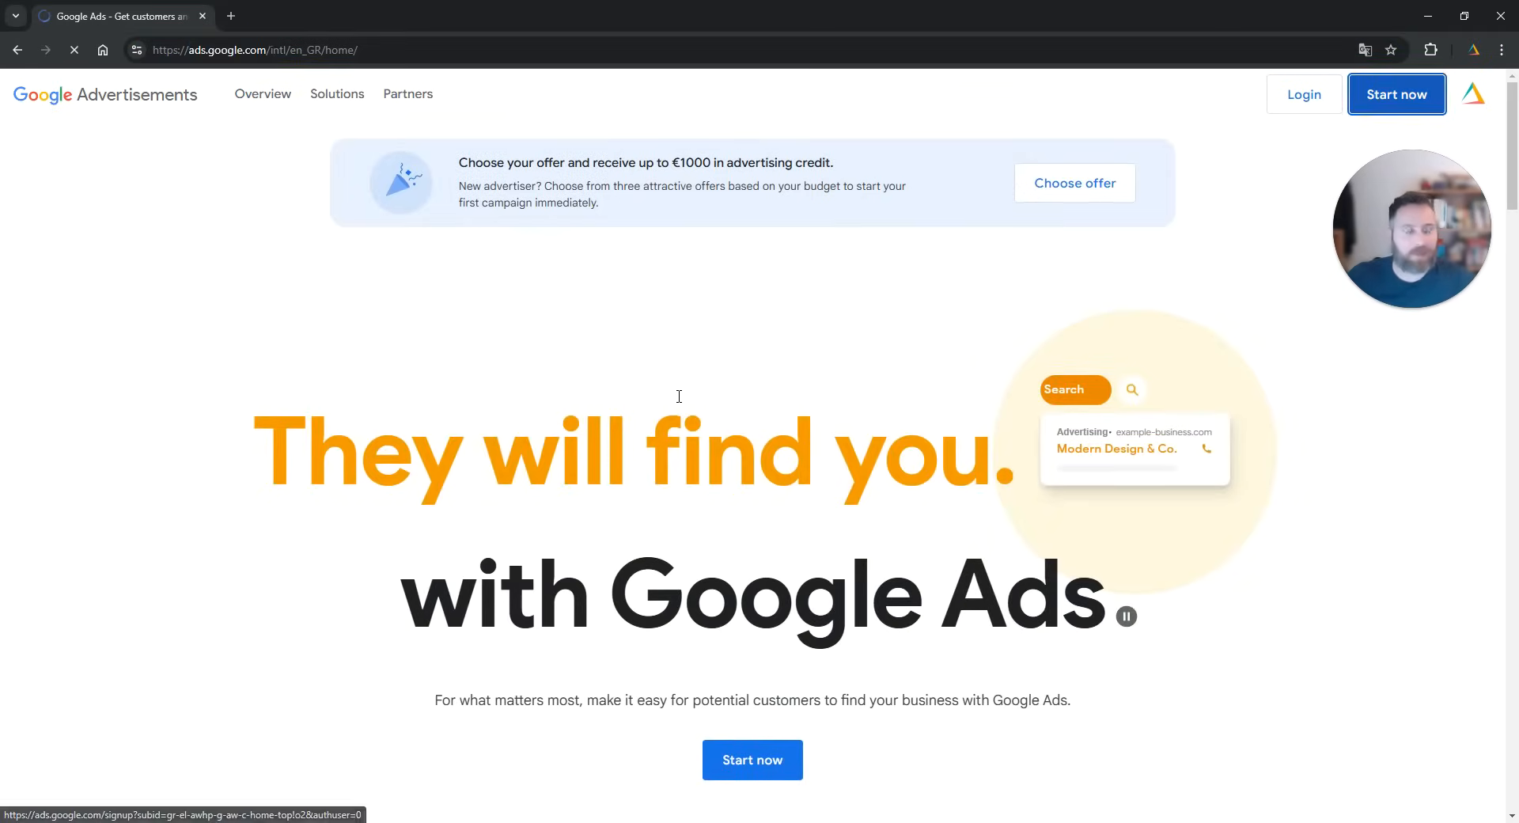
{"action": "left_click", "coordinate": [1394, 94]}
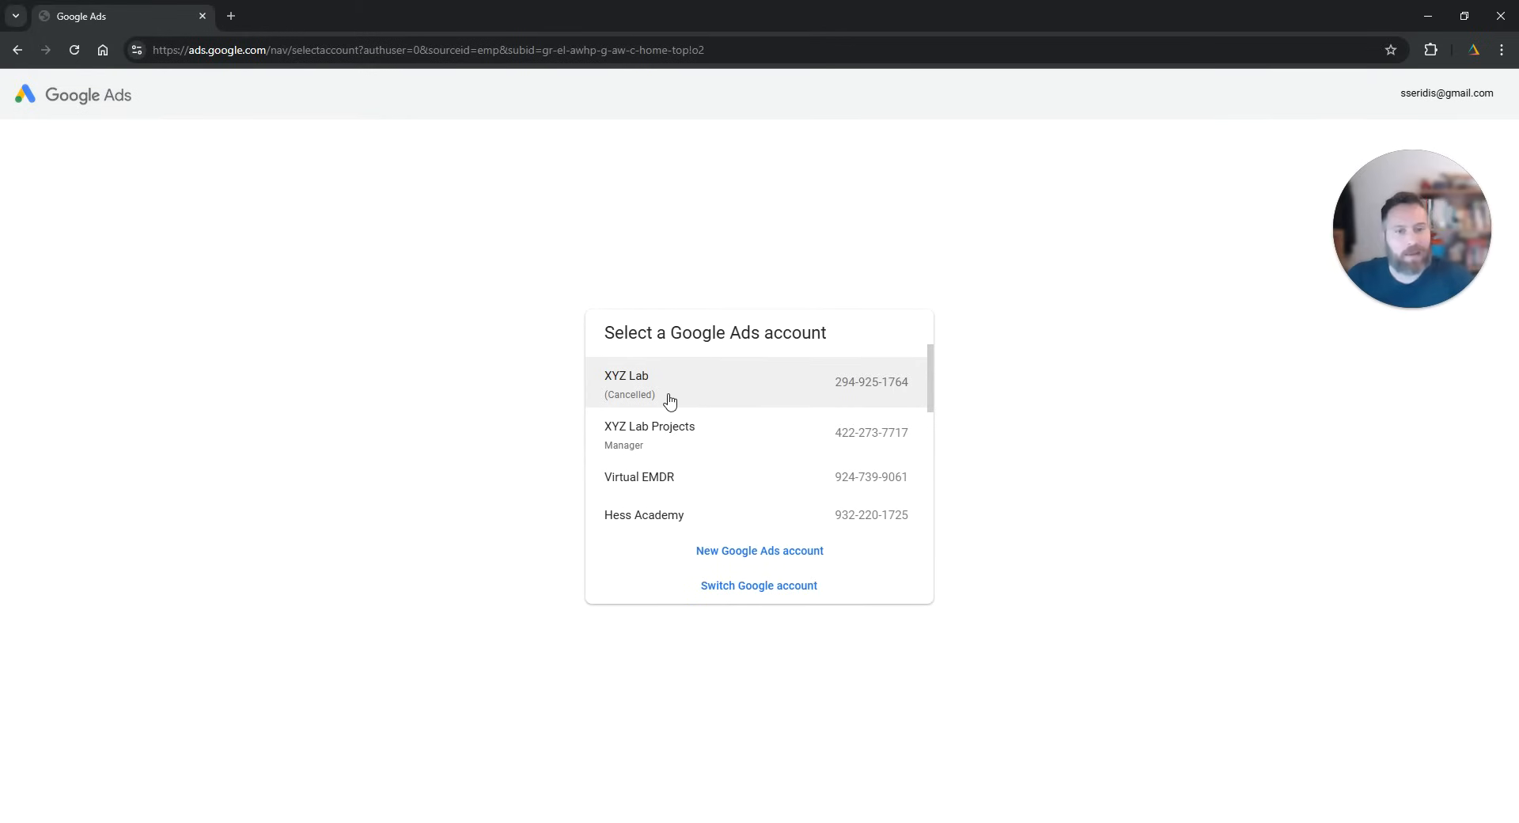
{"action": "mouse_move", "coordinate": [643, 397]}
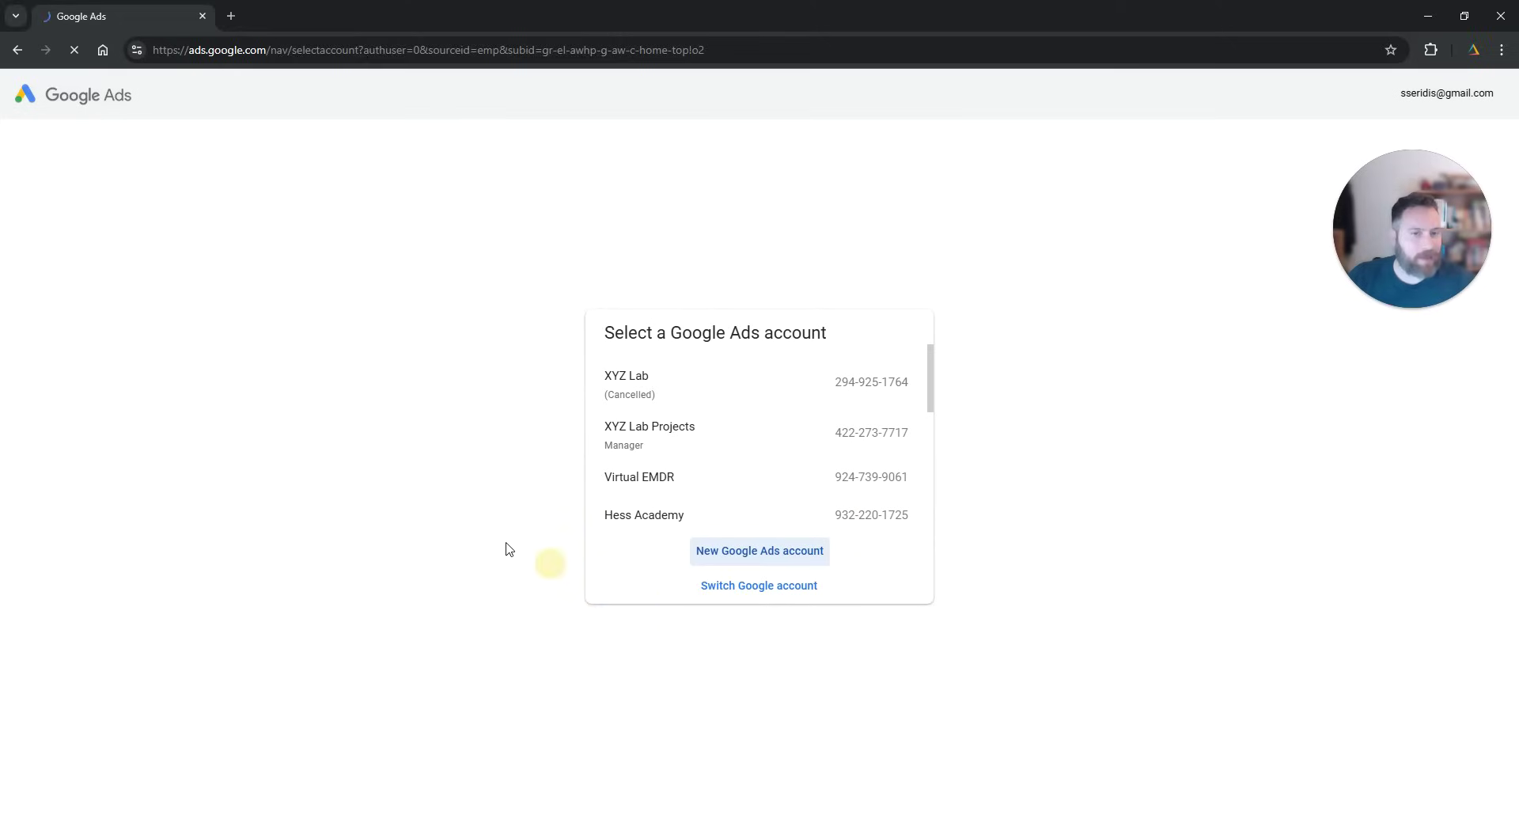
Step: Choose 'New Google Ads account' instead of an existing account
{"action": "left_click", "coordinate": [758, 550]}
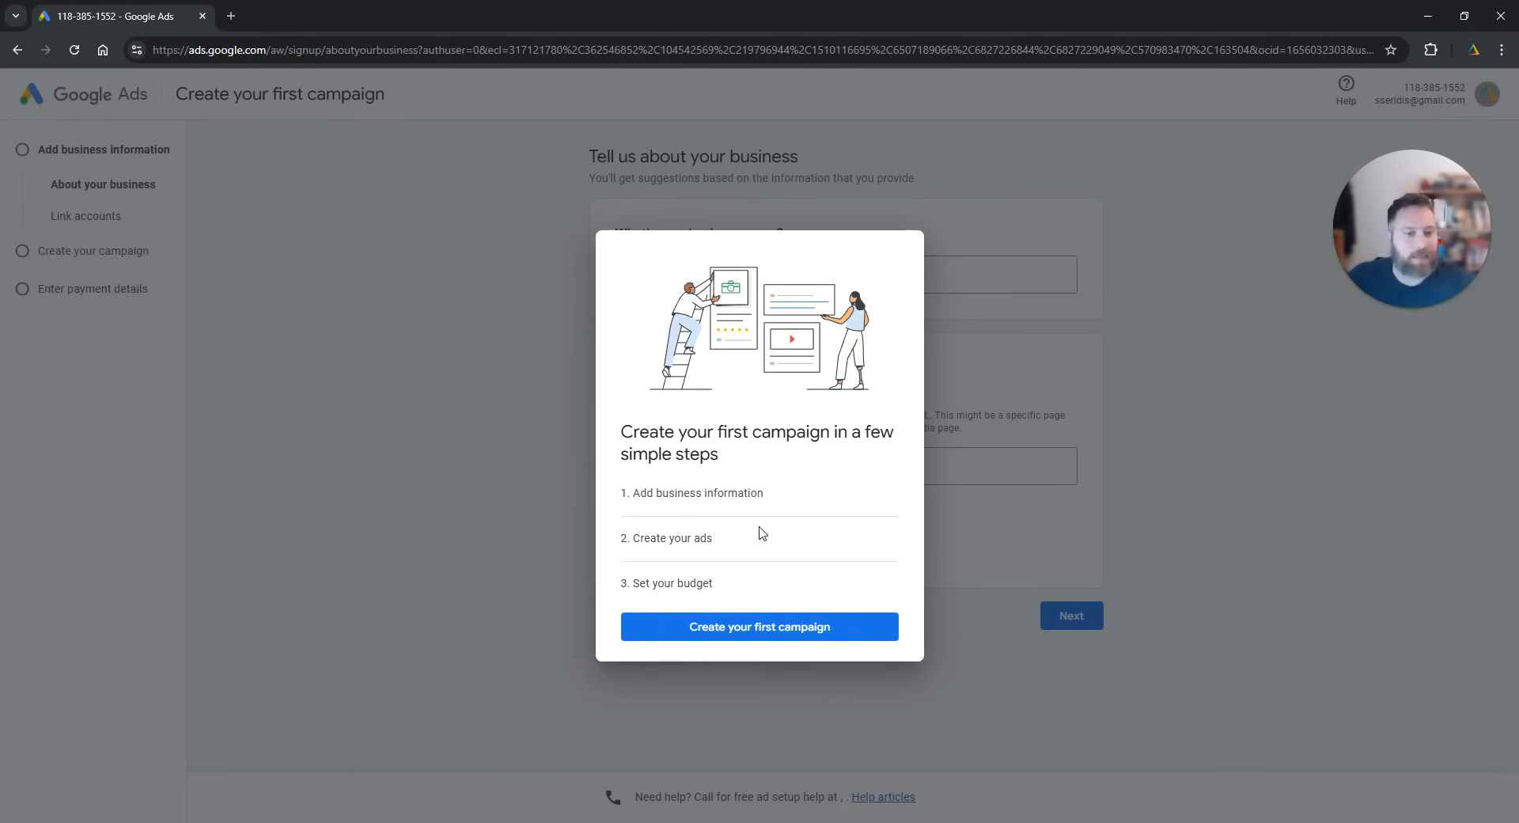
{"action": "mouse_move", "coordinate": [514, 402]}
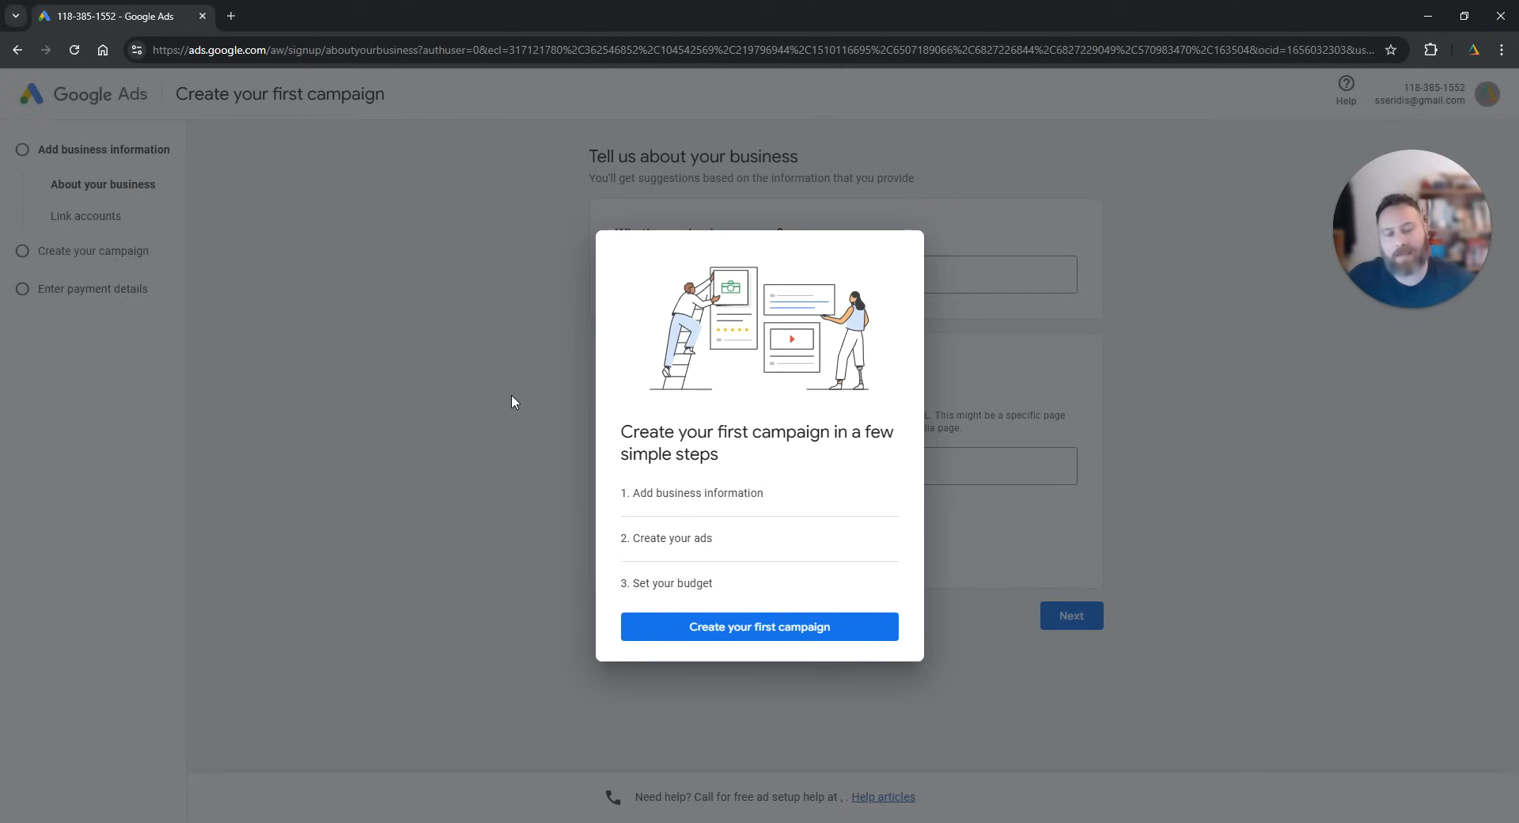
Step: Dismiss the intro, name the business 'My Test Business' and continue to account linking
{"action": "left_click", "coordinate": [759, 625]}
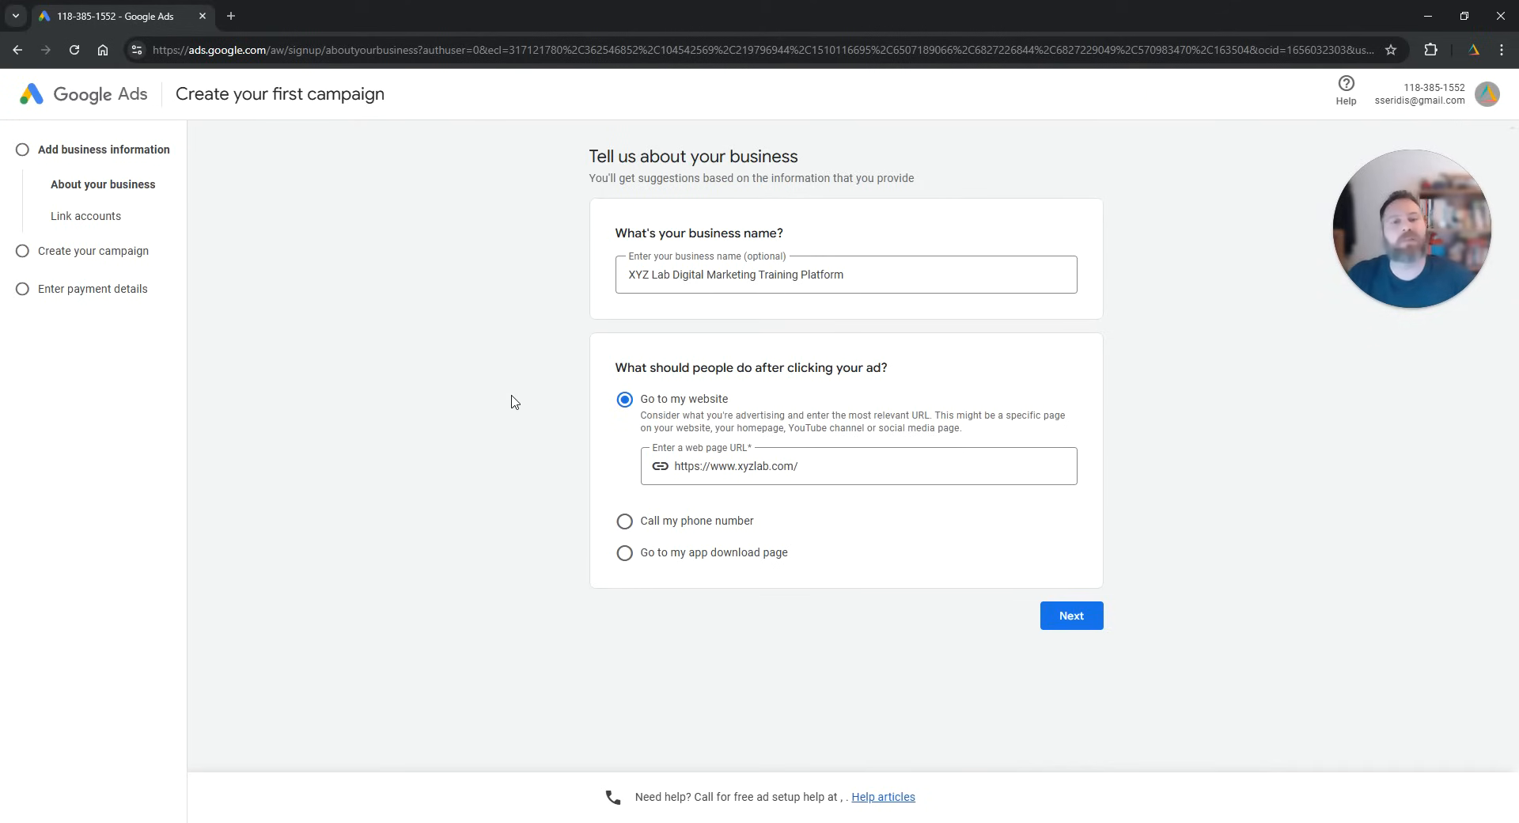
{"action": "mouse_move", "coordinate": [838, 246]}
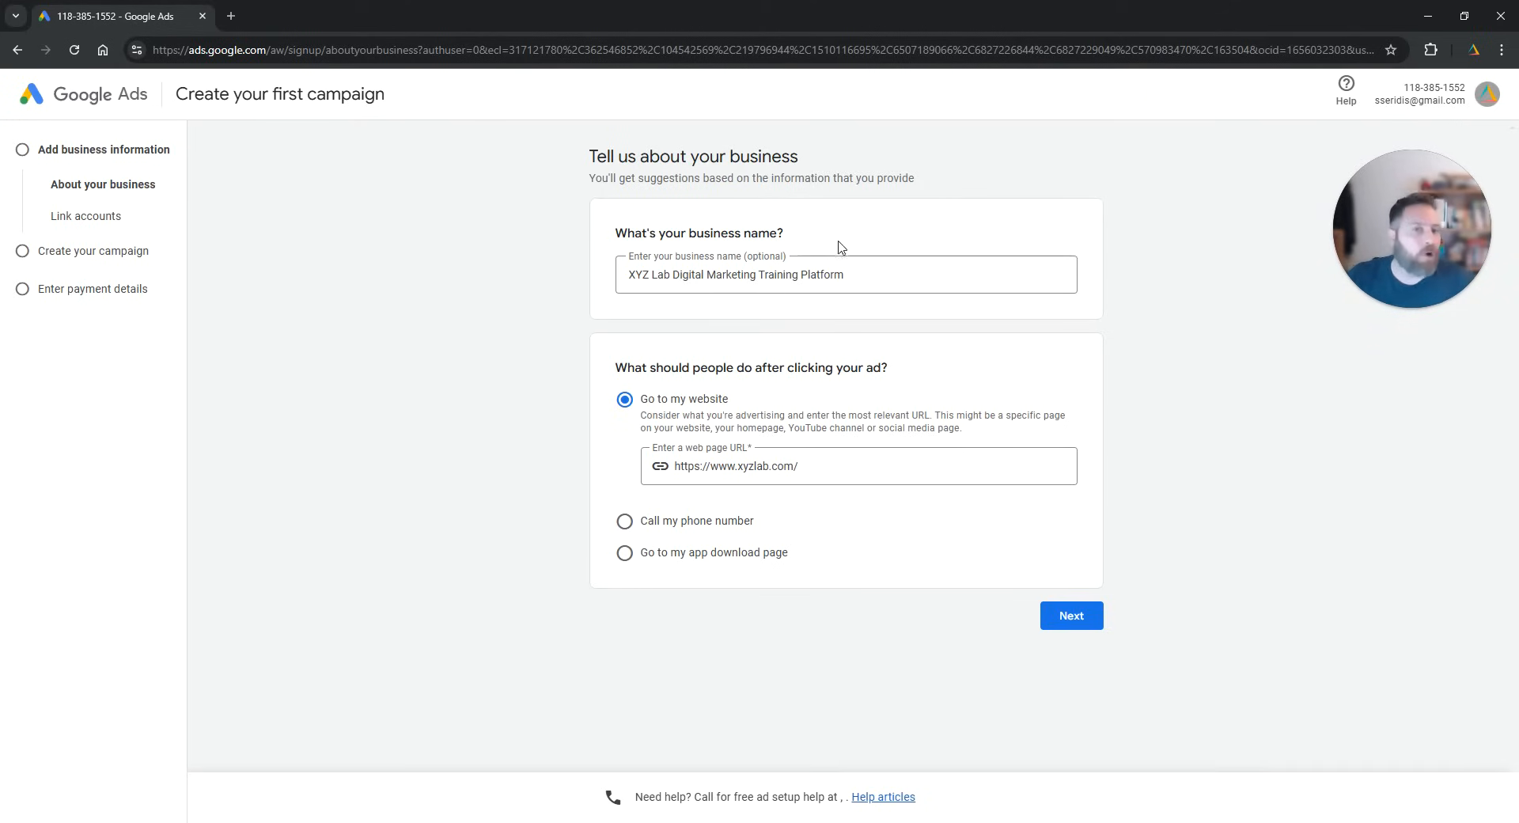
{"action": "triple_click", "coordinate": [746, 274]}
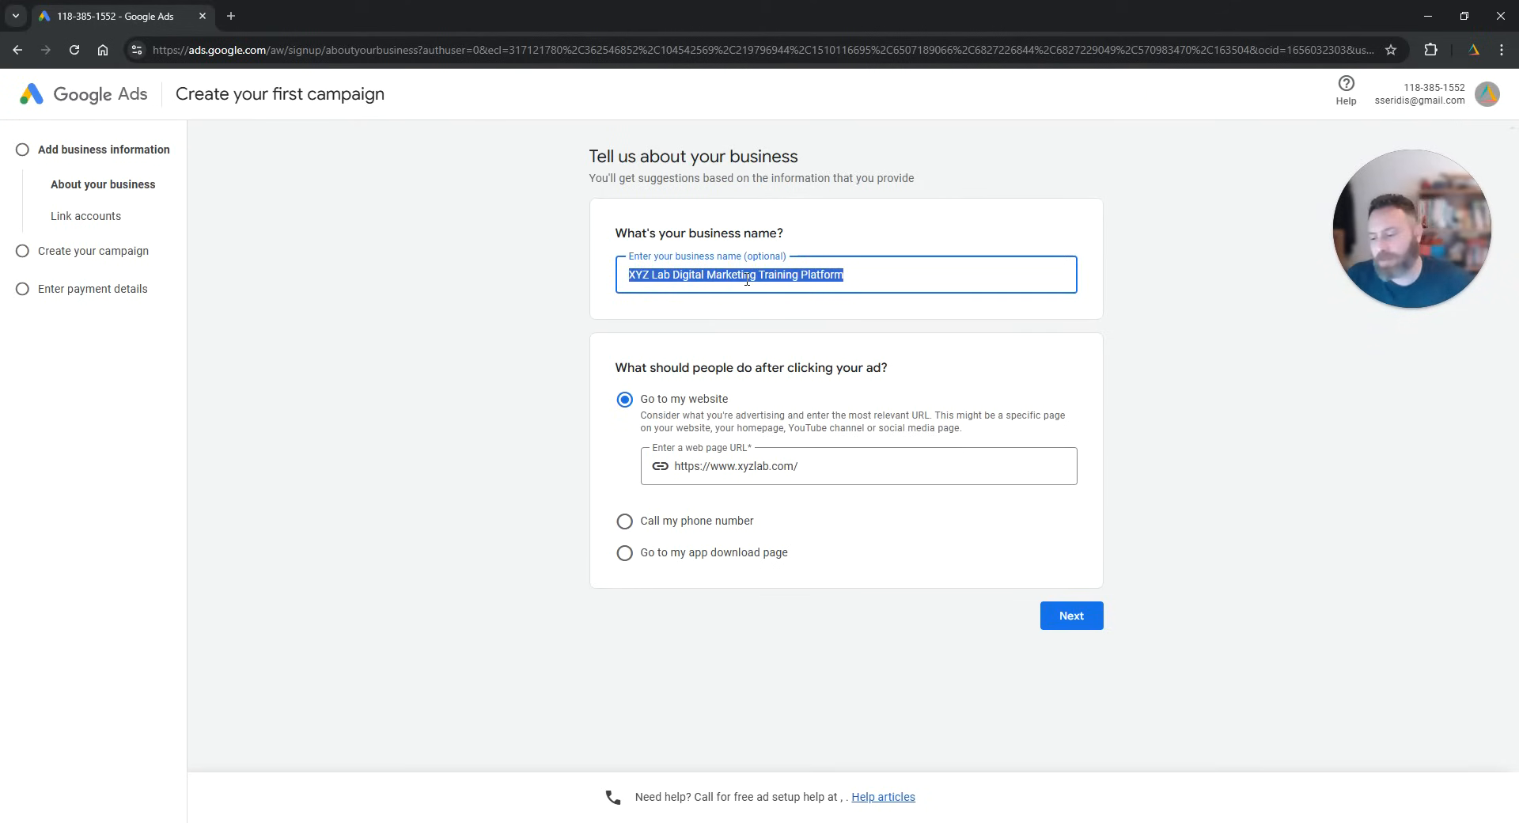
{"action": "type", "text": "My Te"}
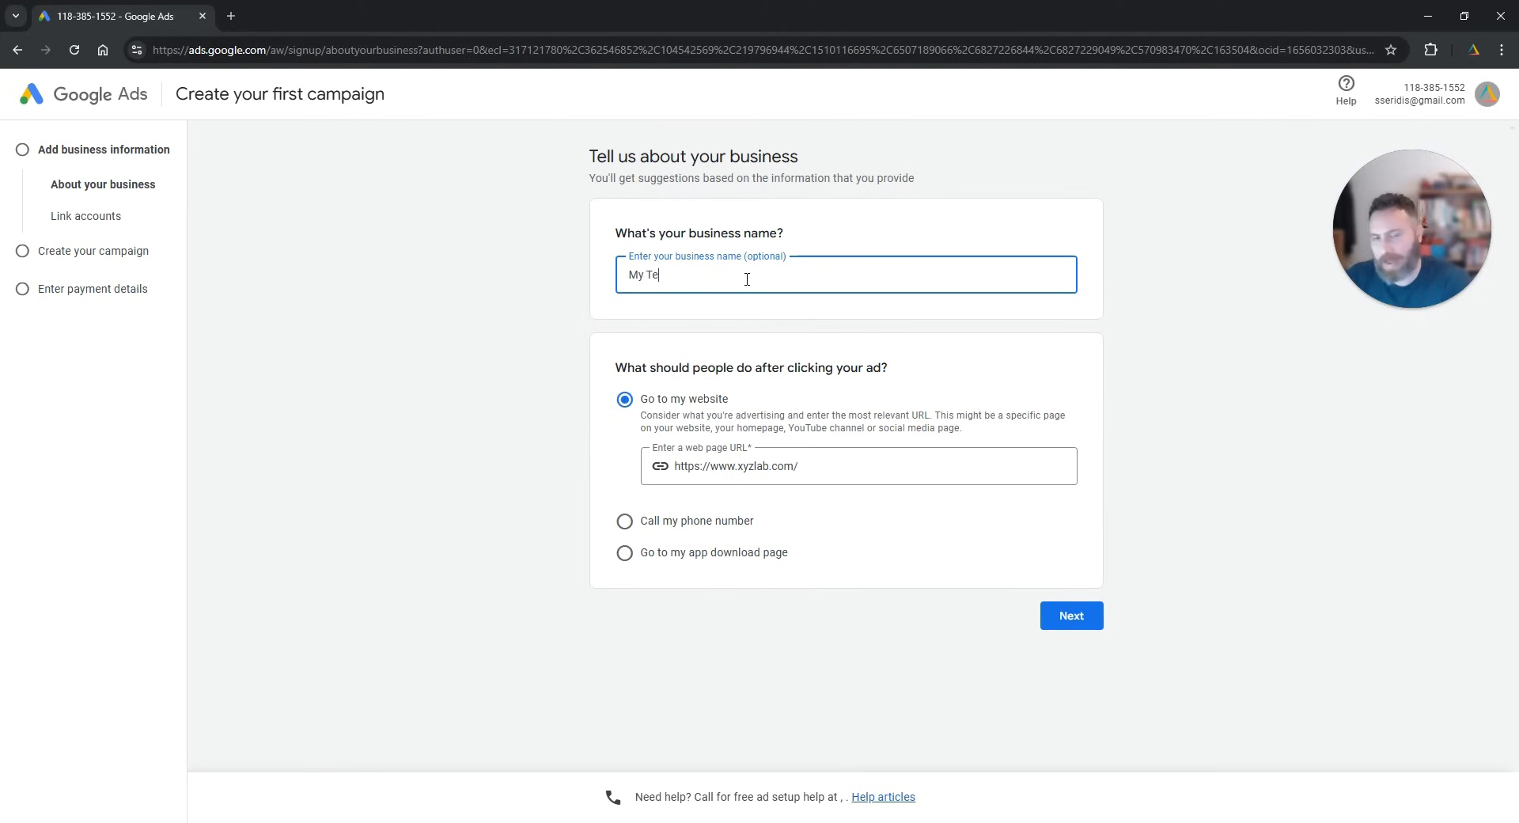
{"action": "type", "text": "st Business"}
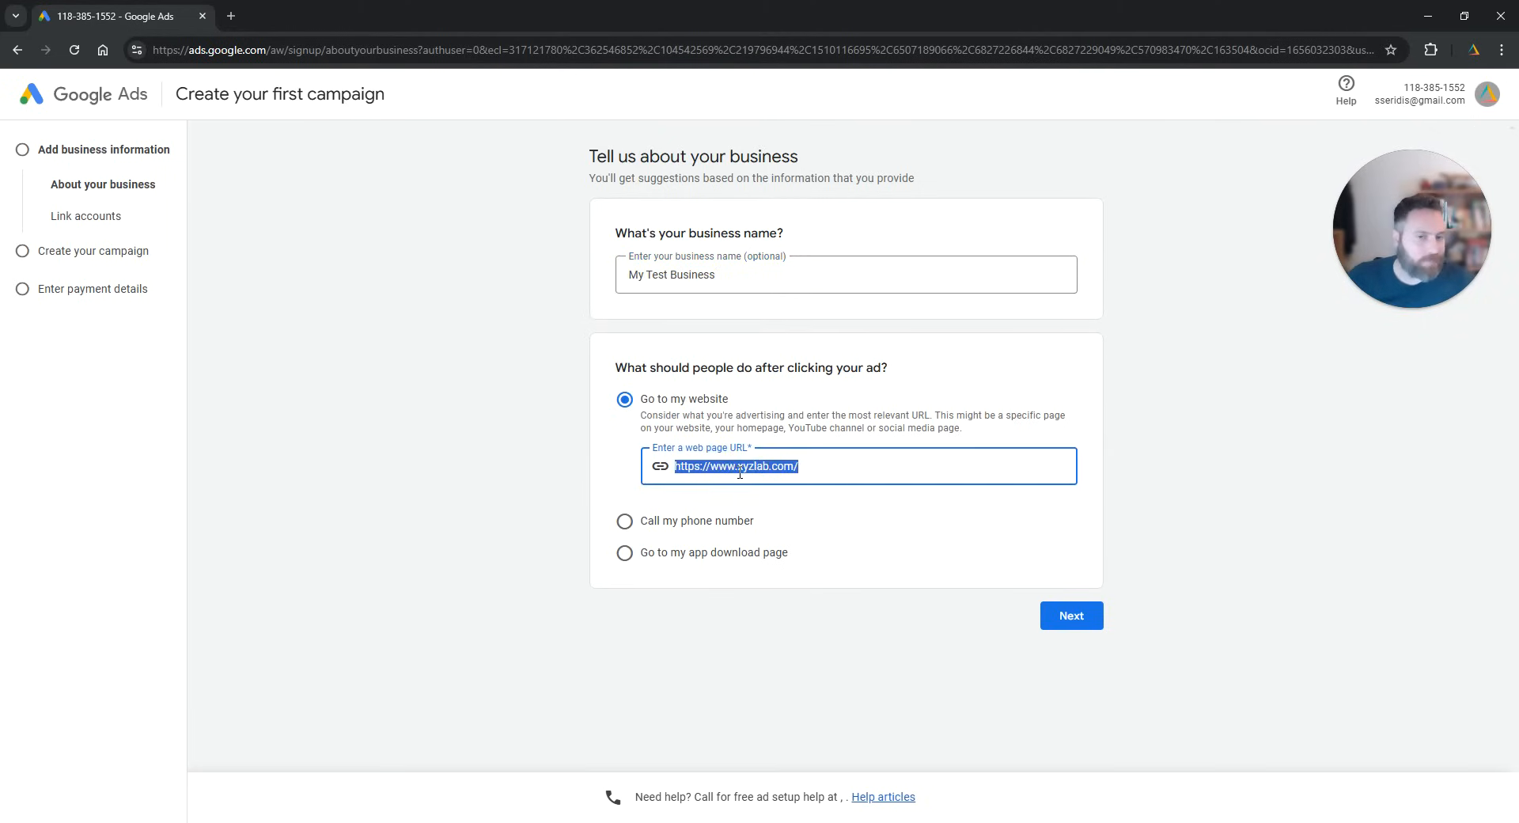
{"action": "mouse_move", "coordinate": [1083, 617]}
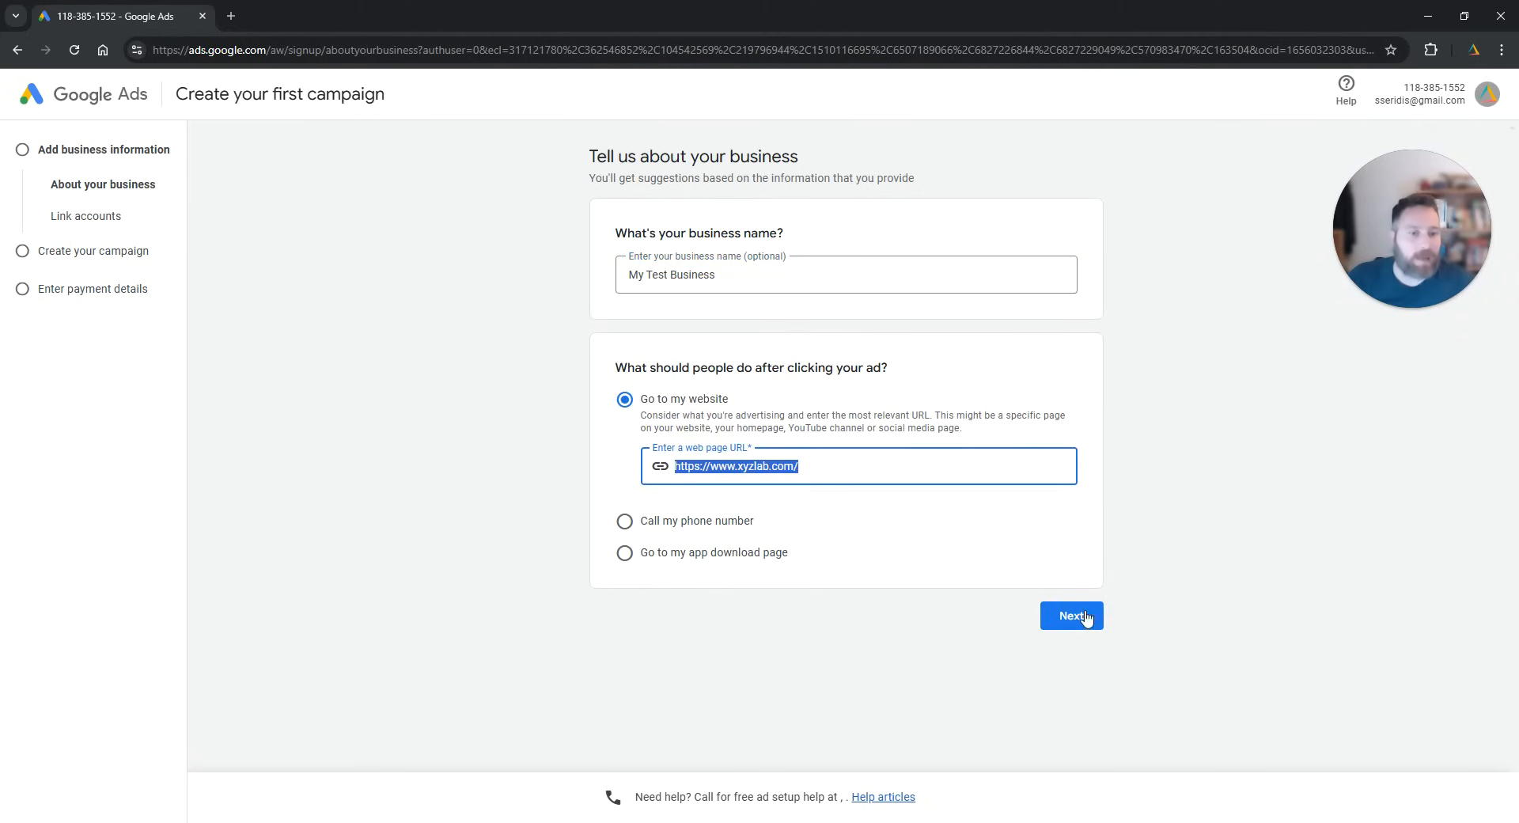
{"action": "left_click", "coordinate": [1071, 615]}
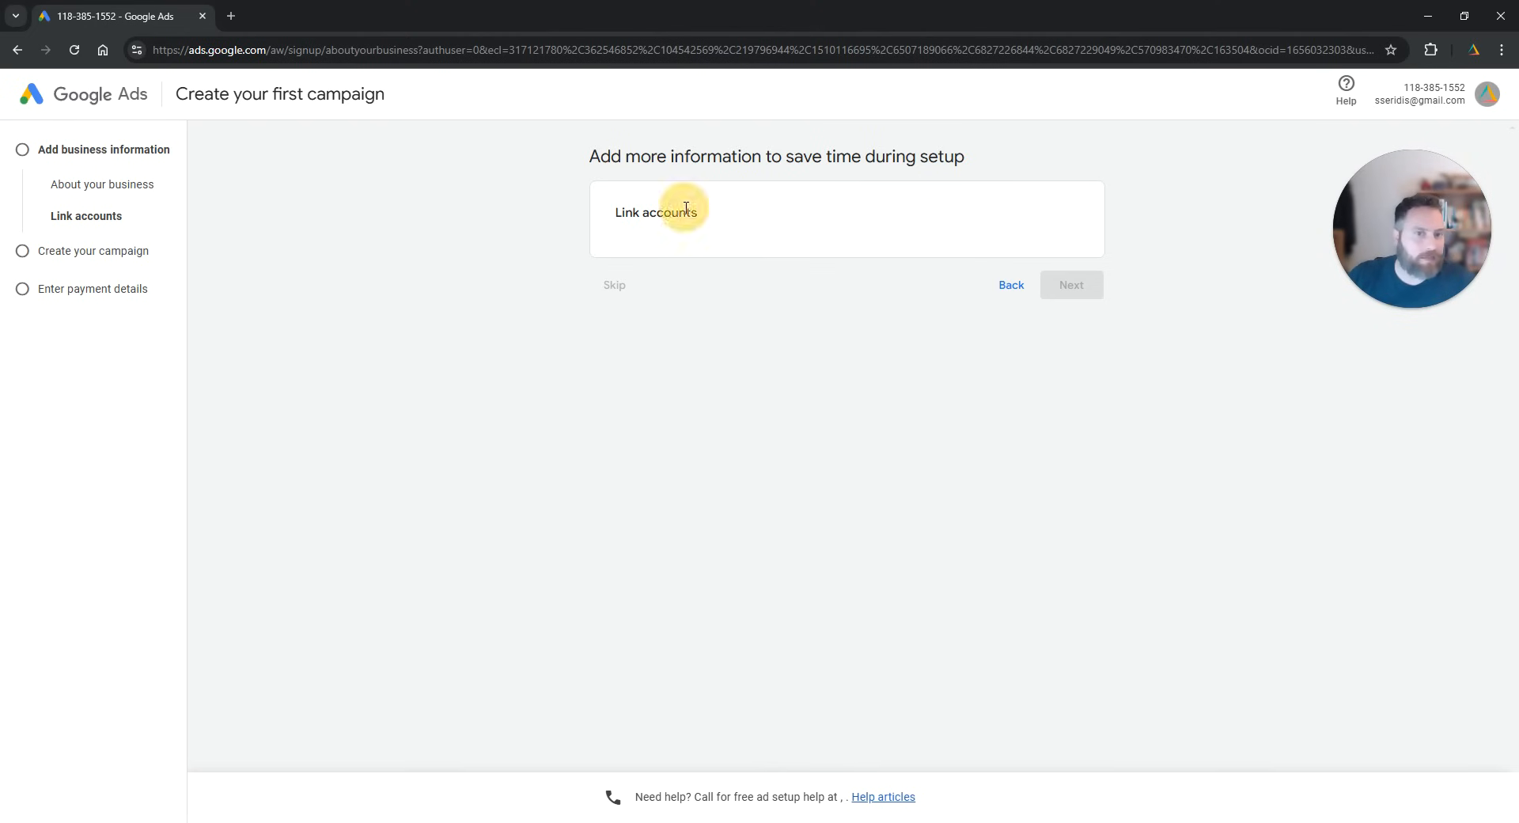
Step: Skip linking other accounts and Google Analytics to reach the advertising goal question
{"action": "left_click", "coordinate": [659, 212]}
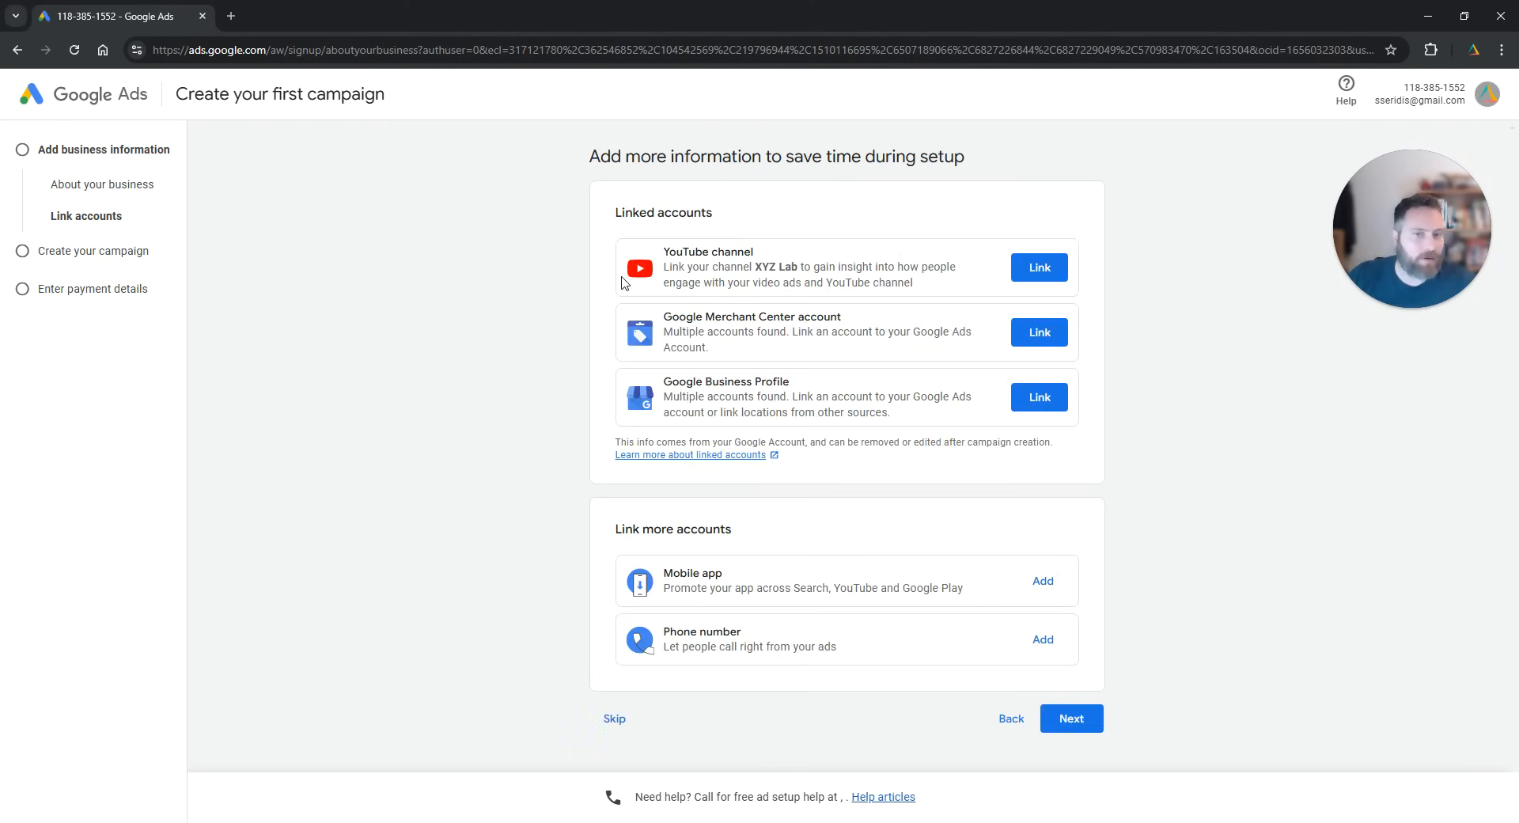
{"action": "mouse_move", "coordinate": [521, 308]}
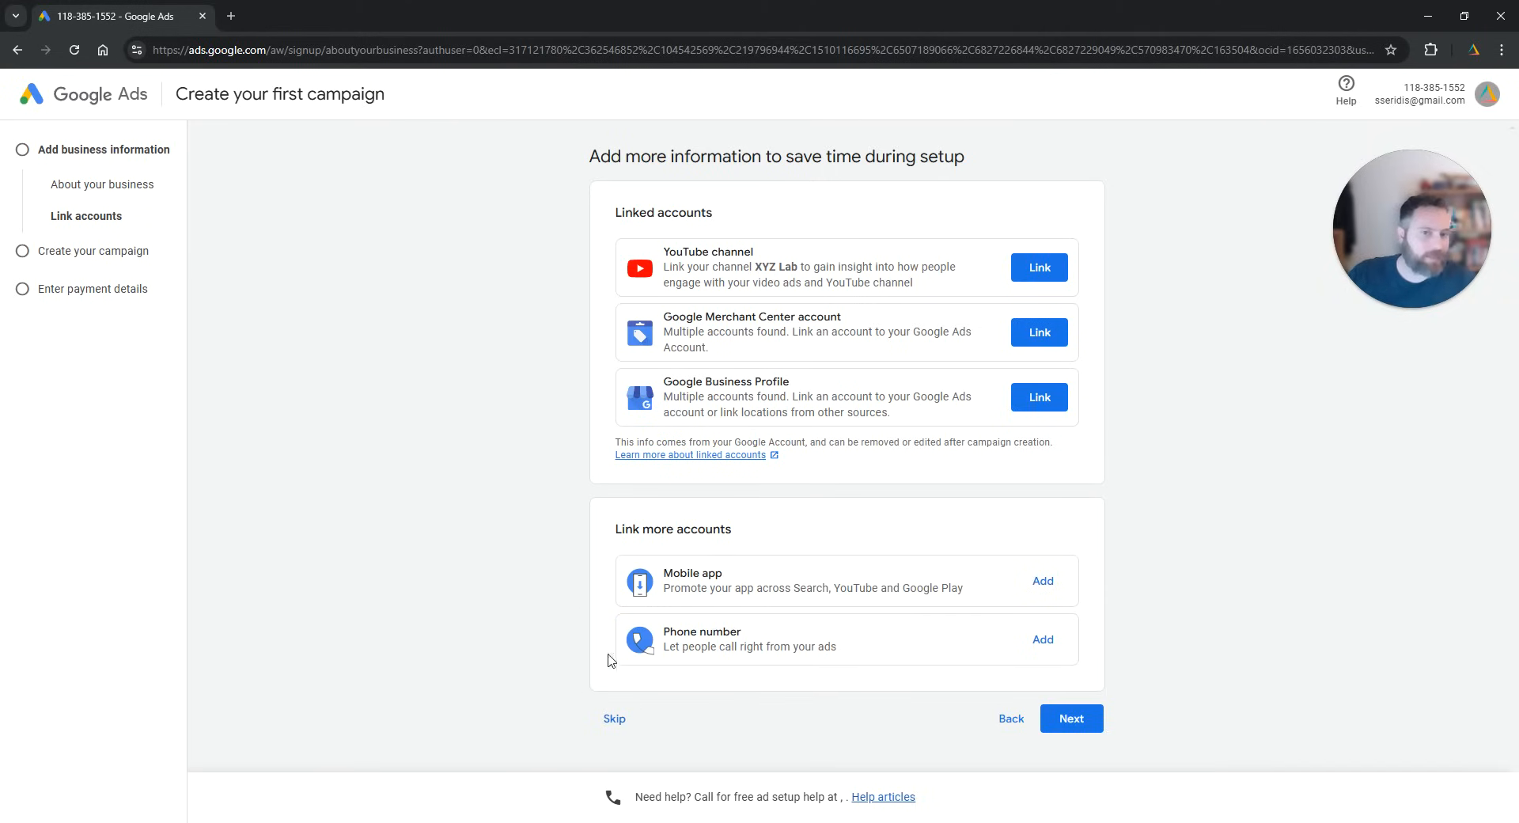
{"action": "left_click", "coordinate": [1069, 718]}
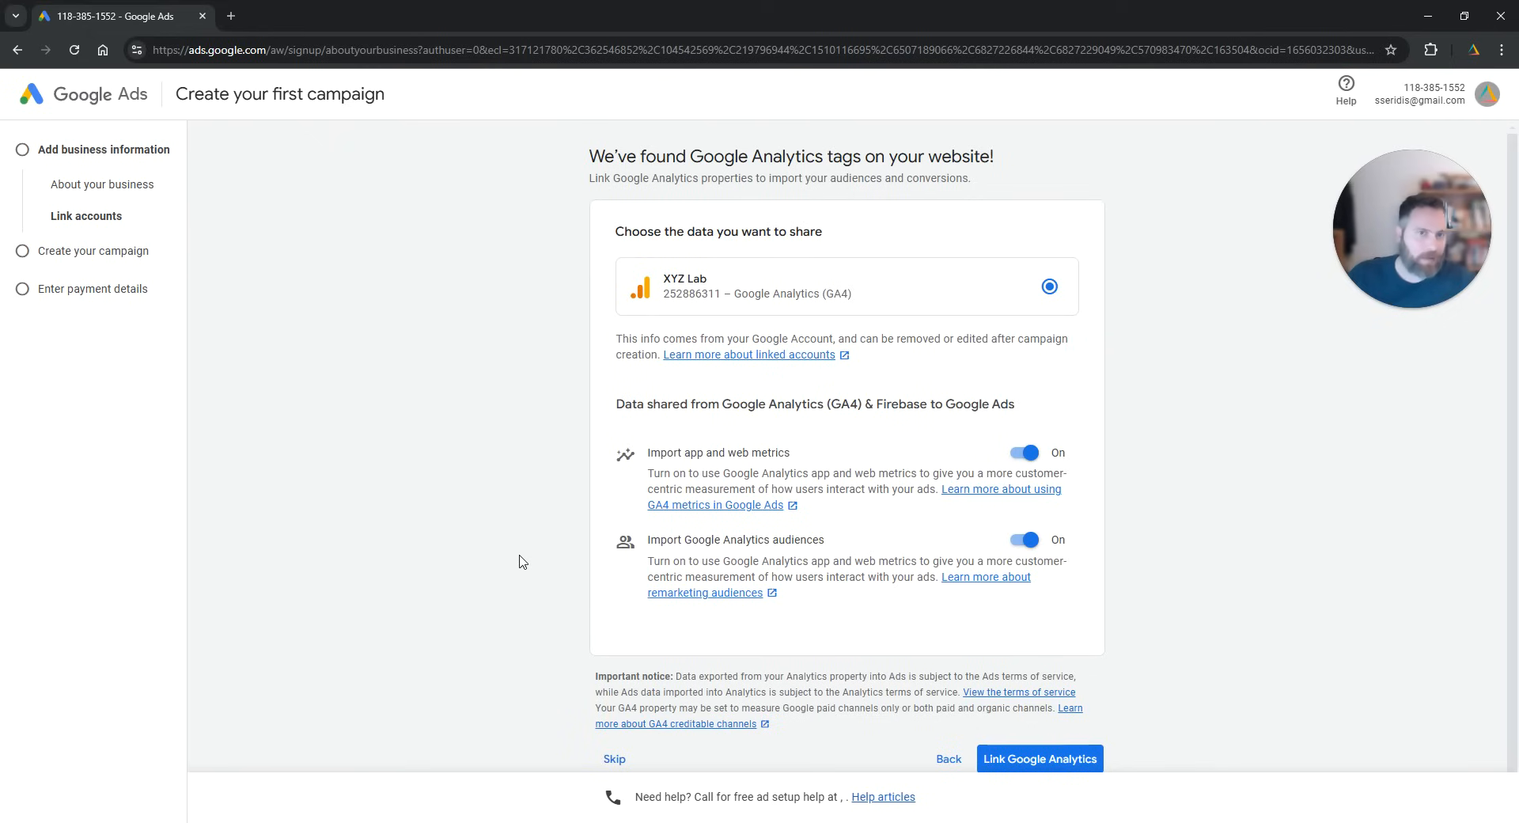
{"action": "mouse_move", "coordinate": [730, 375]}
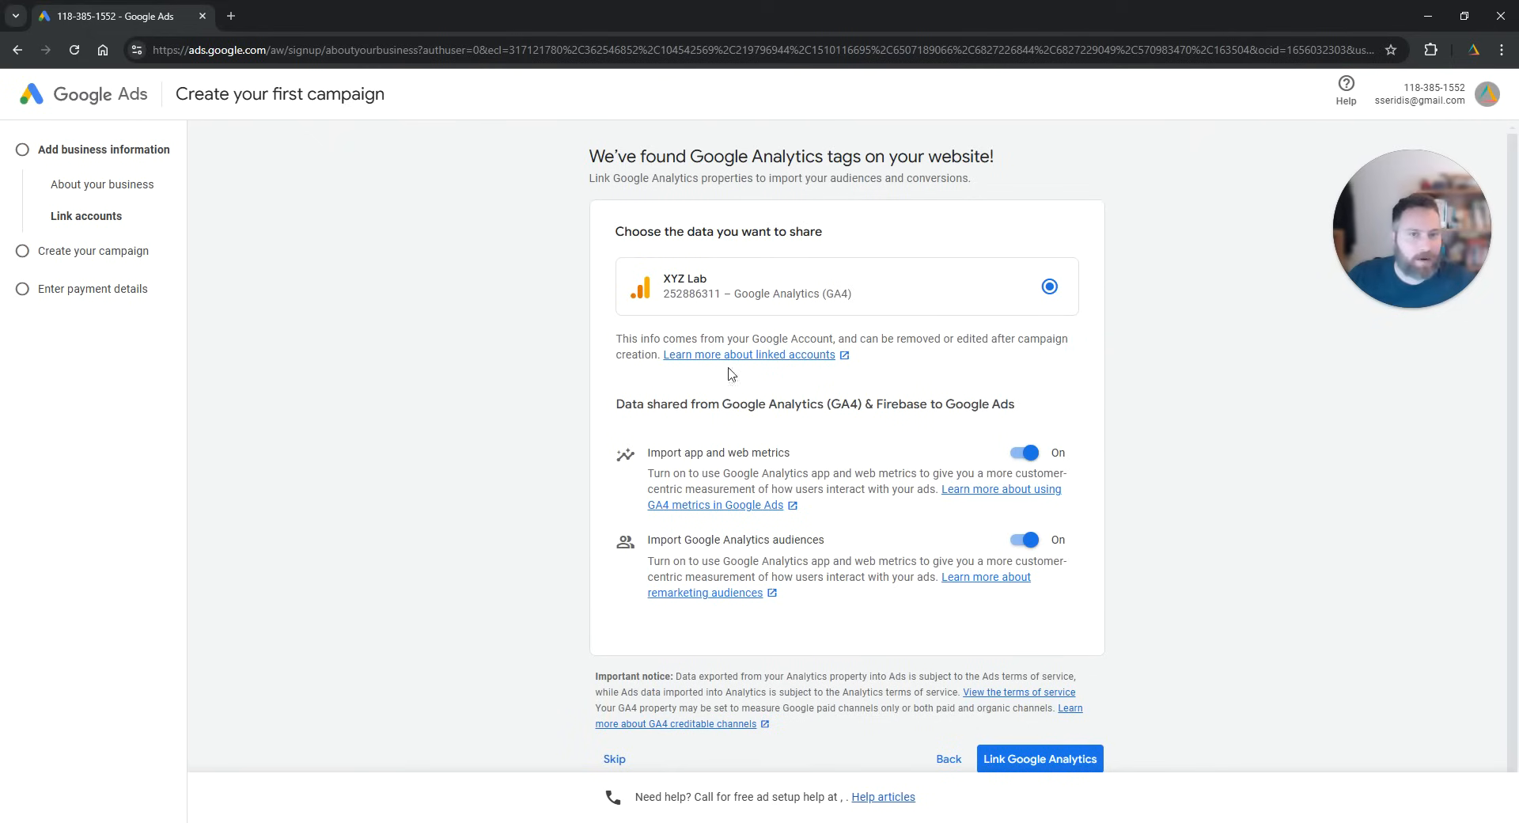
{"action": "mouse_move", "coordinate": [484, 419]}
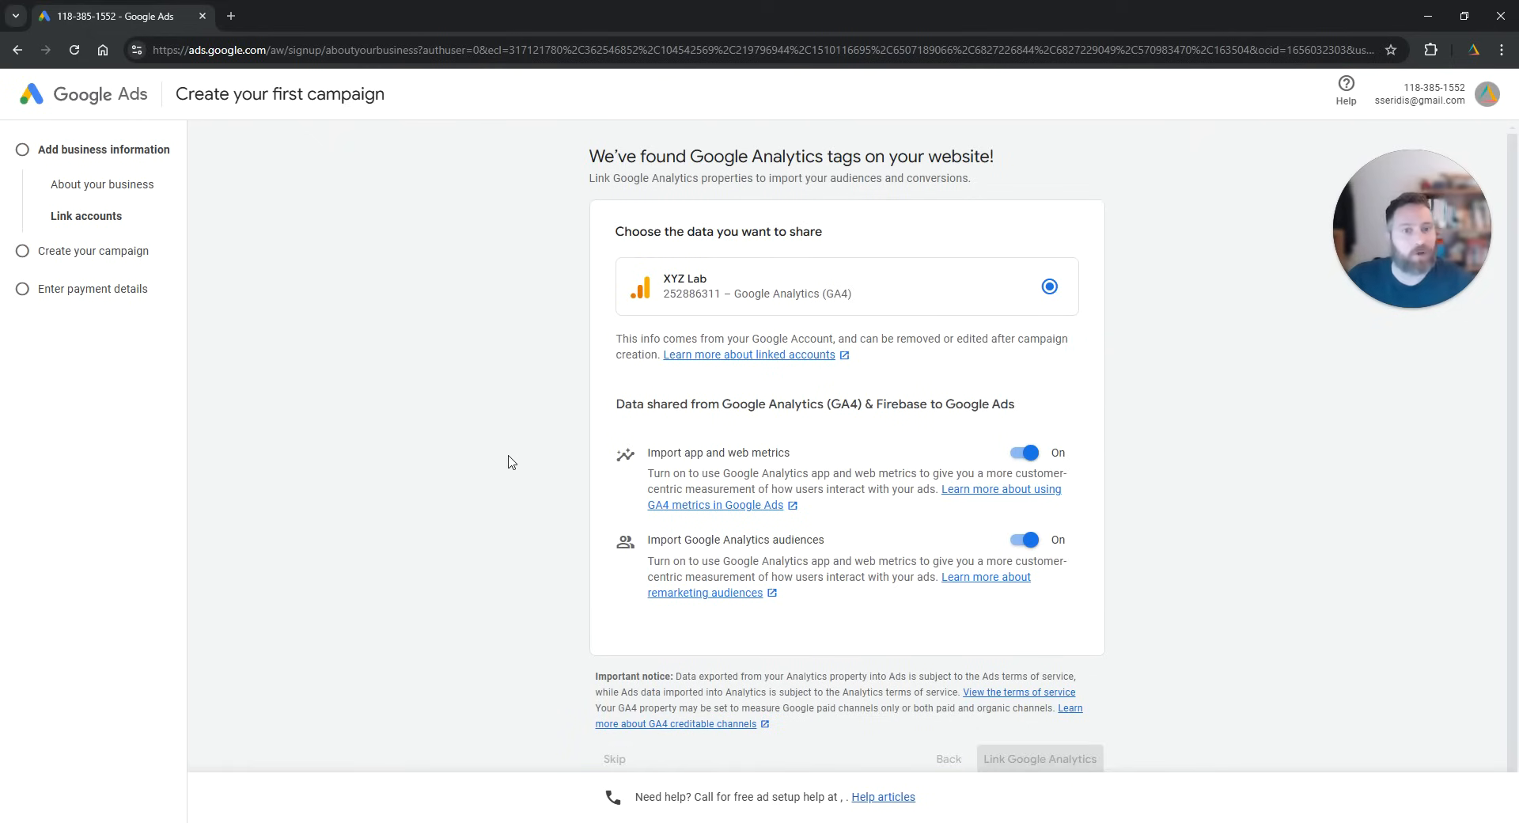
{"action": "left_click", "coordinate": [1037, 758]}
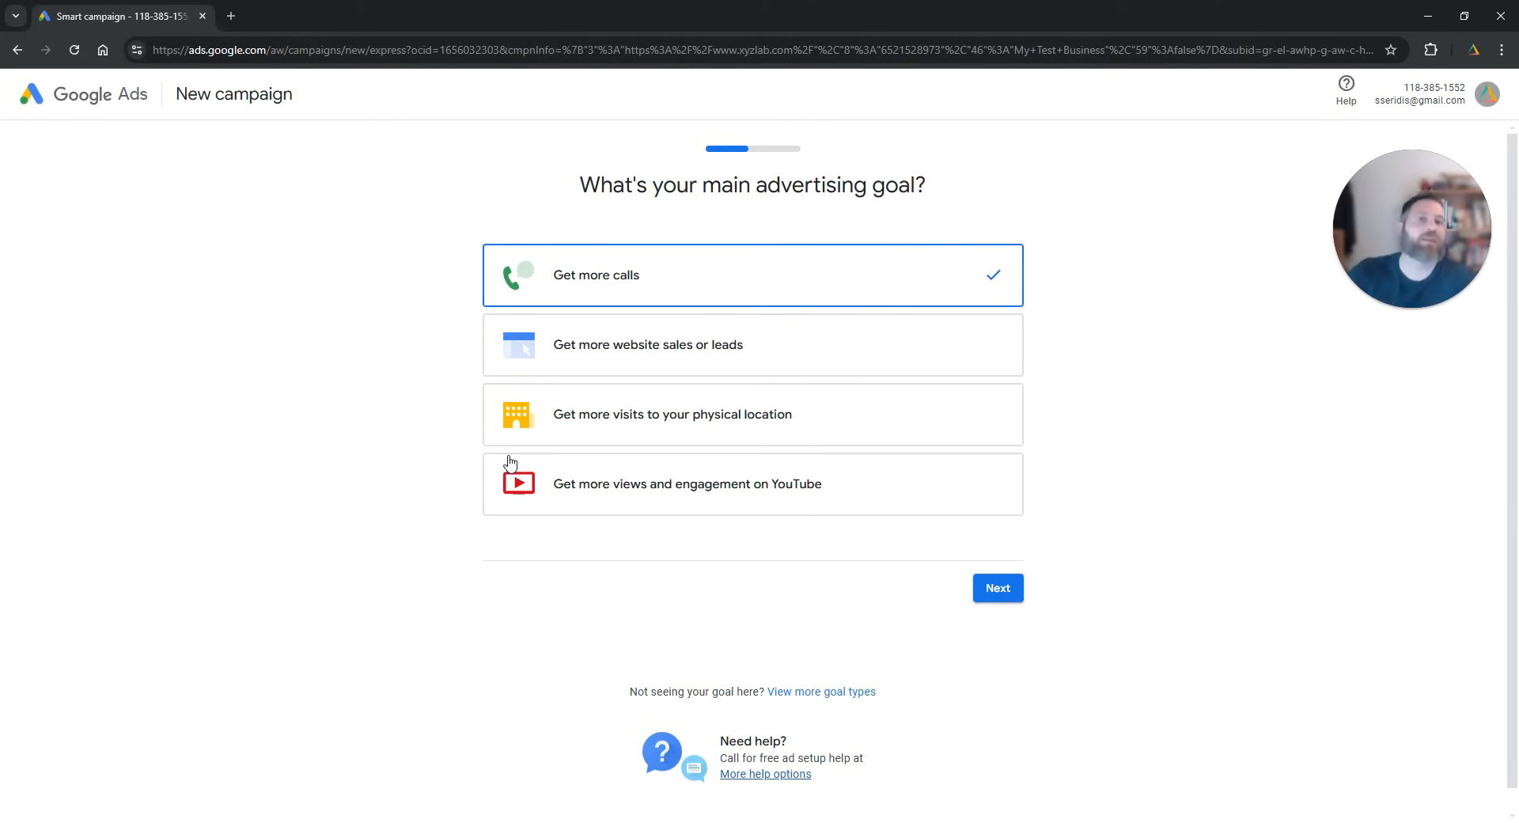
{"action": "mouse_move", "coordinate": [547, 534]}
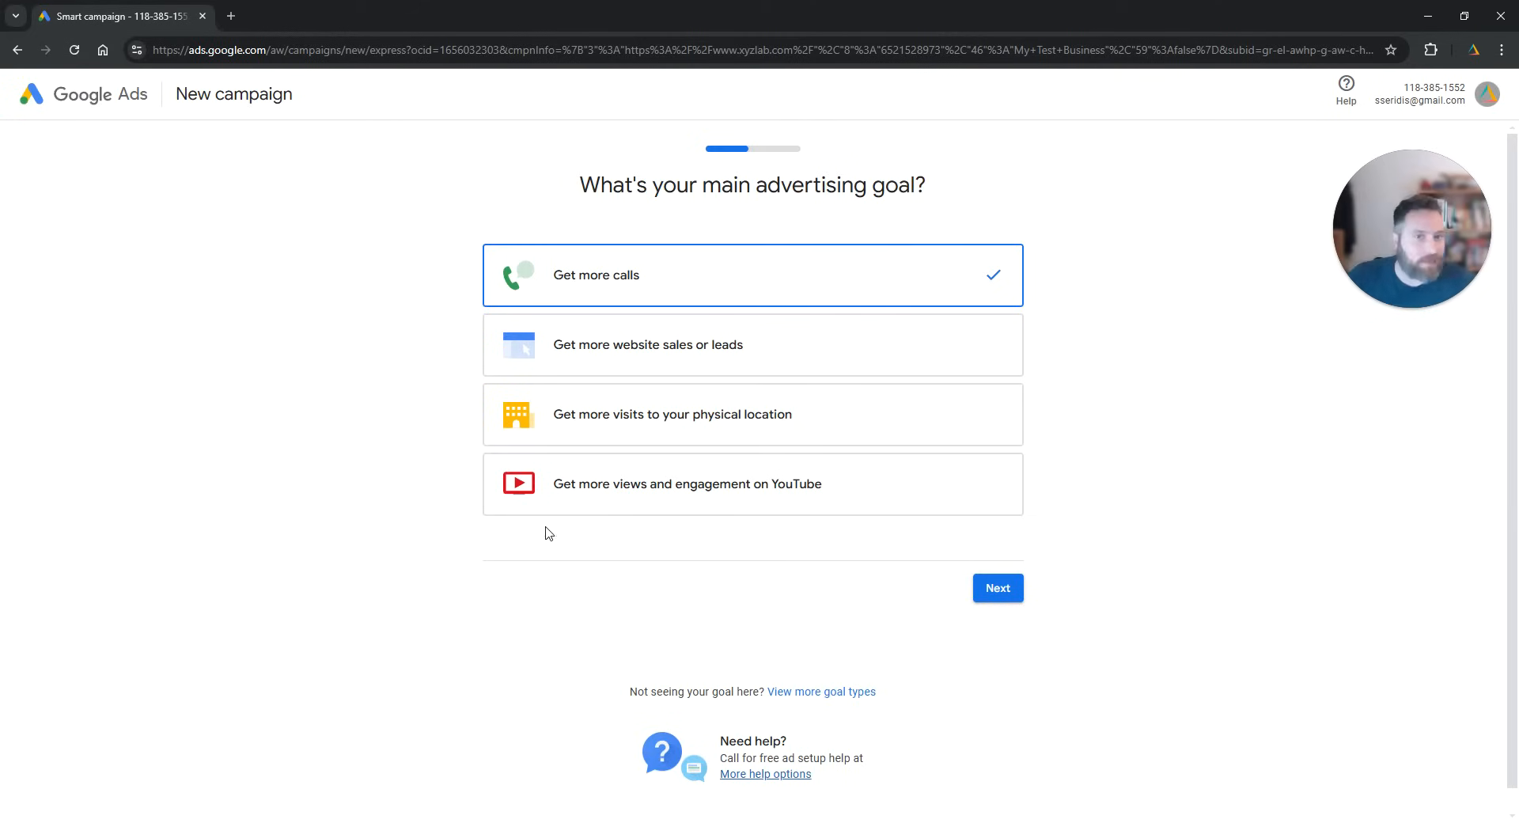
{"action": "mouse_move", "coordinate": [867, 710]}
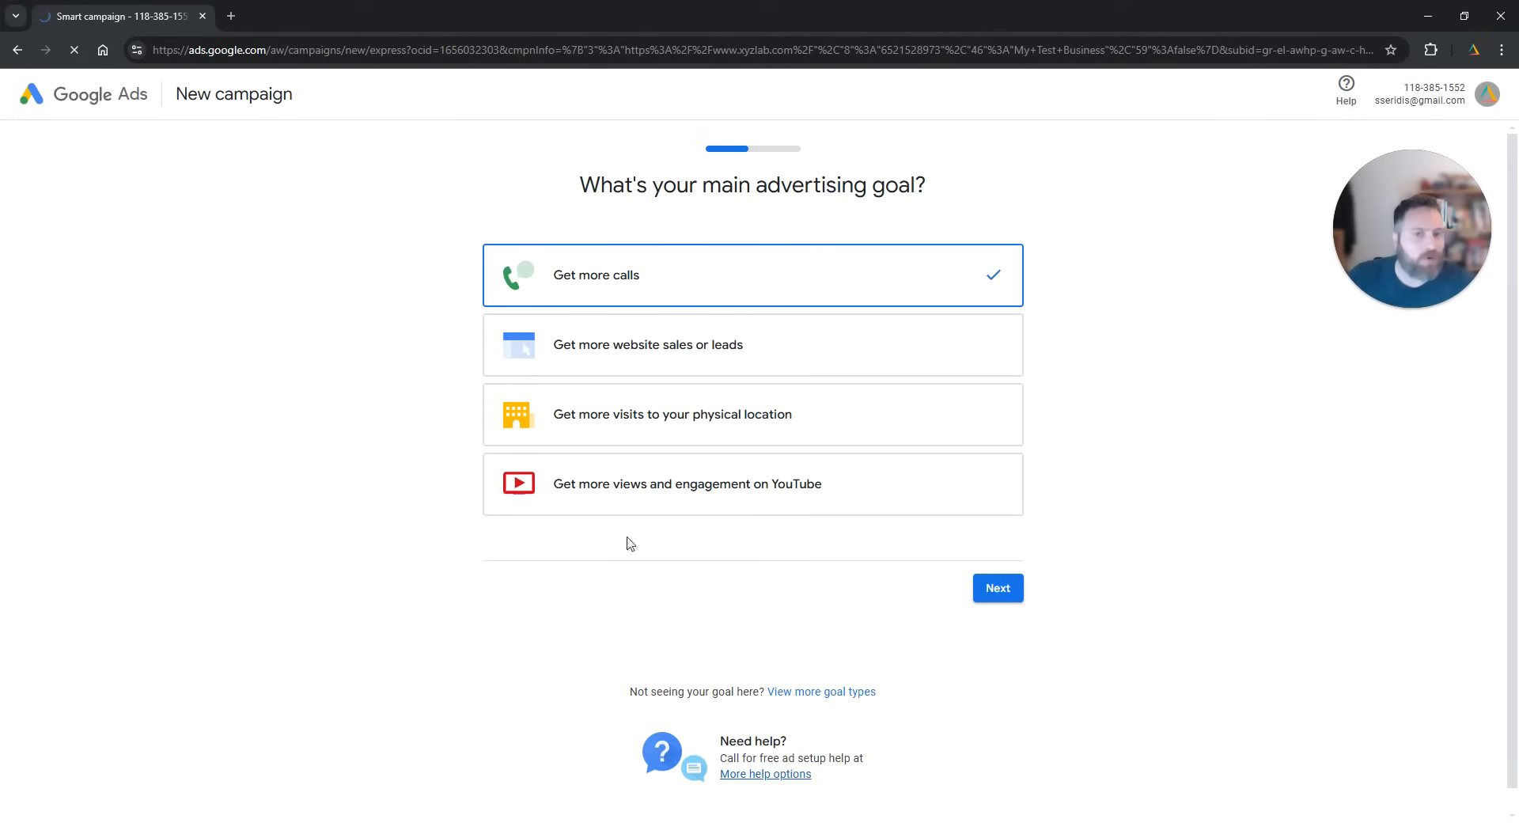
Step: Skip the campaign goal and review the campaign type choices
{"action": "left_click", "coordinate": [997, 587]}
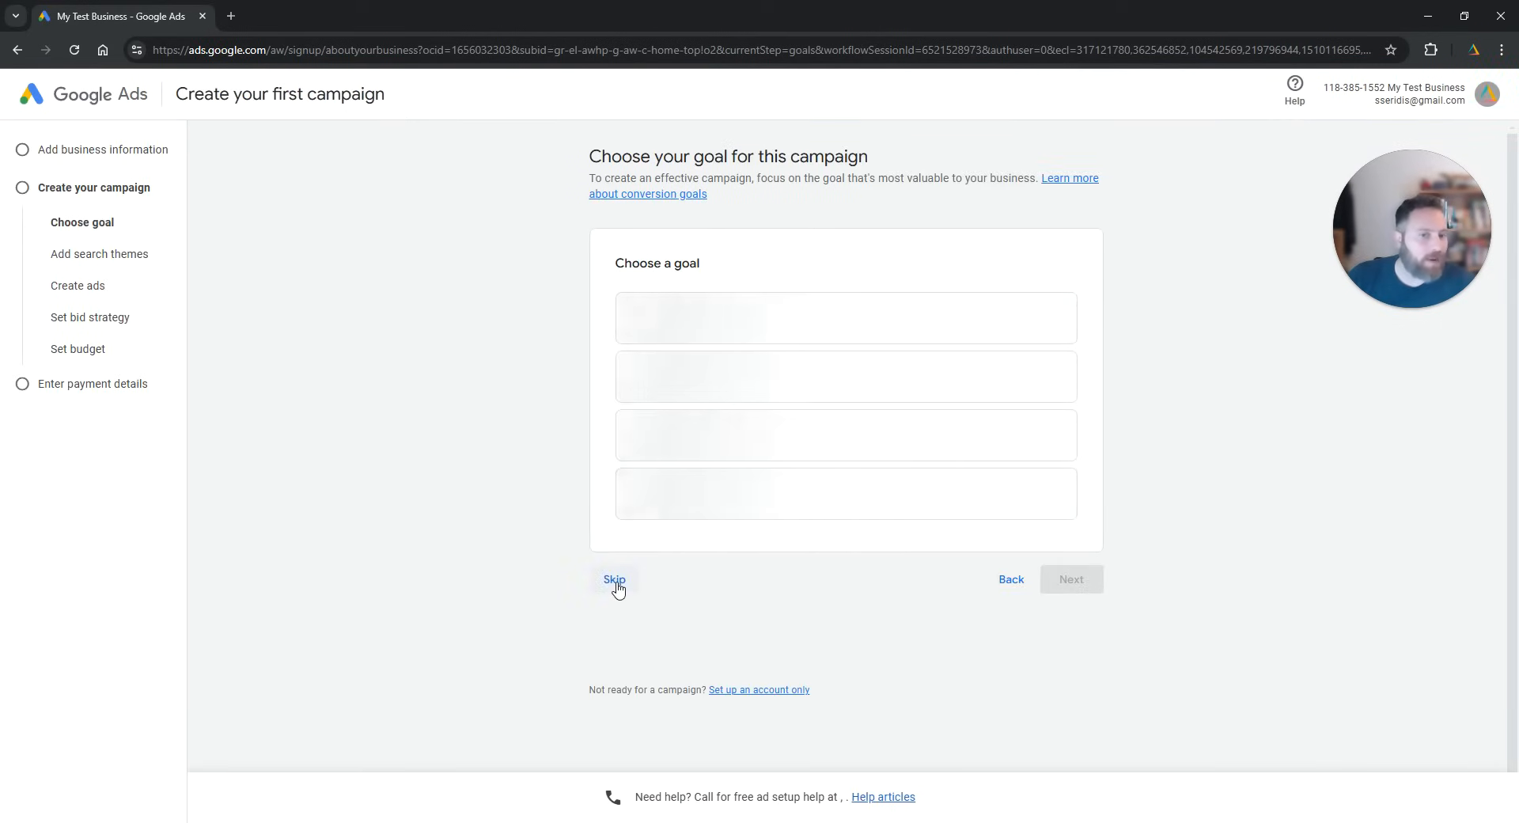
{"action": "left_click", "coordinate": [614, 579]}
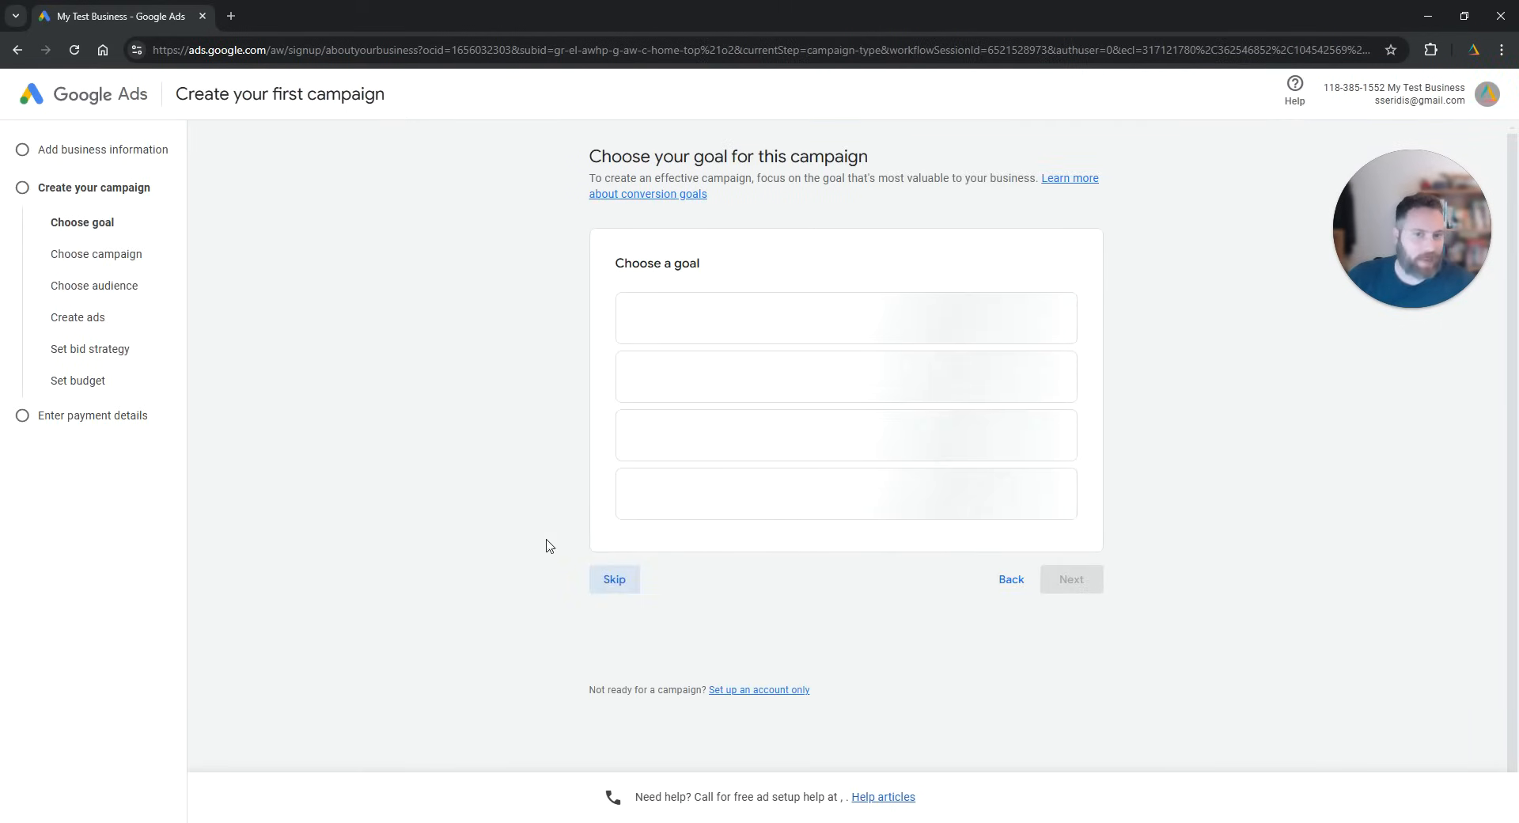
{"action": "left_click", "coordinate": [614, 578]}
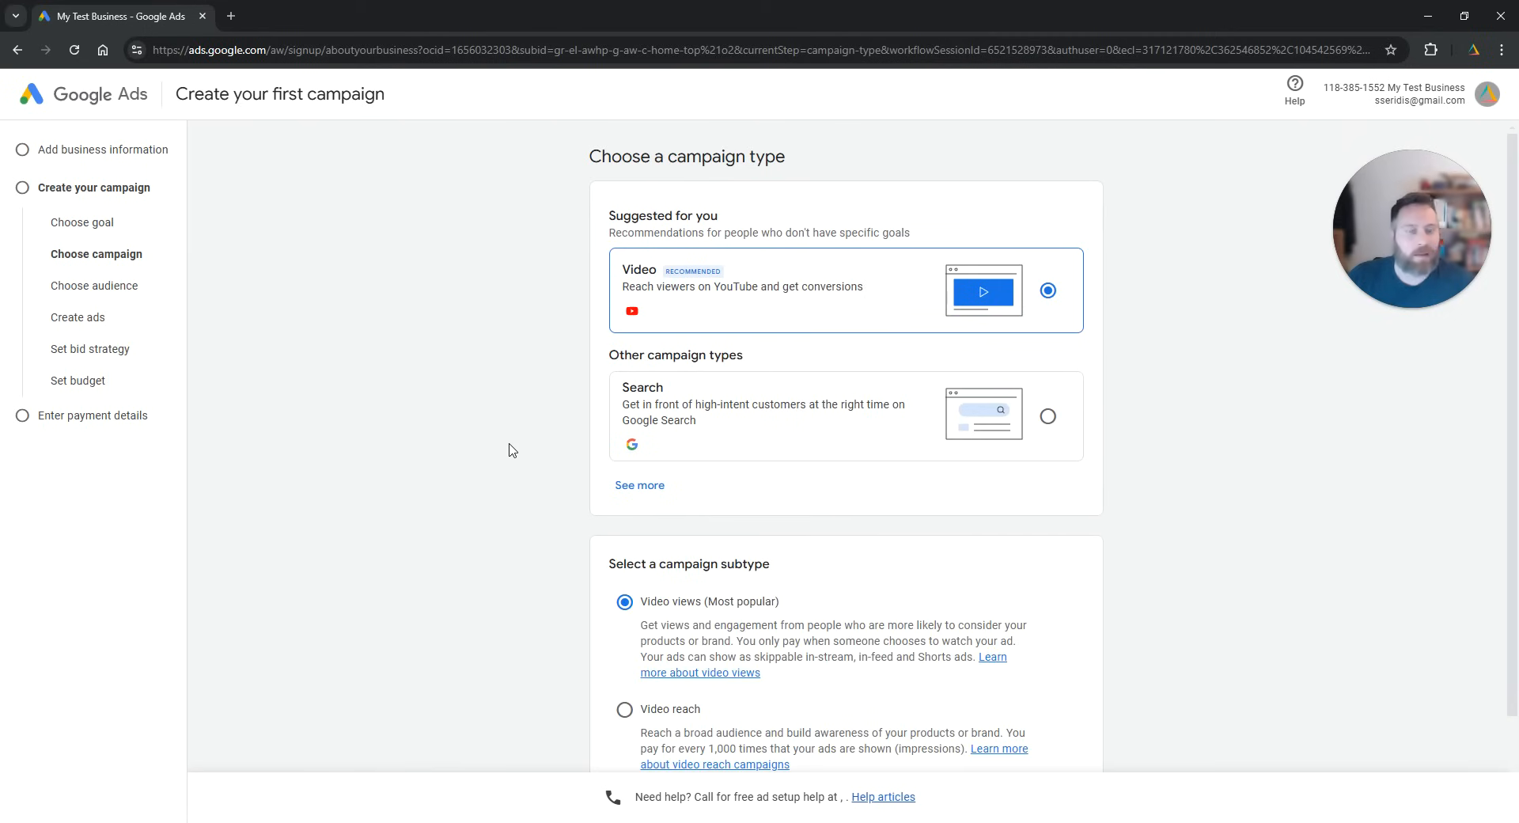
{"action": "scroll", "scroll_direction": "down", "scroll_amount": 3}
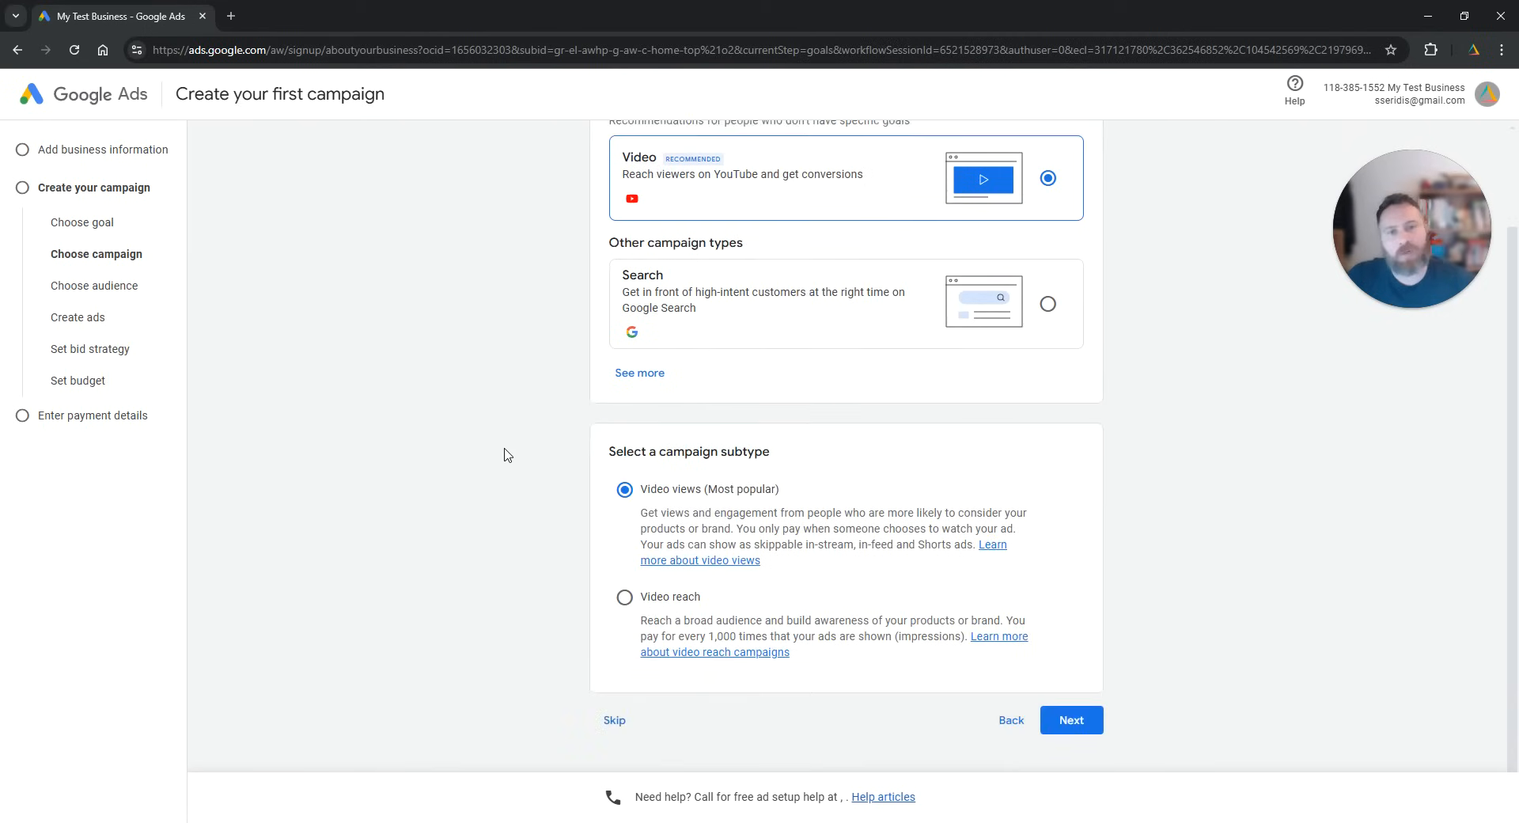
{"action": "mouse_move", "coordinate": [557, 694]}
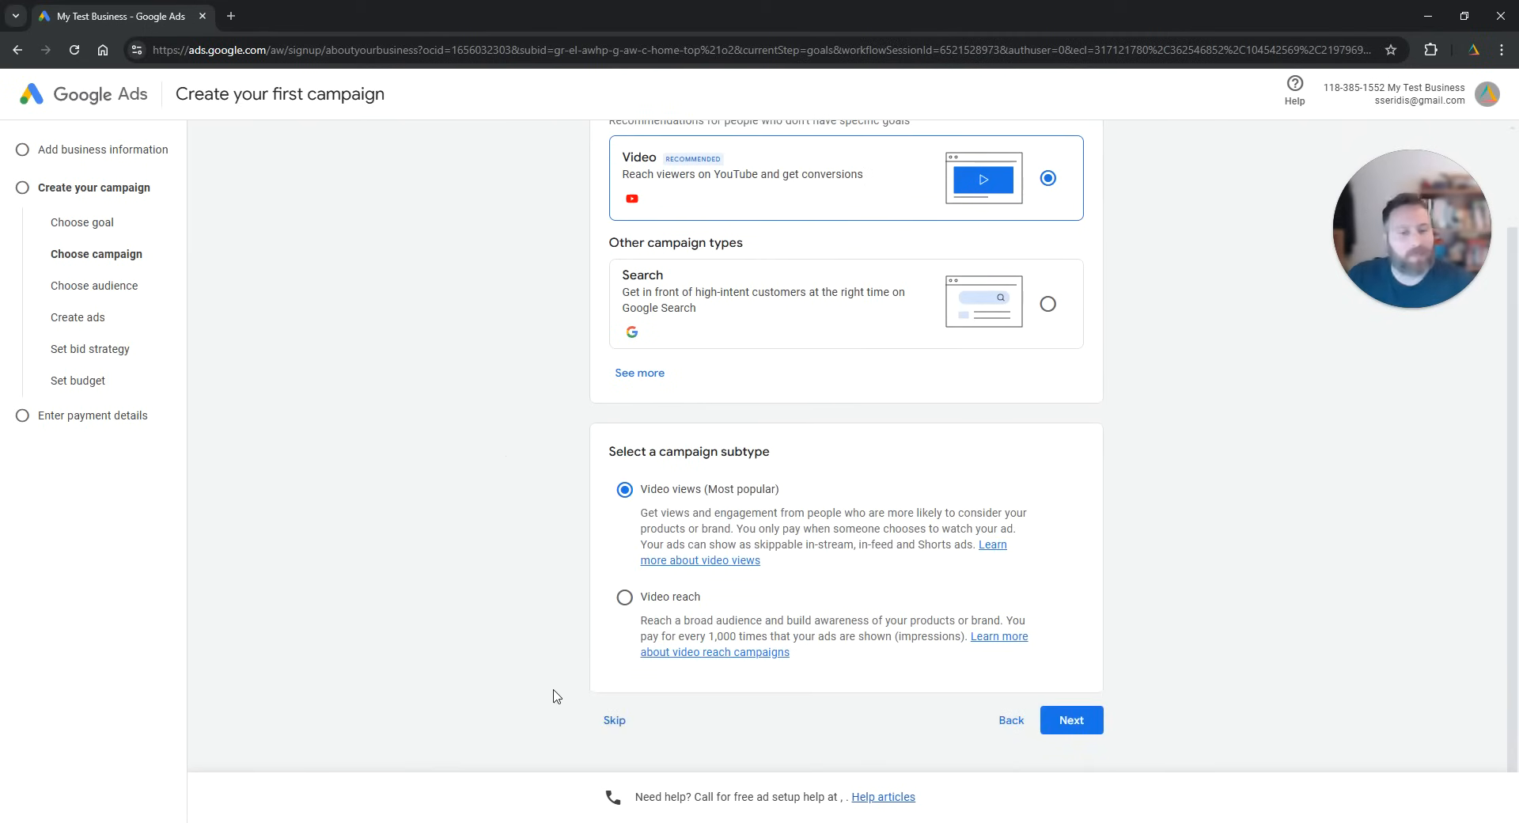
Step: Skip the campaign and confirm leaving campaign creation
{"action": "left_click", "coordinate": [614, 719]}
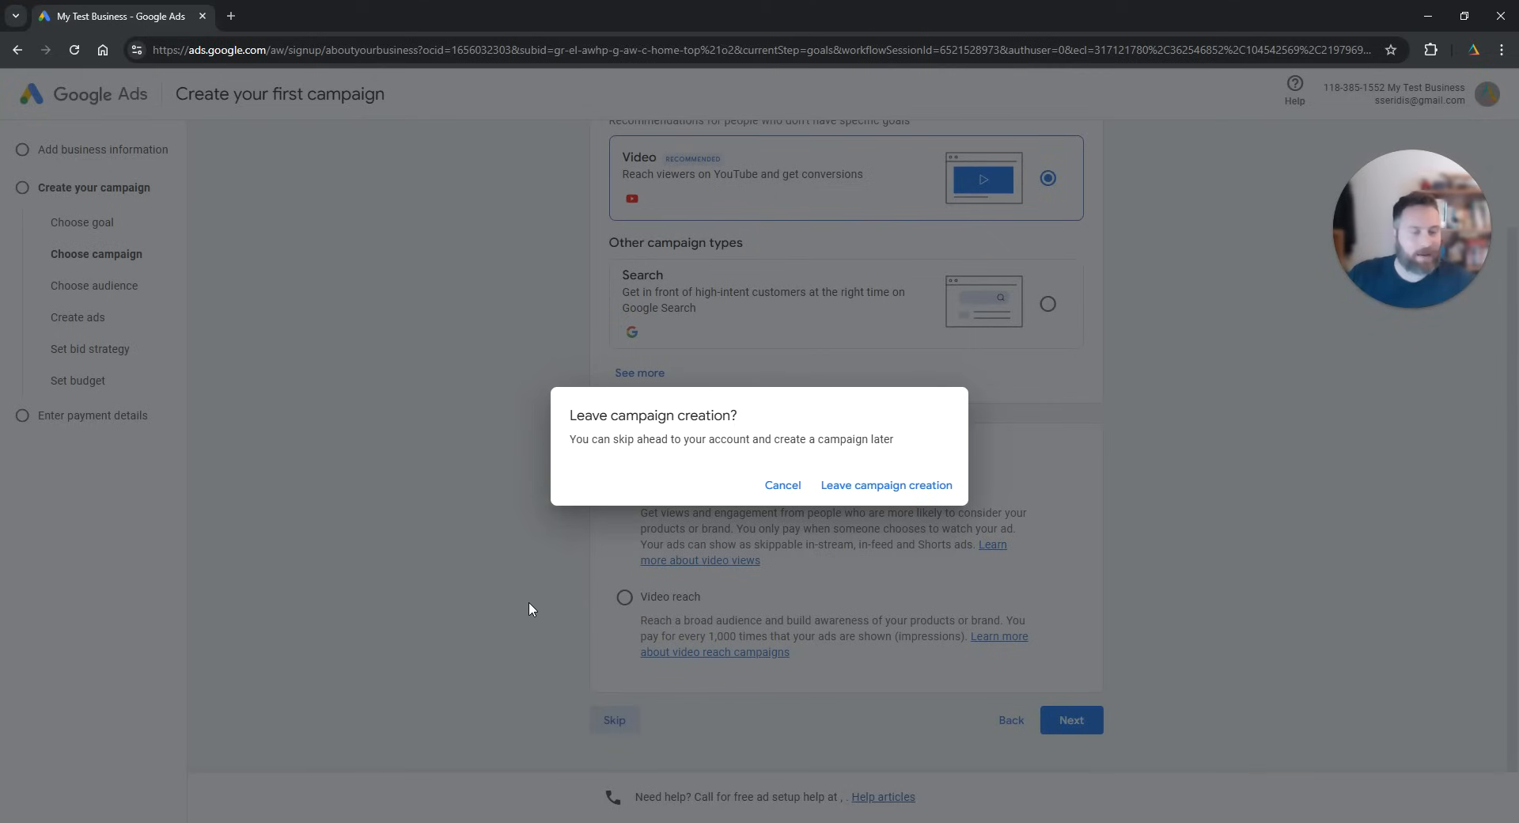
{"action": "mouse_move", "coordinate": [860, 495]}
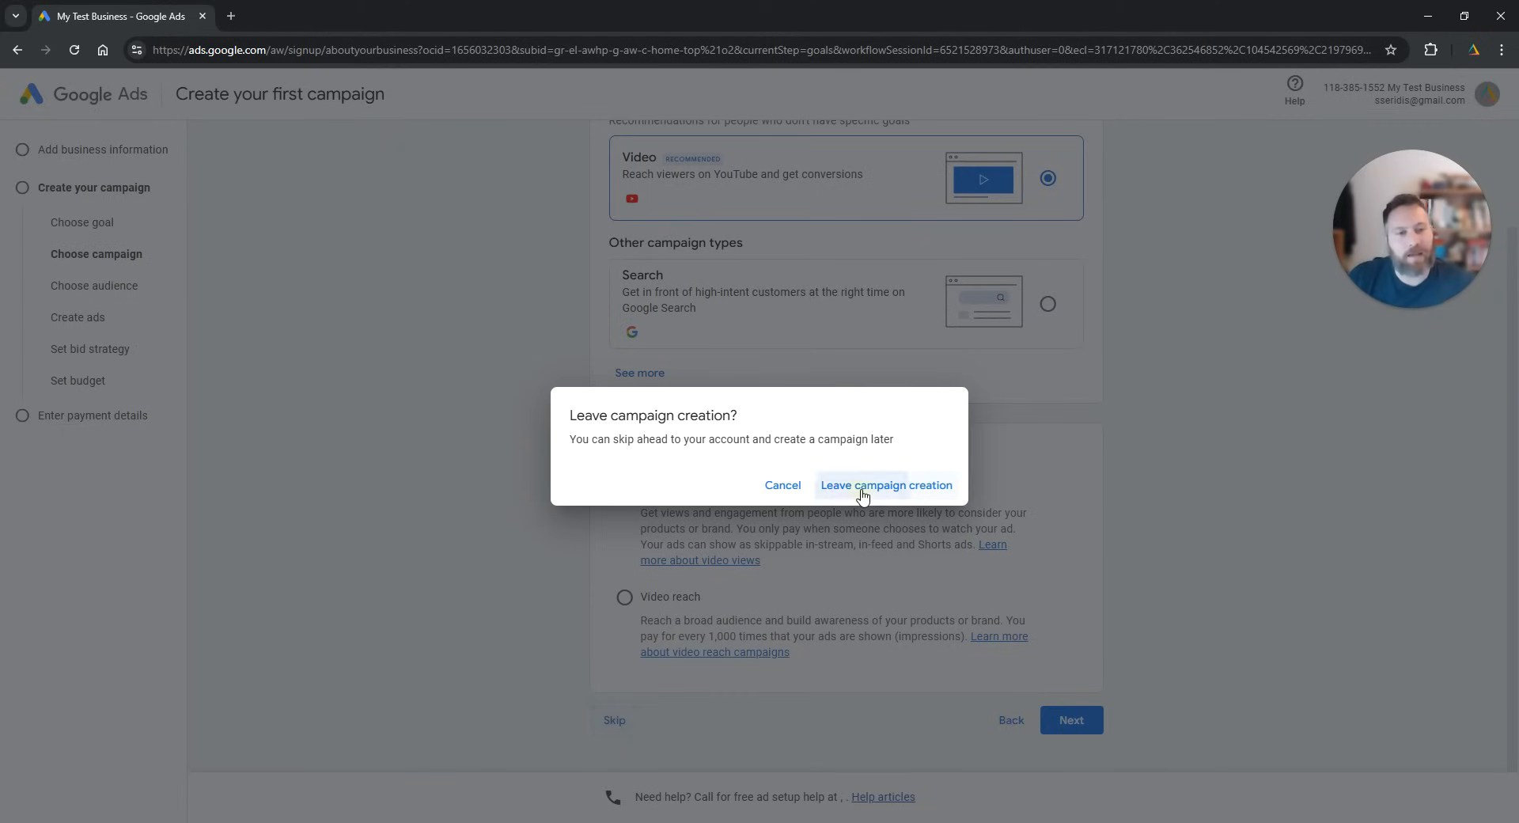
{"action": "left_click", "coordinate": [884, 484]}
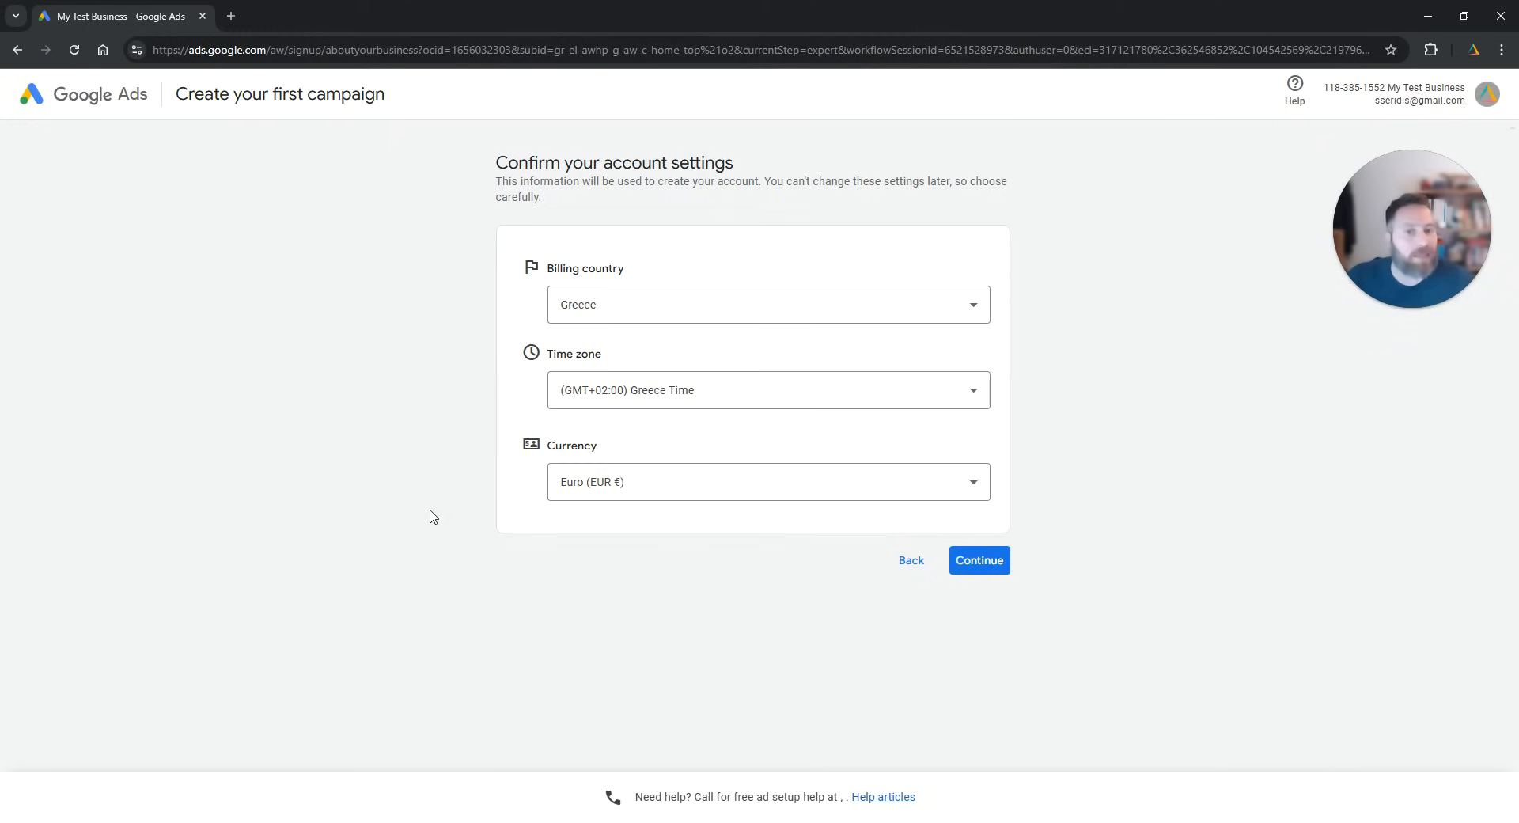
{"action": "mouse_move", "coordinate": [445, 505]}
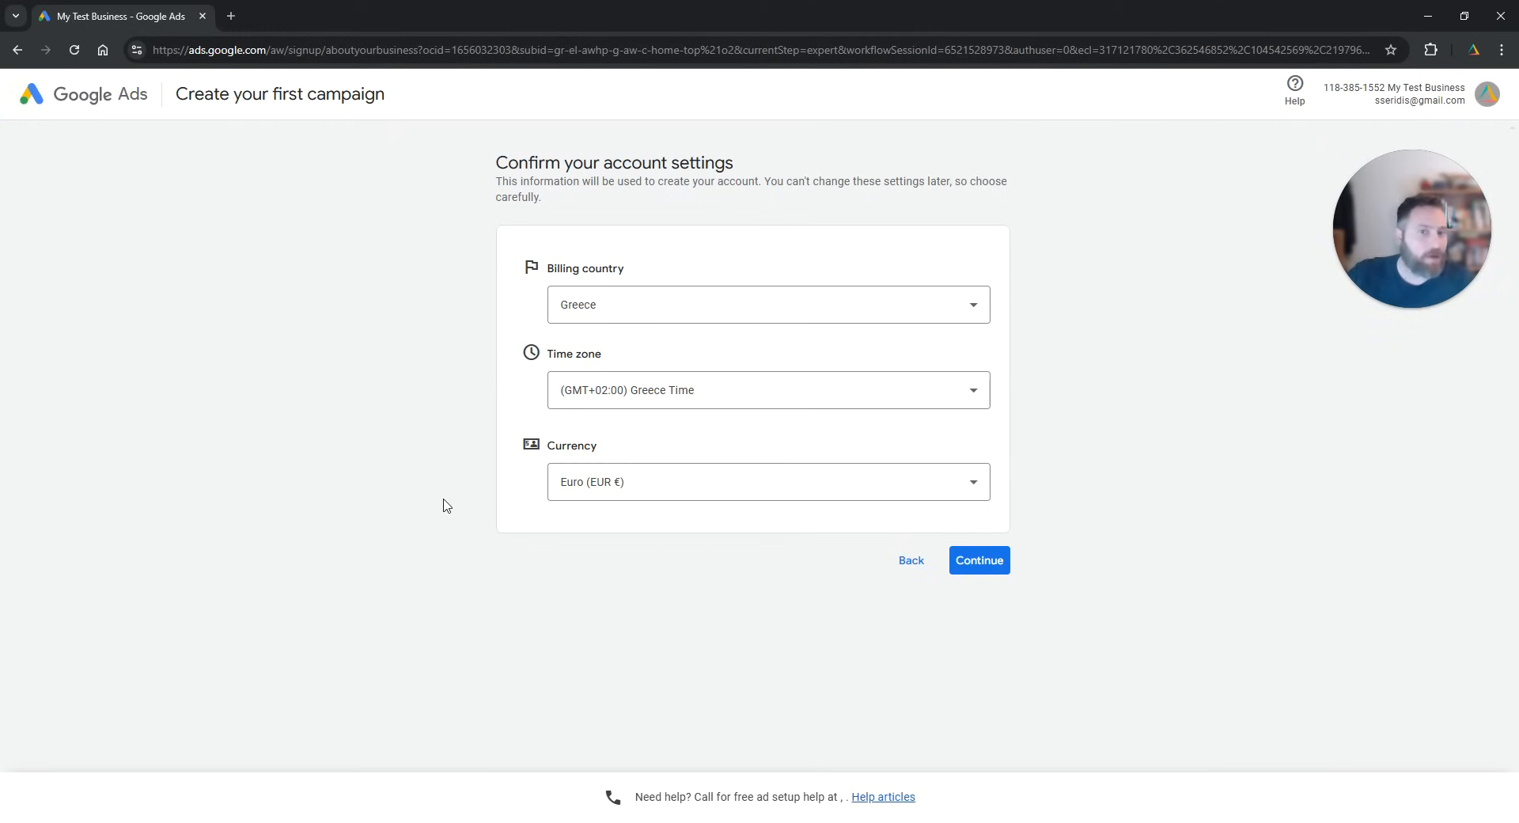
Step: Set billing country to Singapore and currency to Singapore Dollar (SGD), then continue
{"action": "left_click", "coordinate": [765, 303]}
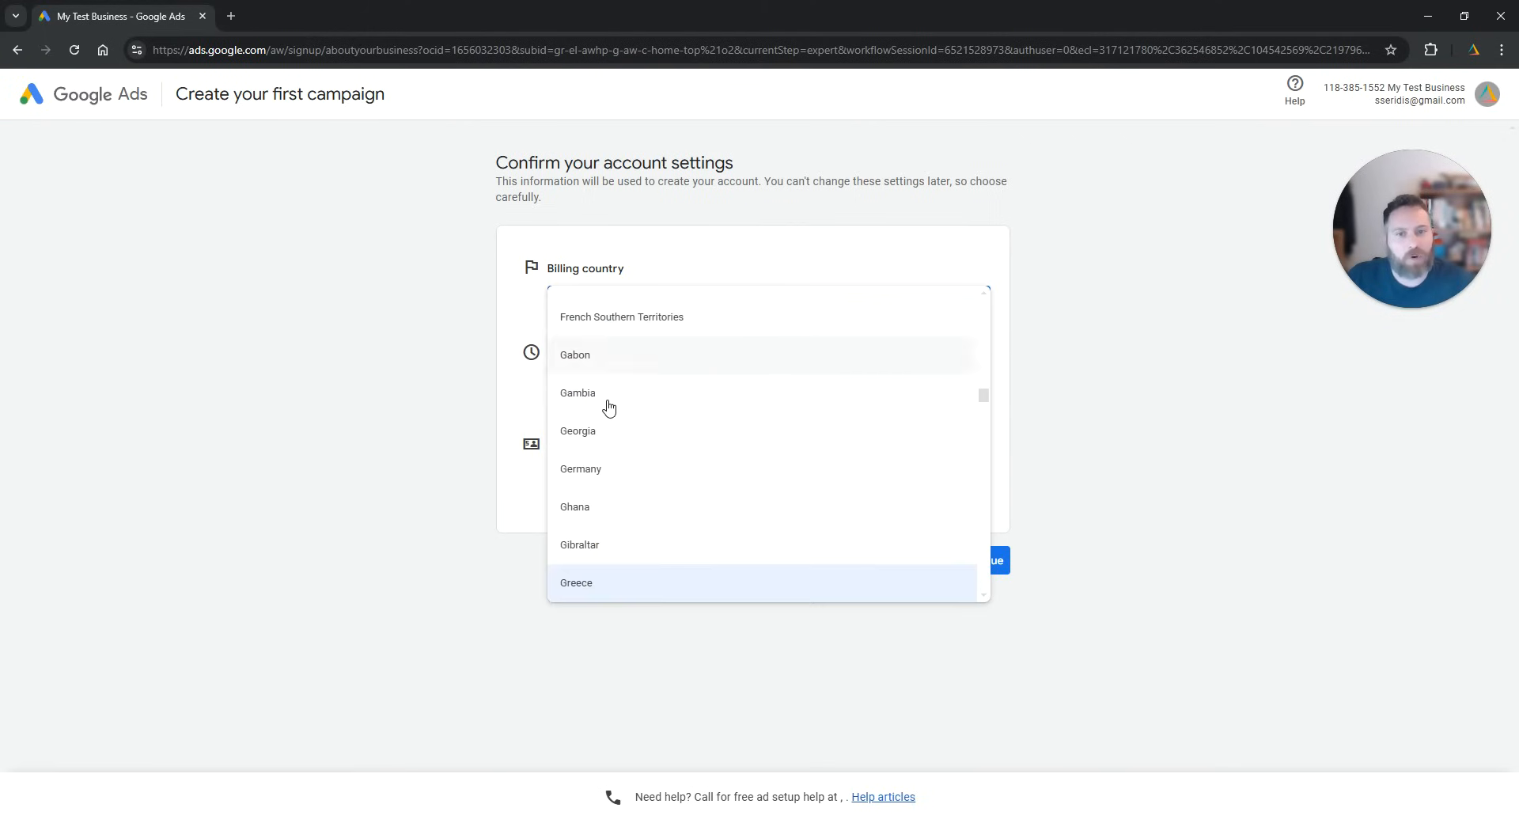
{"action": "scroll", "scroll_direction": "down", "scroll_amount": 3}
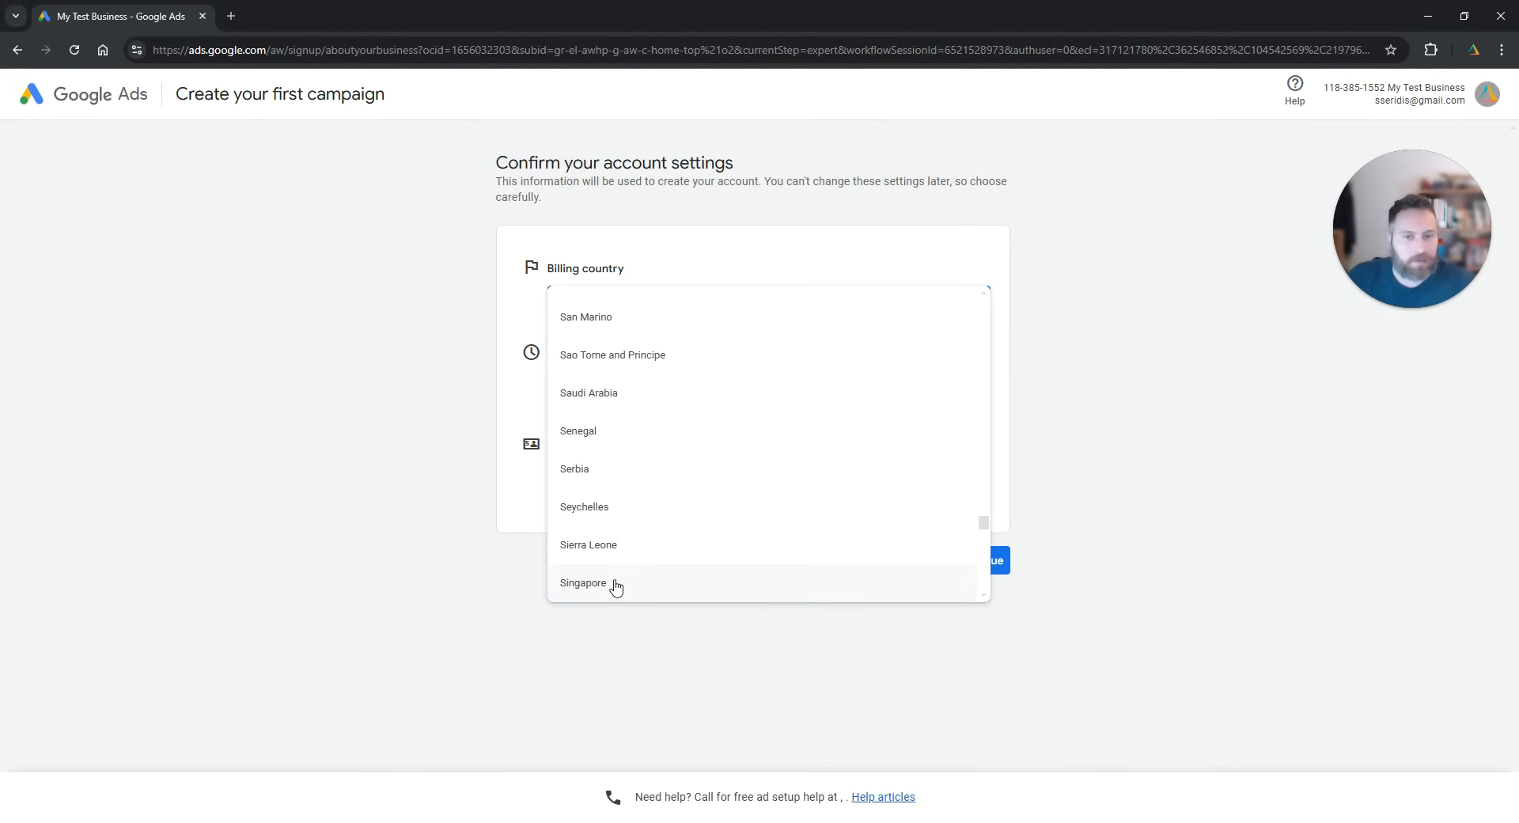
{"action": "left_click", "coordinate": [583, 582]}
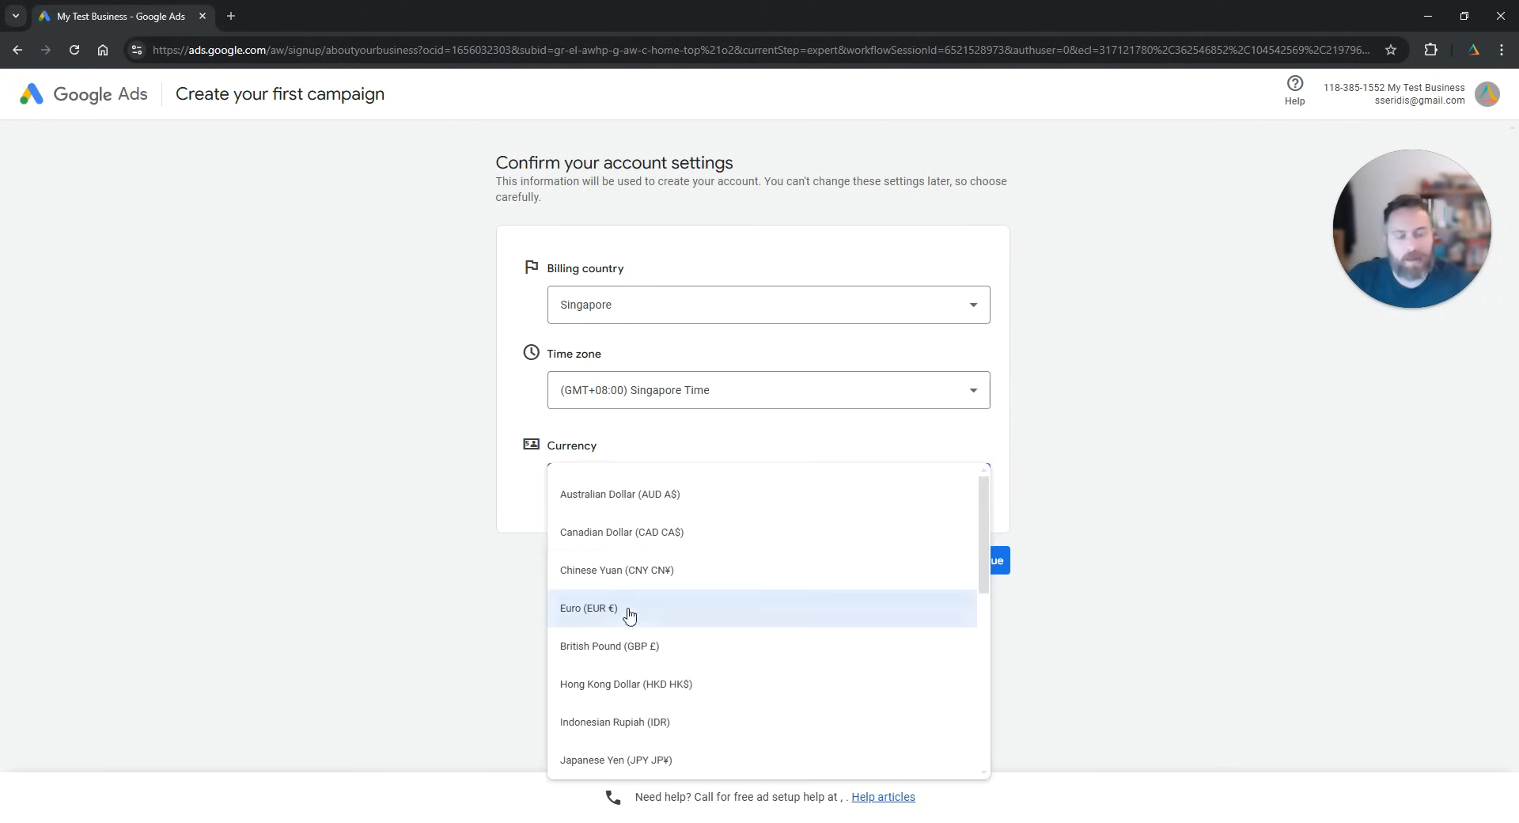
{"action": "scroll", "scroll_direction": "down", "scroll_amount": 3}
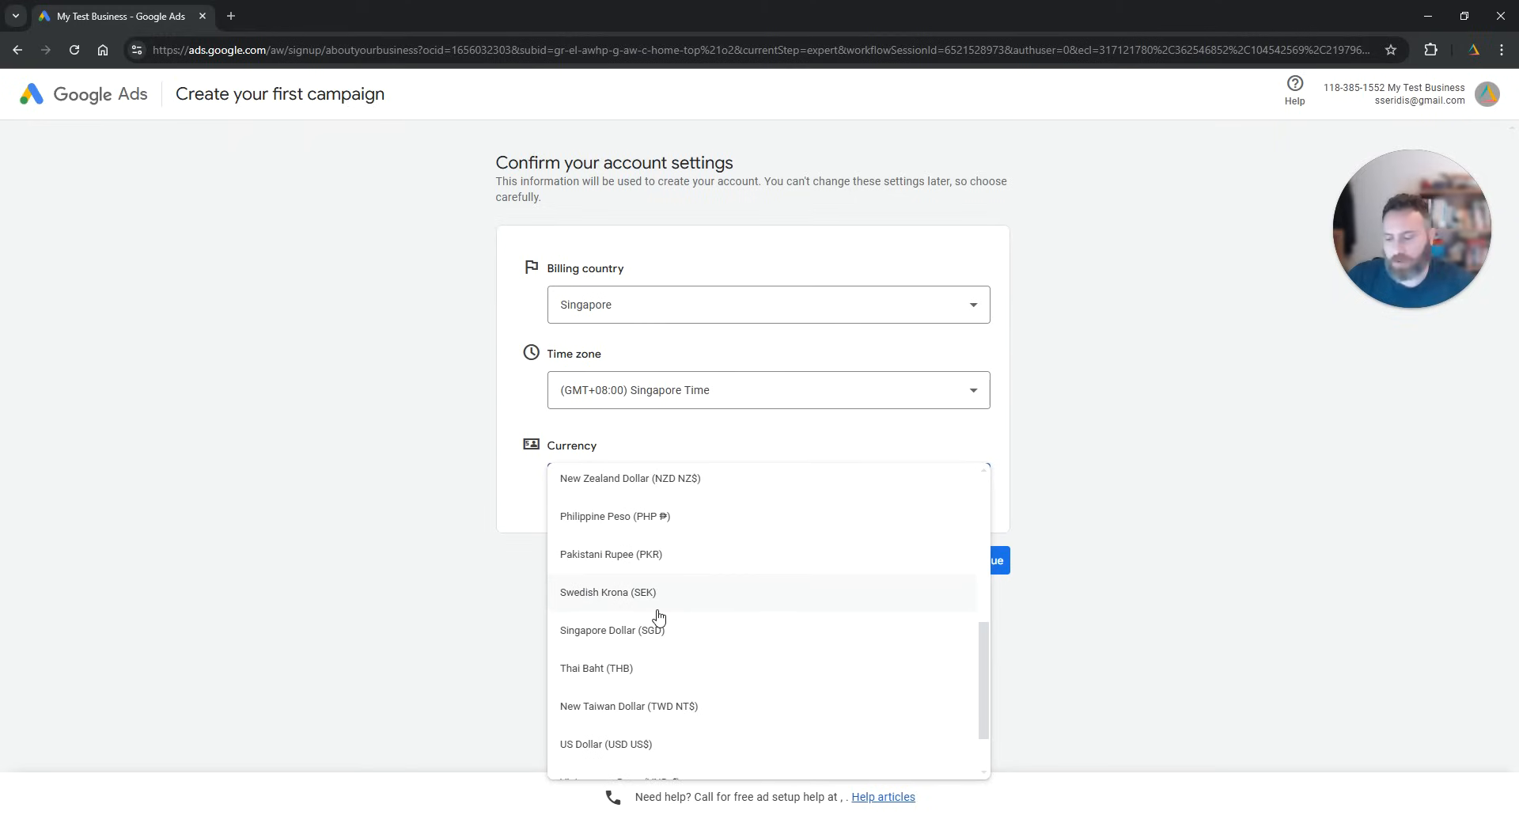
{"action": "left_click", "coordinate": [612, 629]}
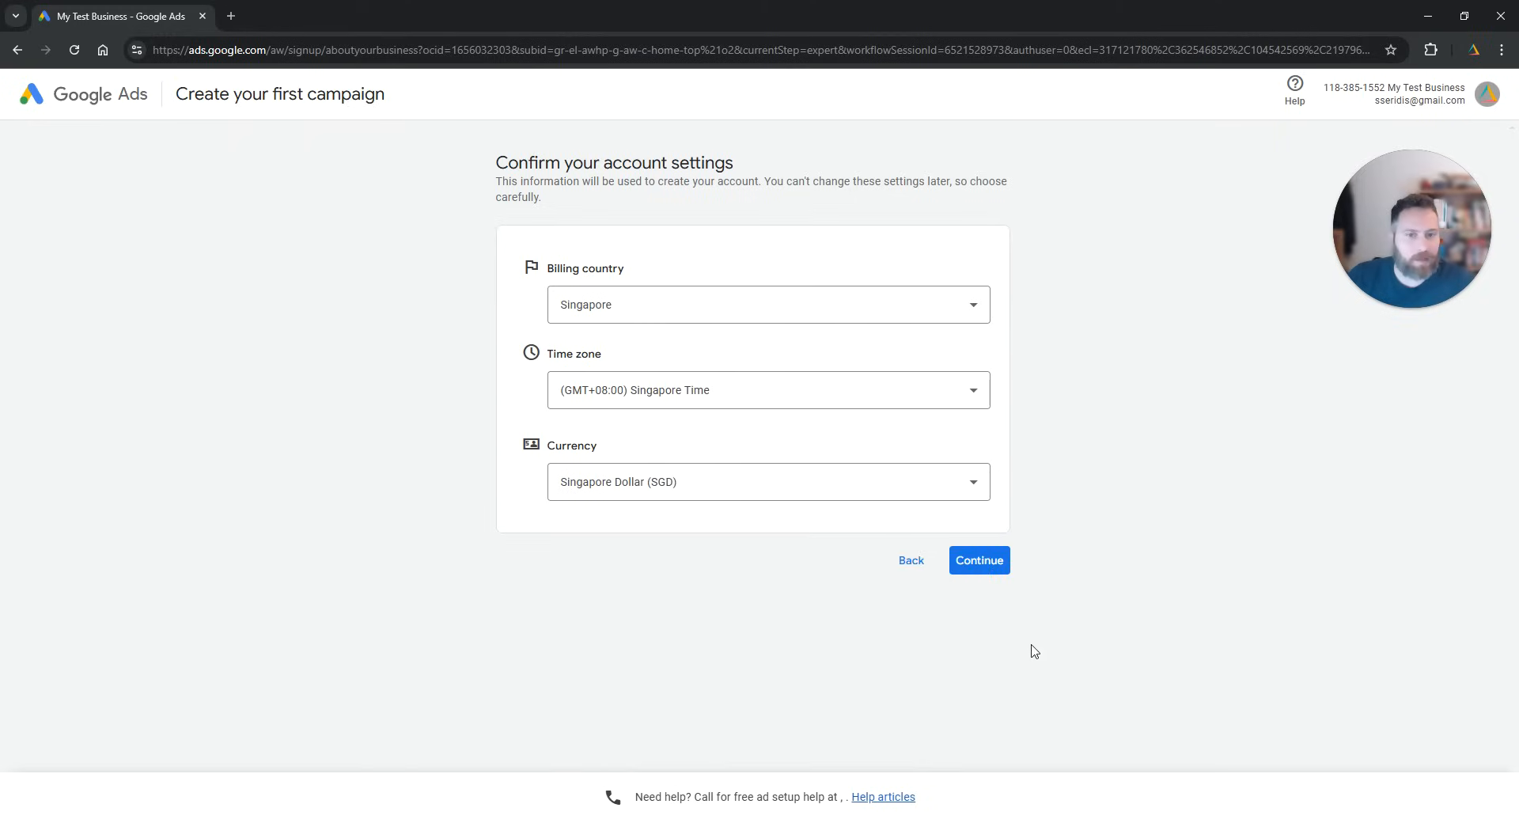
{"action": "mouse_move", "coordinate": [1121, 577]}
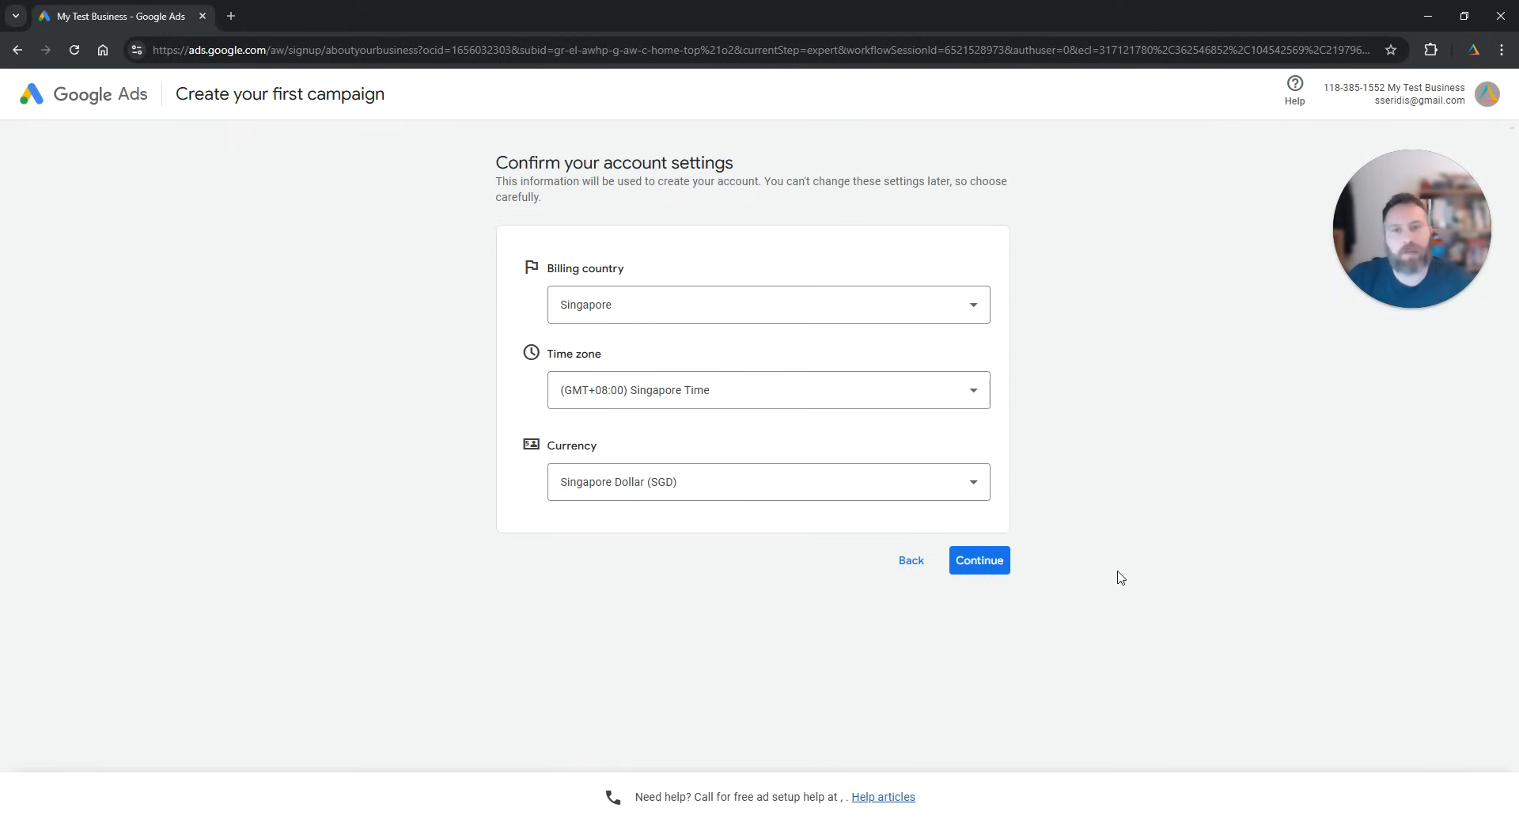
{"action": "left_click", "coordinate": [978, 560]}
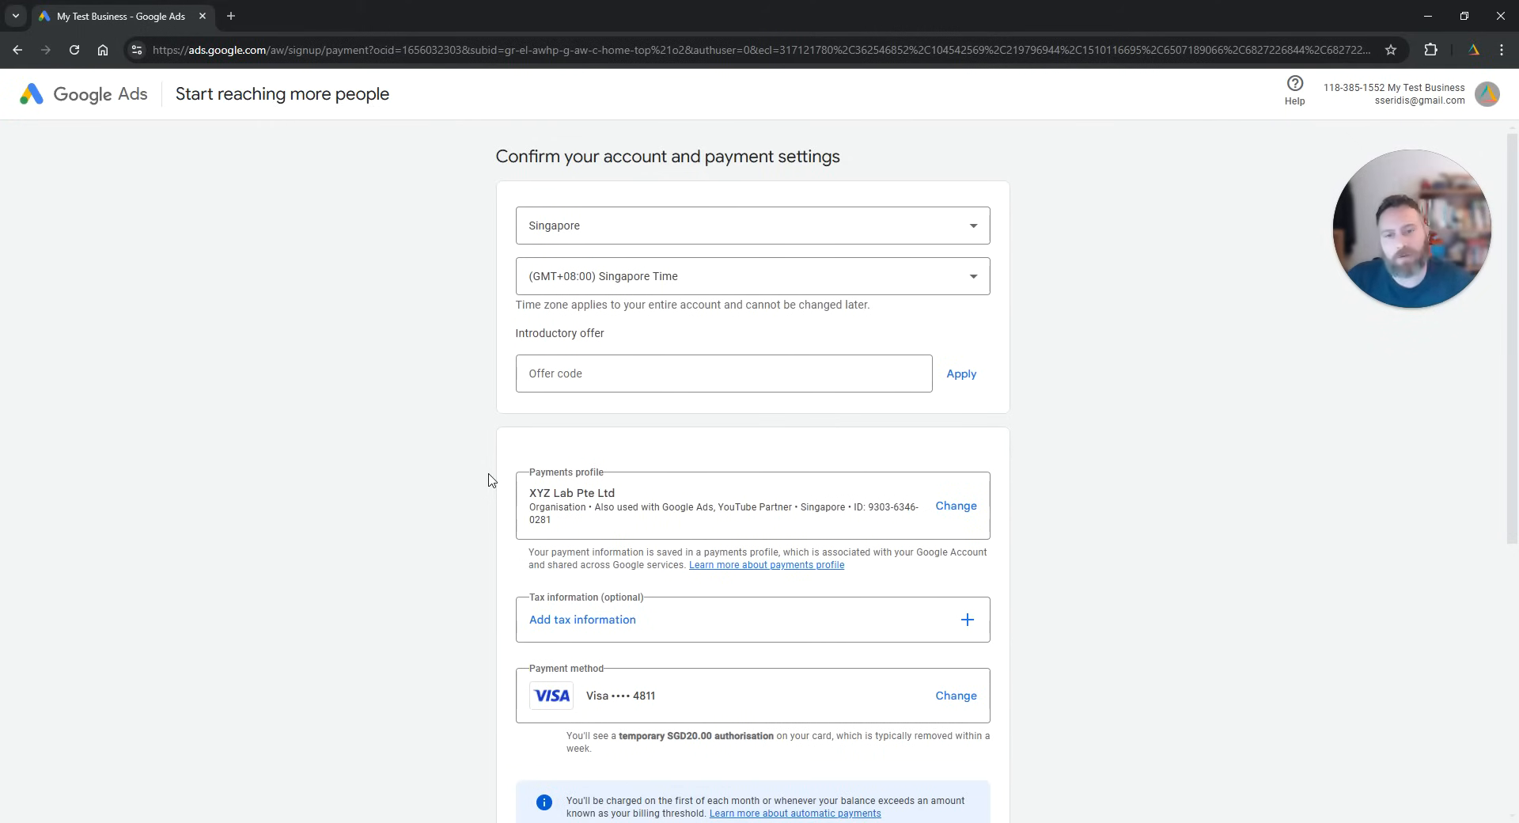
Step: Answer No to personalised expert guidance and submit the payment settings
{"action": "scroll", "scroll_direction": "down", "scroll_amount": 3}
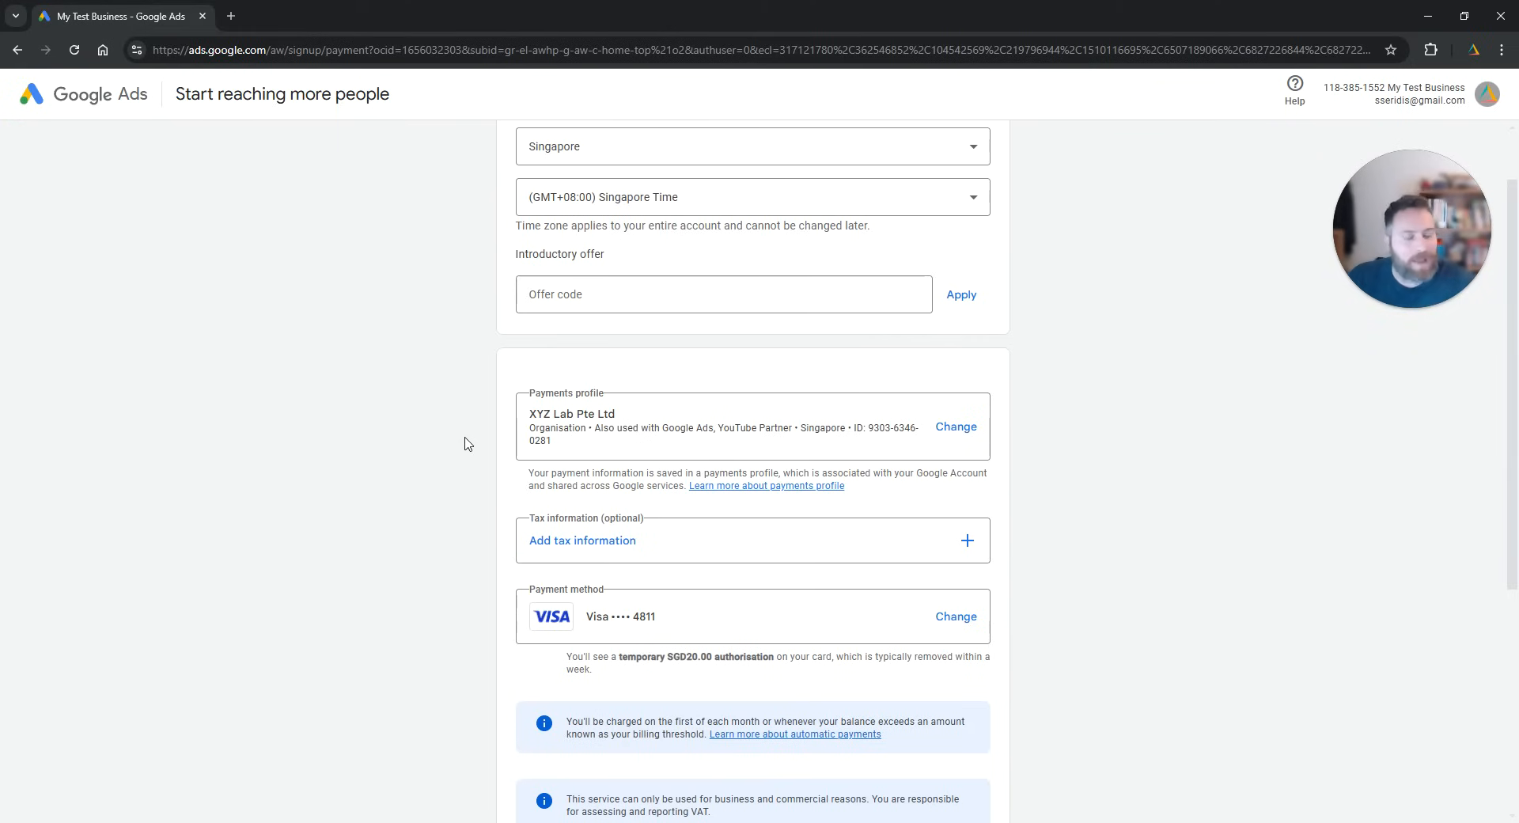
{"action": "scroll", "scroll_direction": "down", "scroll_amount": 3}
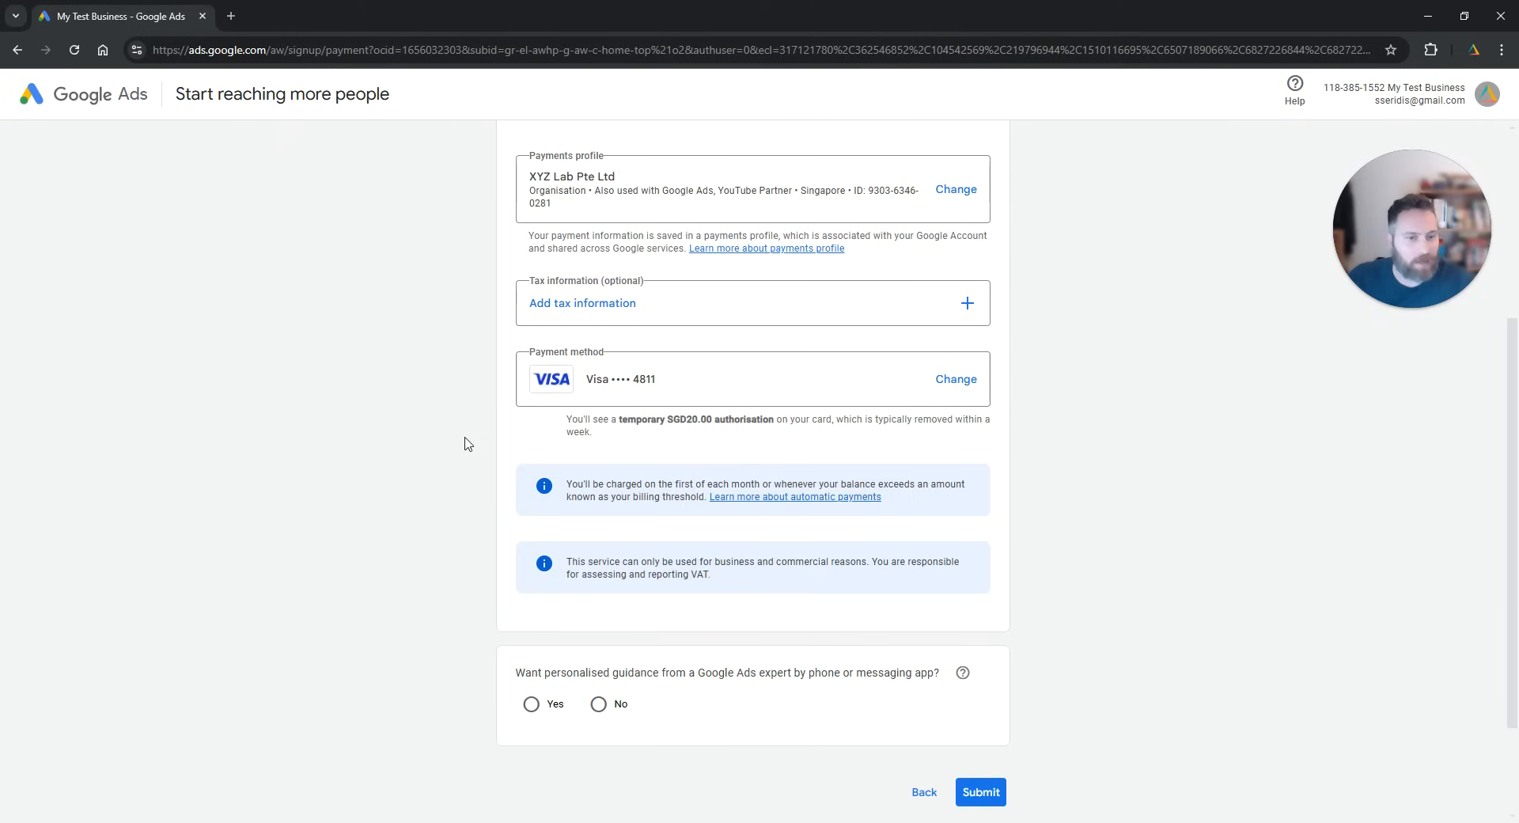
{"action": "scroll", "scroll_direction": "up", "scroll_amount": 3}
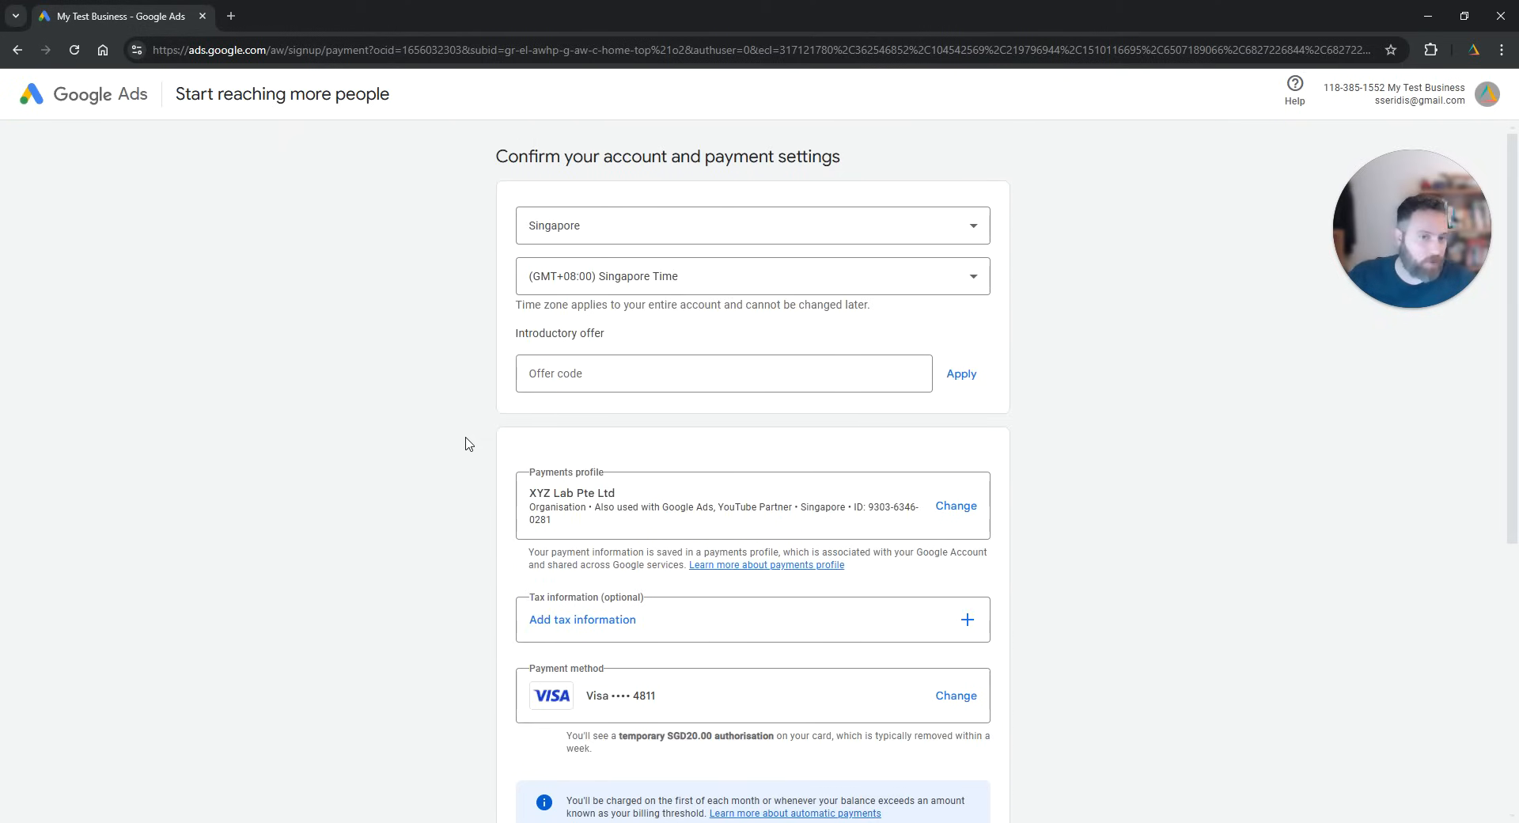
{"action": "scroll", "scroll_direction": "down", "scroll_amount": 3}
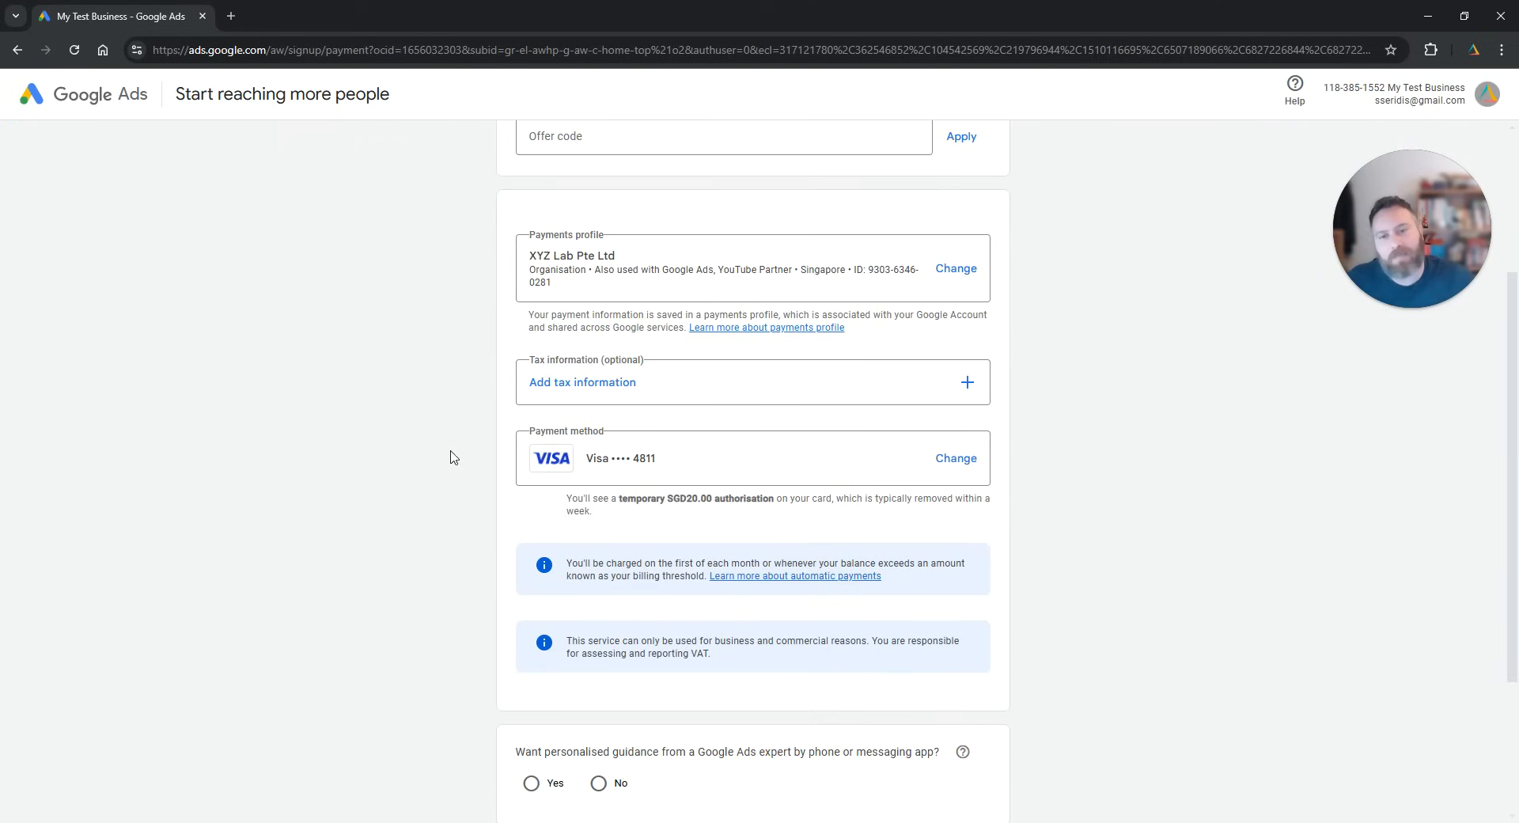
{"action": "mouse_move", "coordinate": [617, 498]}
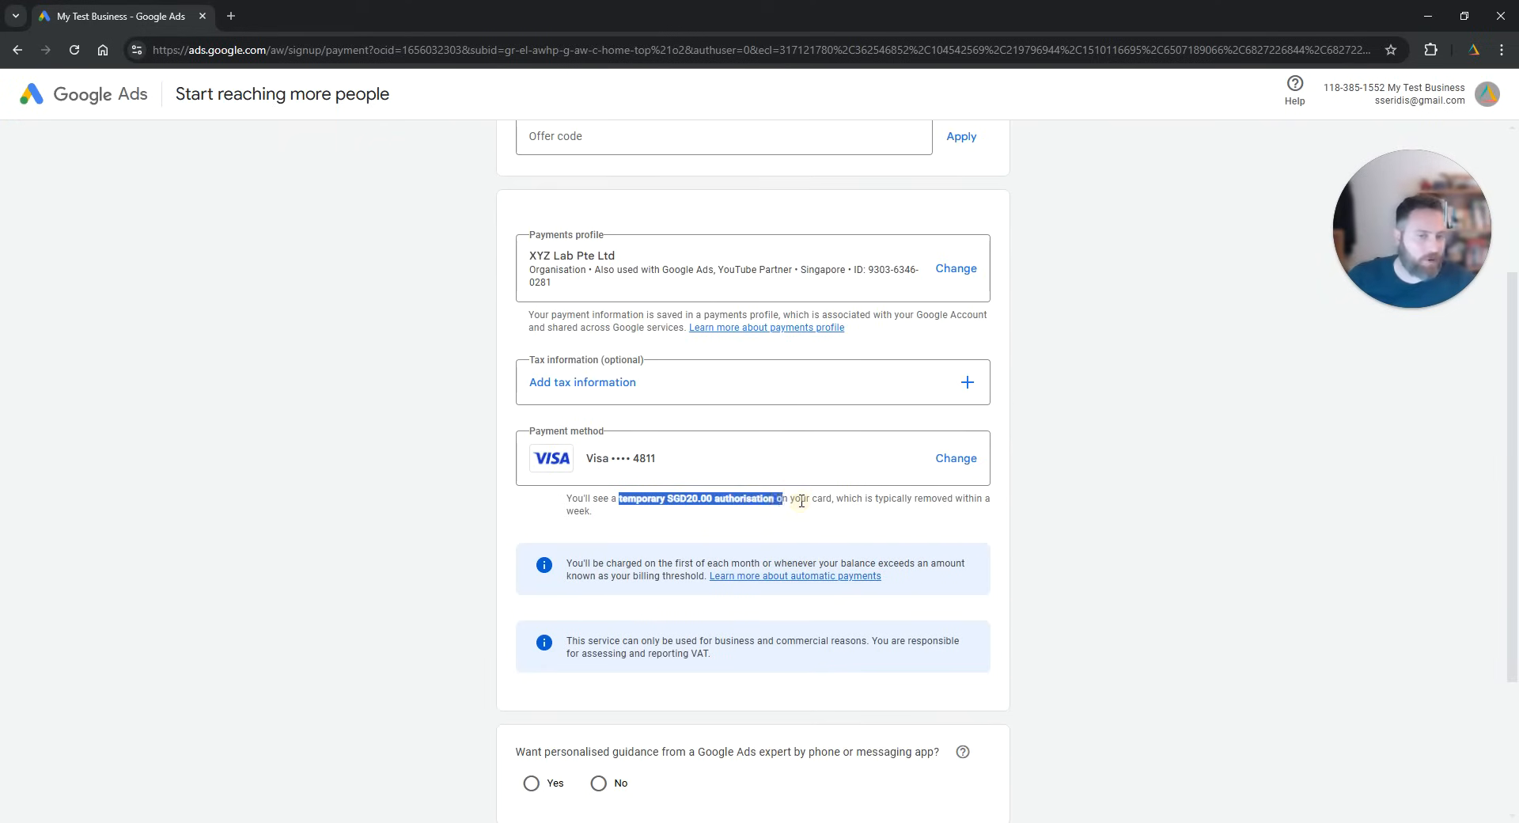
{"action": "left_click", "coordinate": [801, 500]}
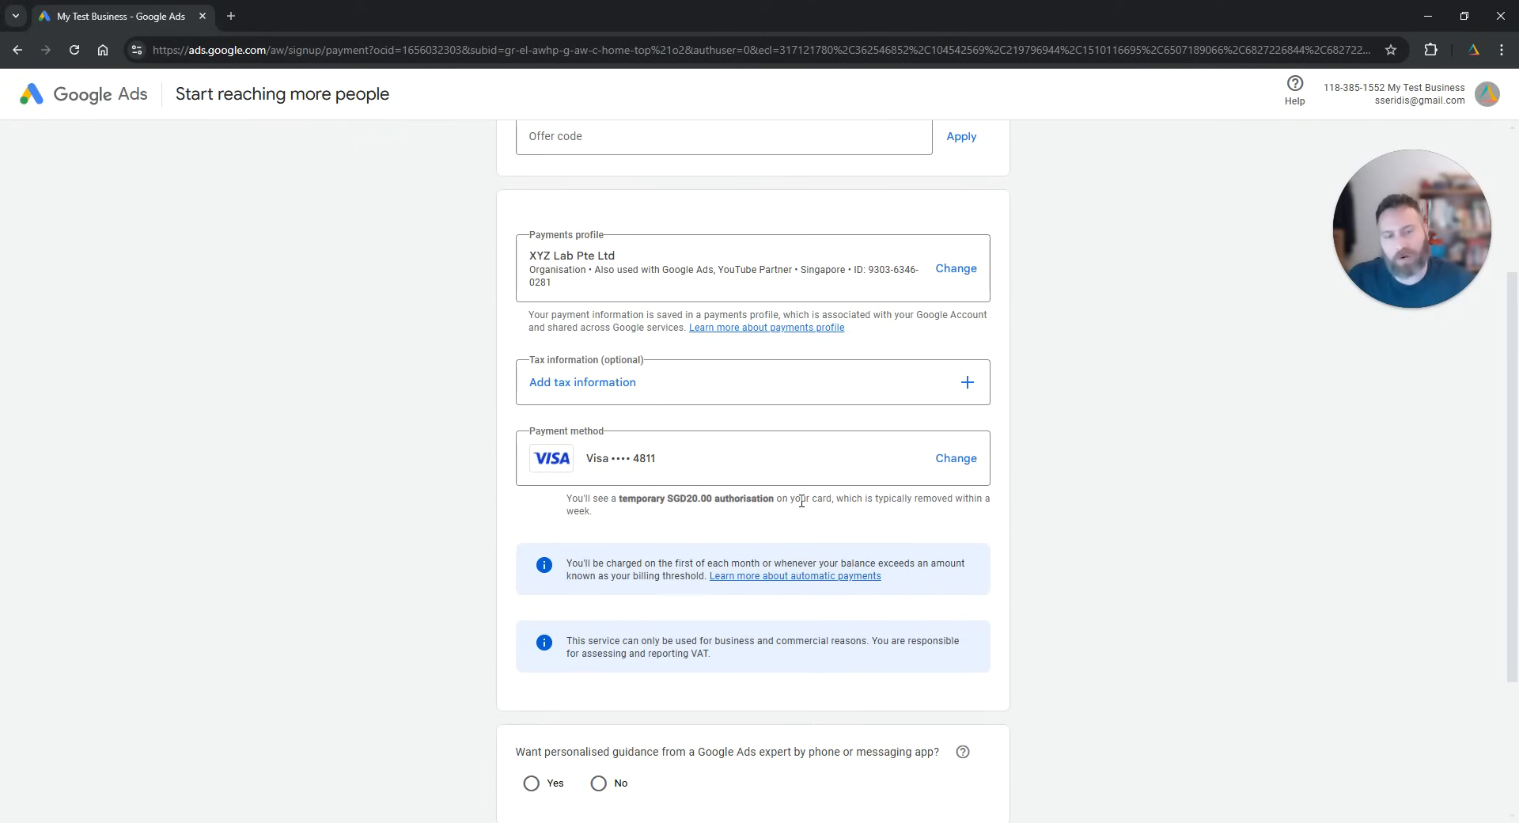
{"action": "mouse_move", "coordinate": [949, 550]}
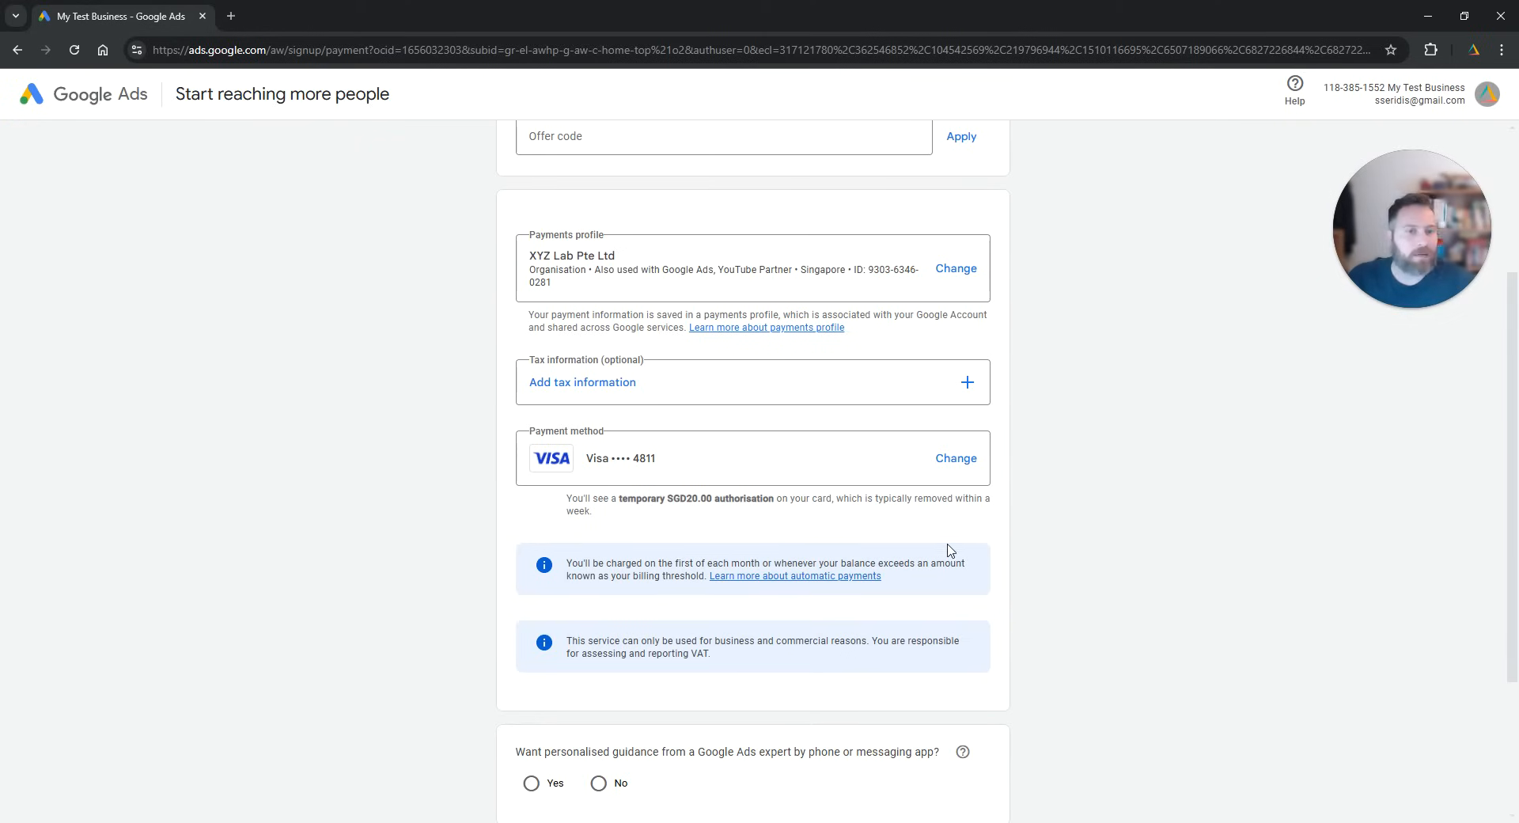
{"action": "scroll", "scroll_direction": "down", "scroll_amount": 3}
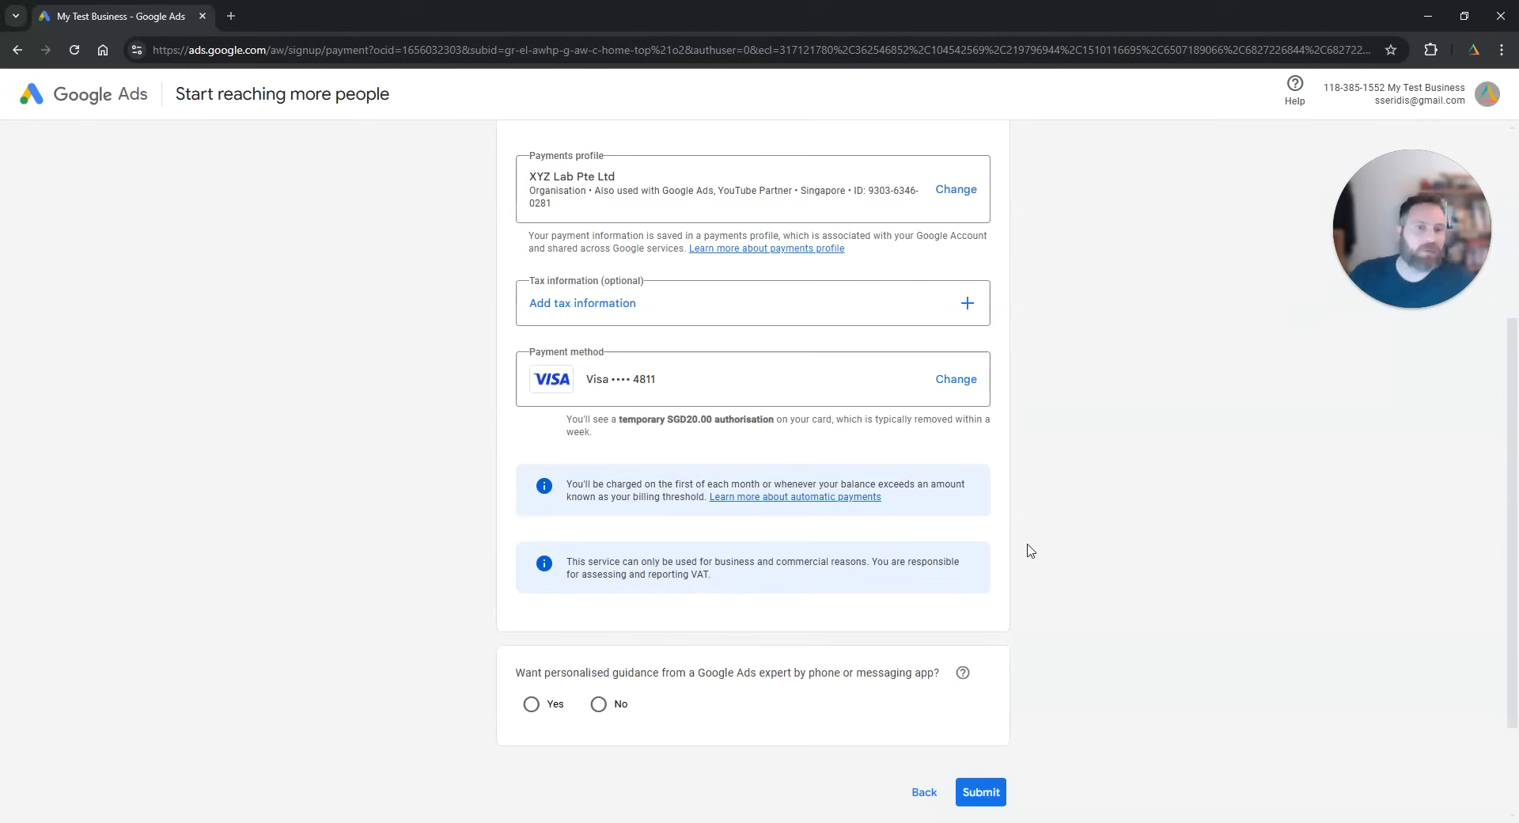
{"action": "left_click", "coordinate": [979, 791]}
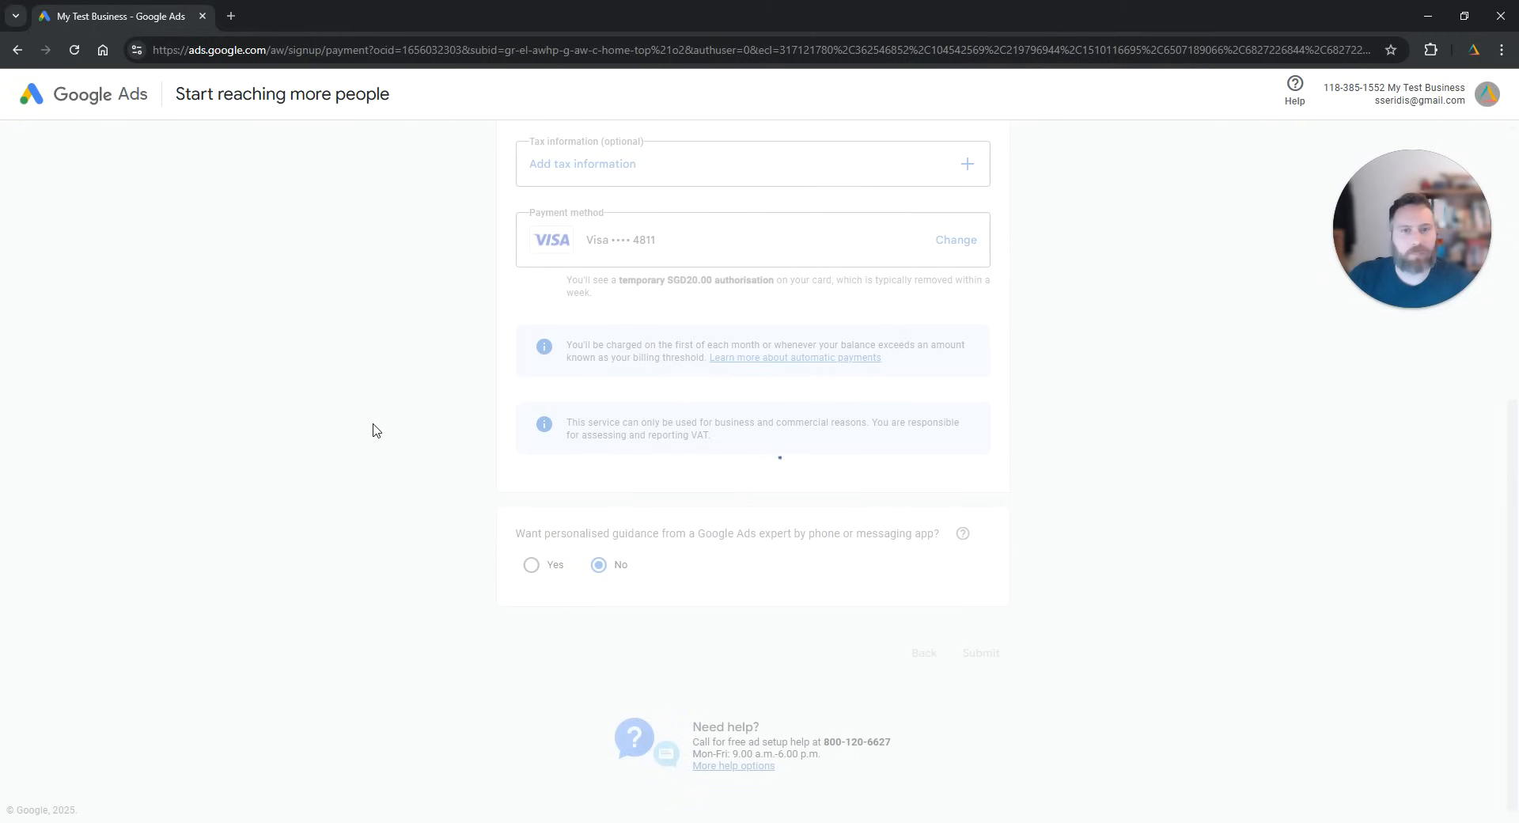
{"action": "scroll", "scroll_direction": "up", "scroll_amount": 3}
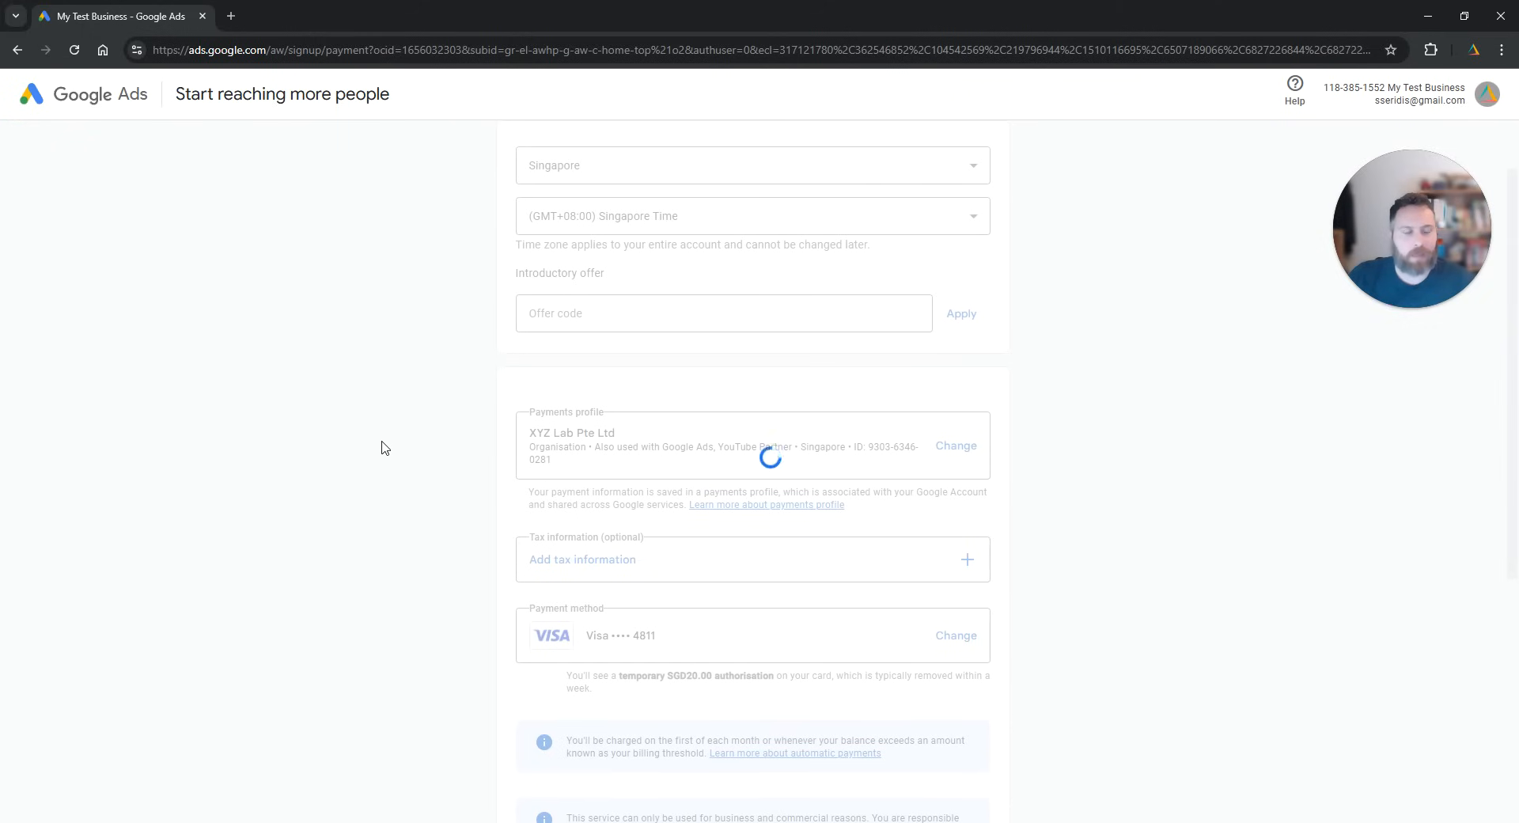
{"action": "scroll", "scroll_direction": "up", "scroll_amount": 3}
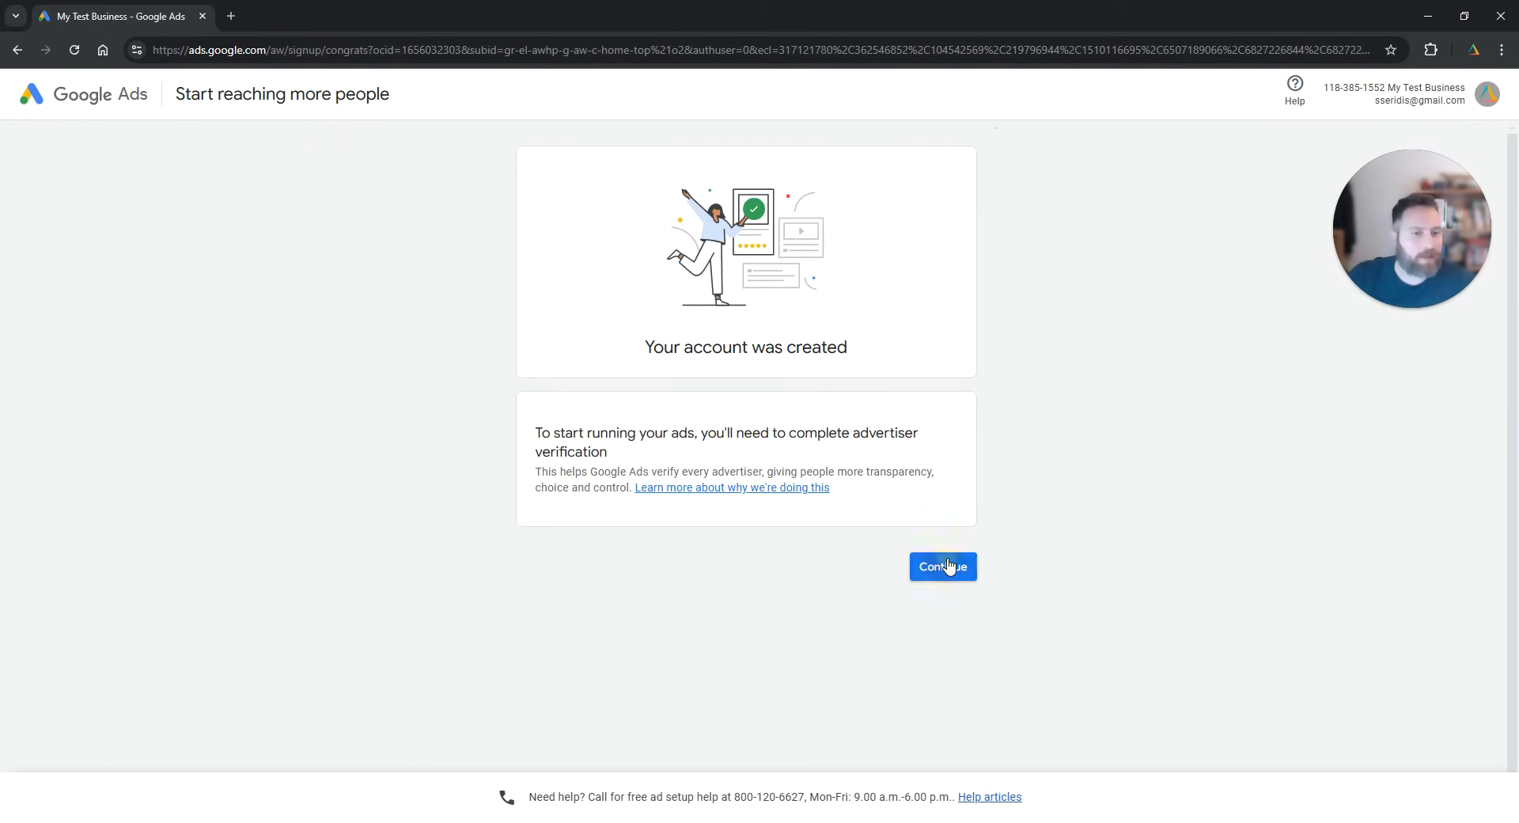
Step: Answer not an agency and pays Google Ads directly, then save the verification answers
{"action": "left_click", "coordinate": [941, 565]}
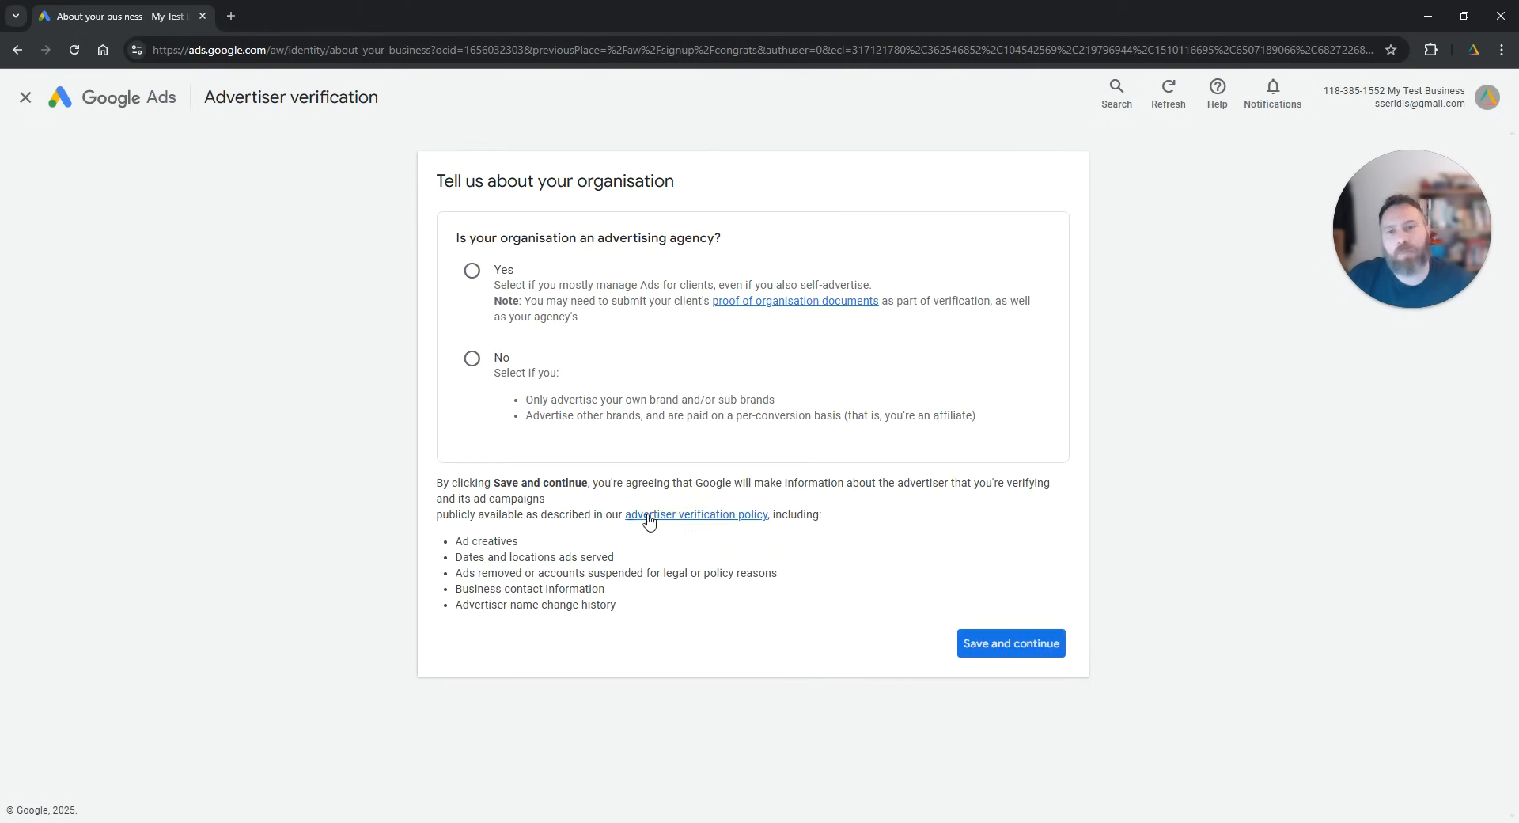
{"action": "mouse_move", "coordinate": [514, 340]}
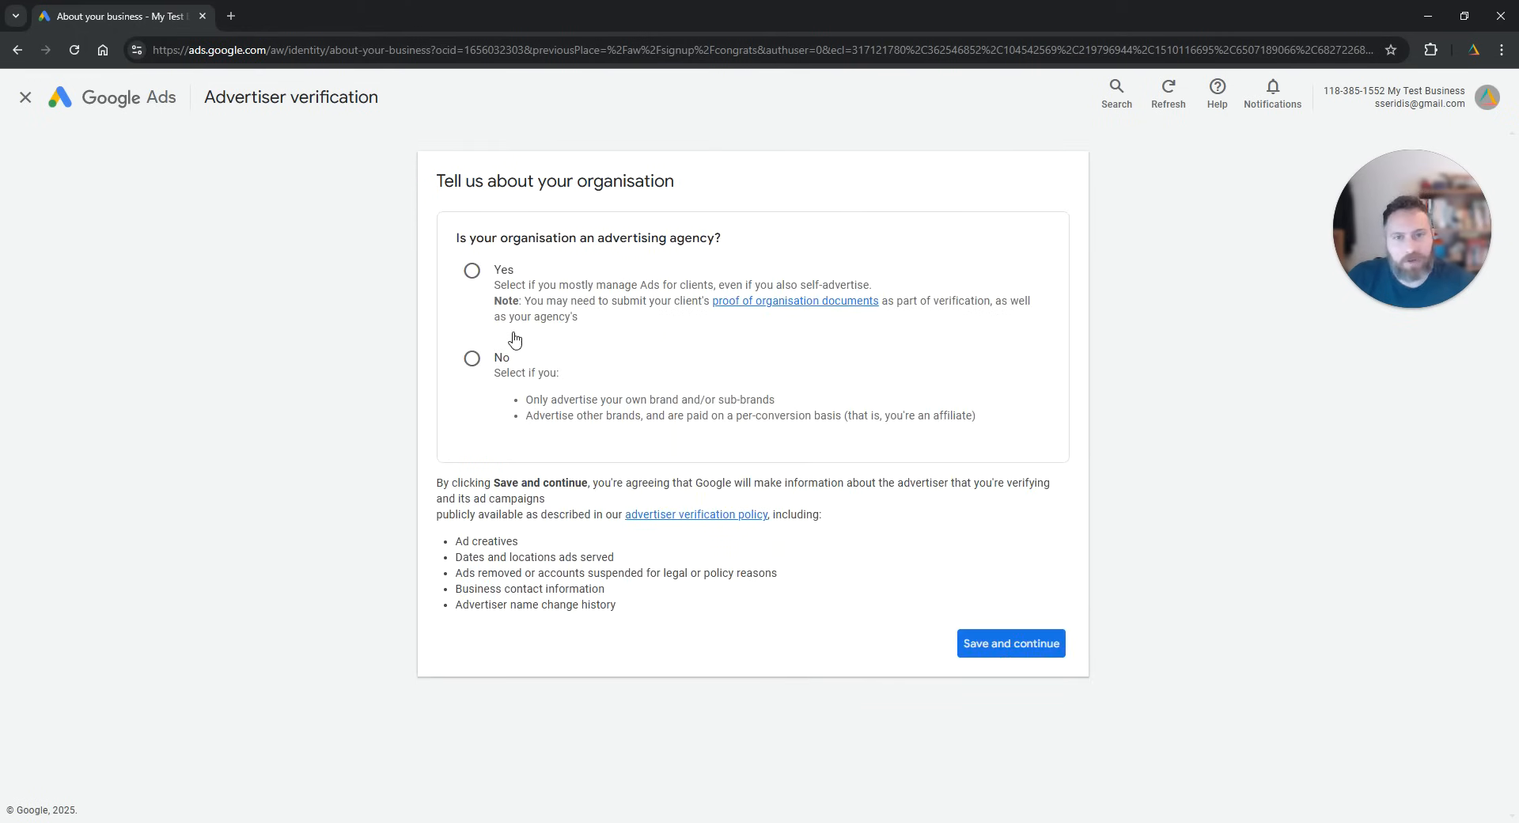
{"action": "left_click", "coordinate": [472, 357]}
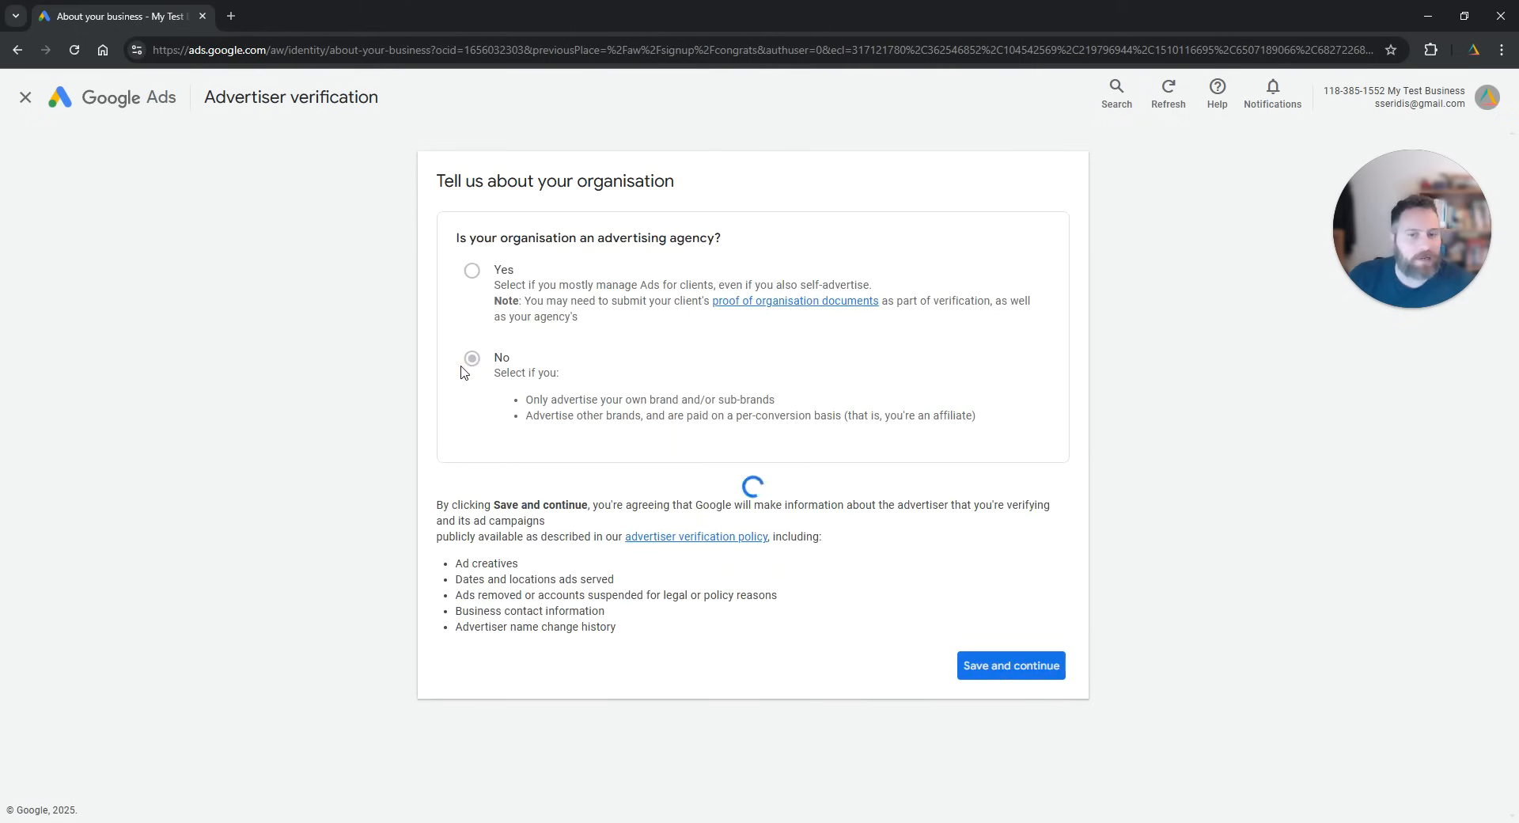
{"action": "left_click", "coordinate": [472, 357]}
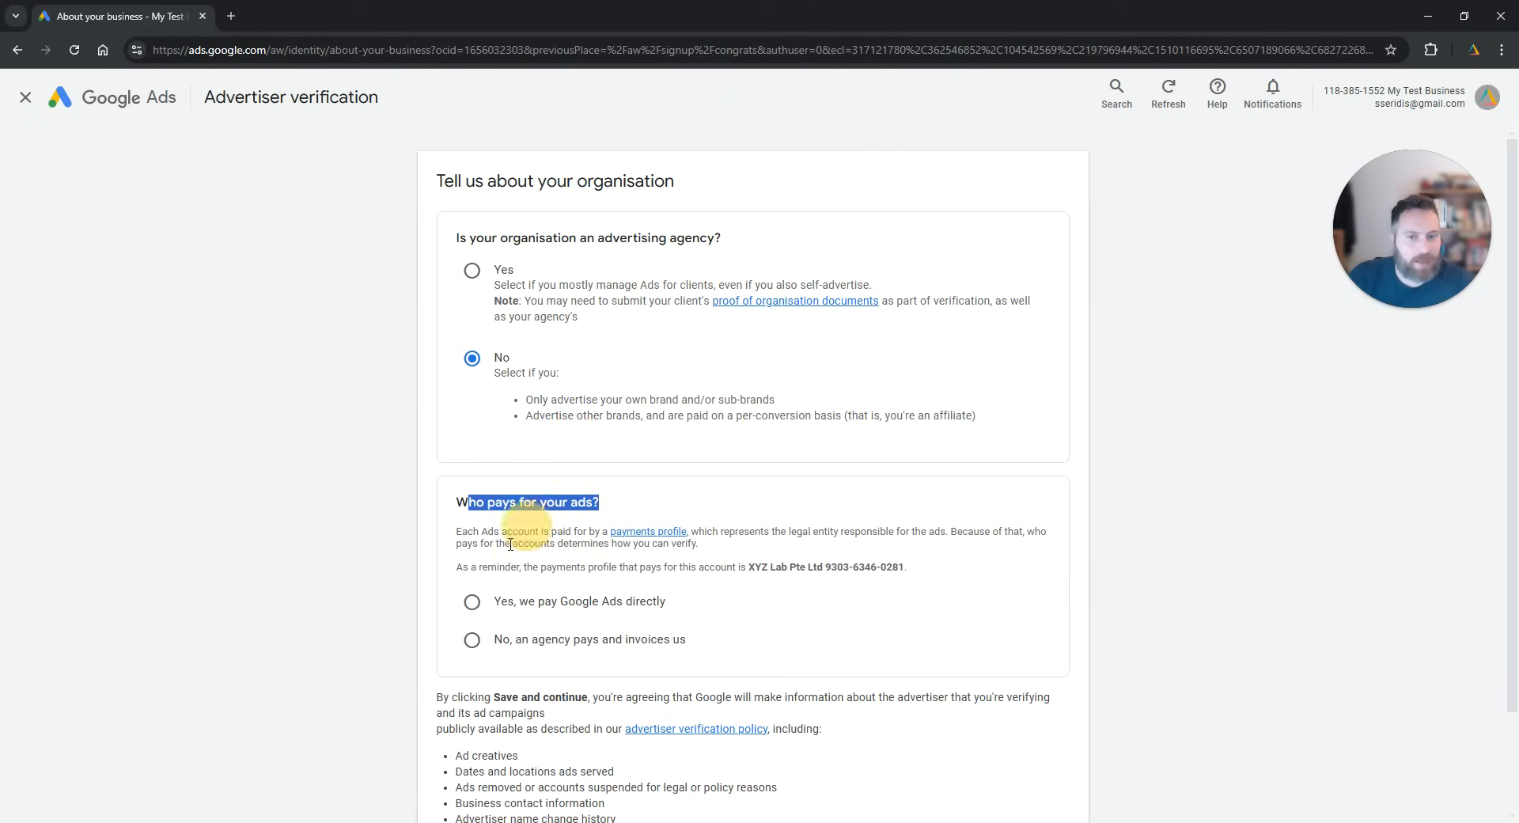
{"action": "left_click", "coordinate": [471, 600]}
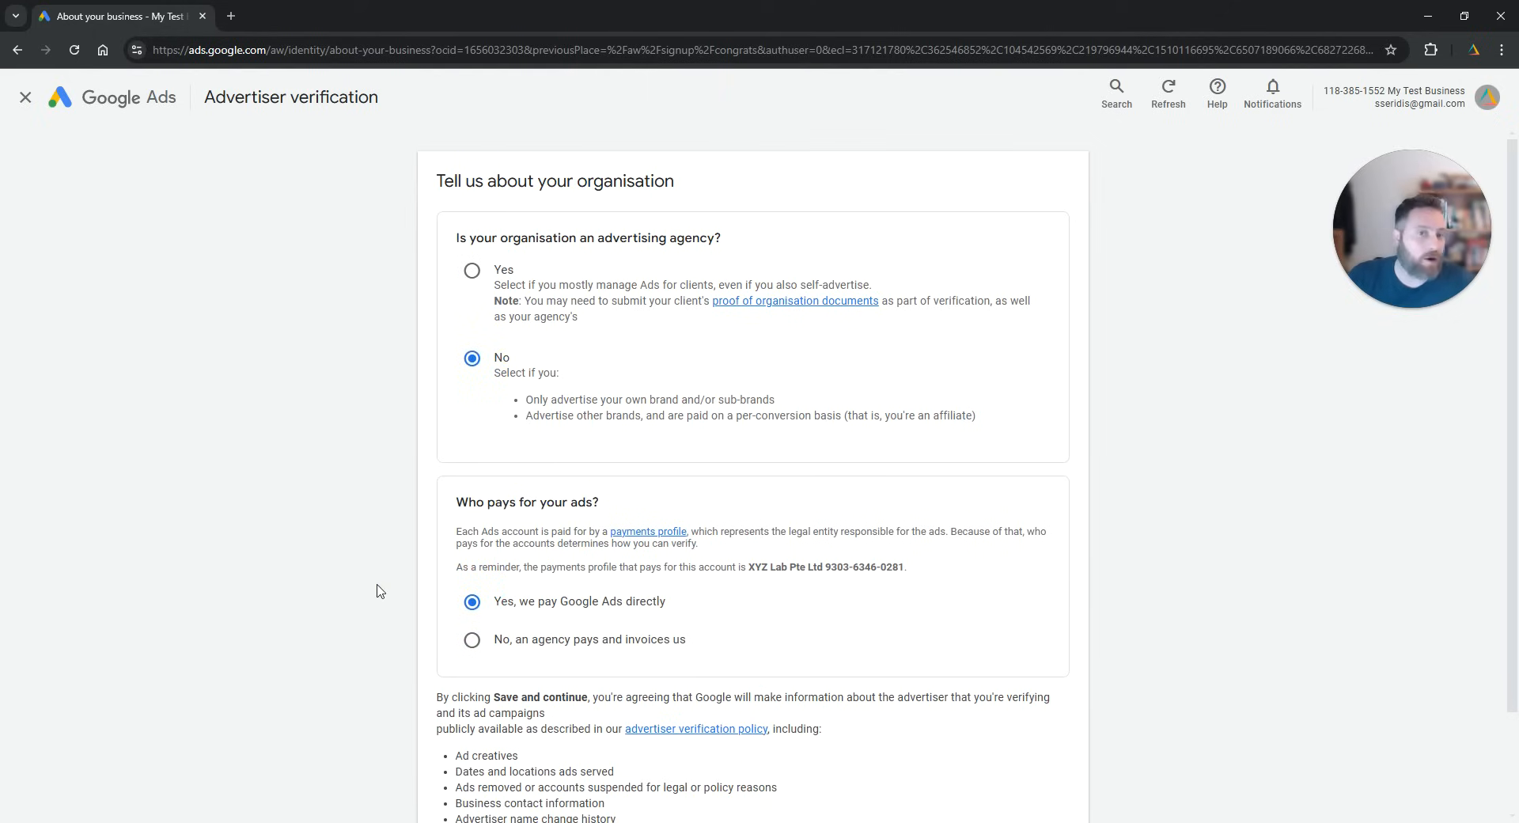
{"action": "mouse_move", "coordinate": [355, 595]}
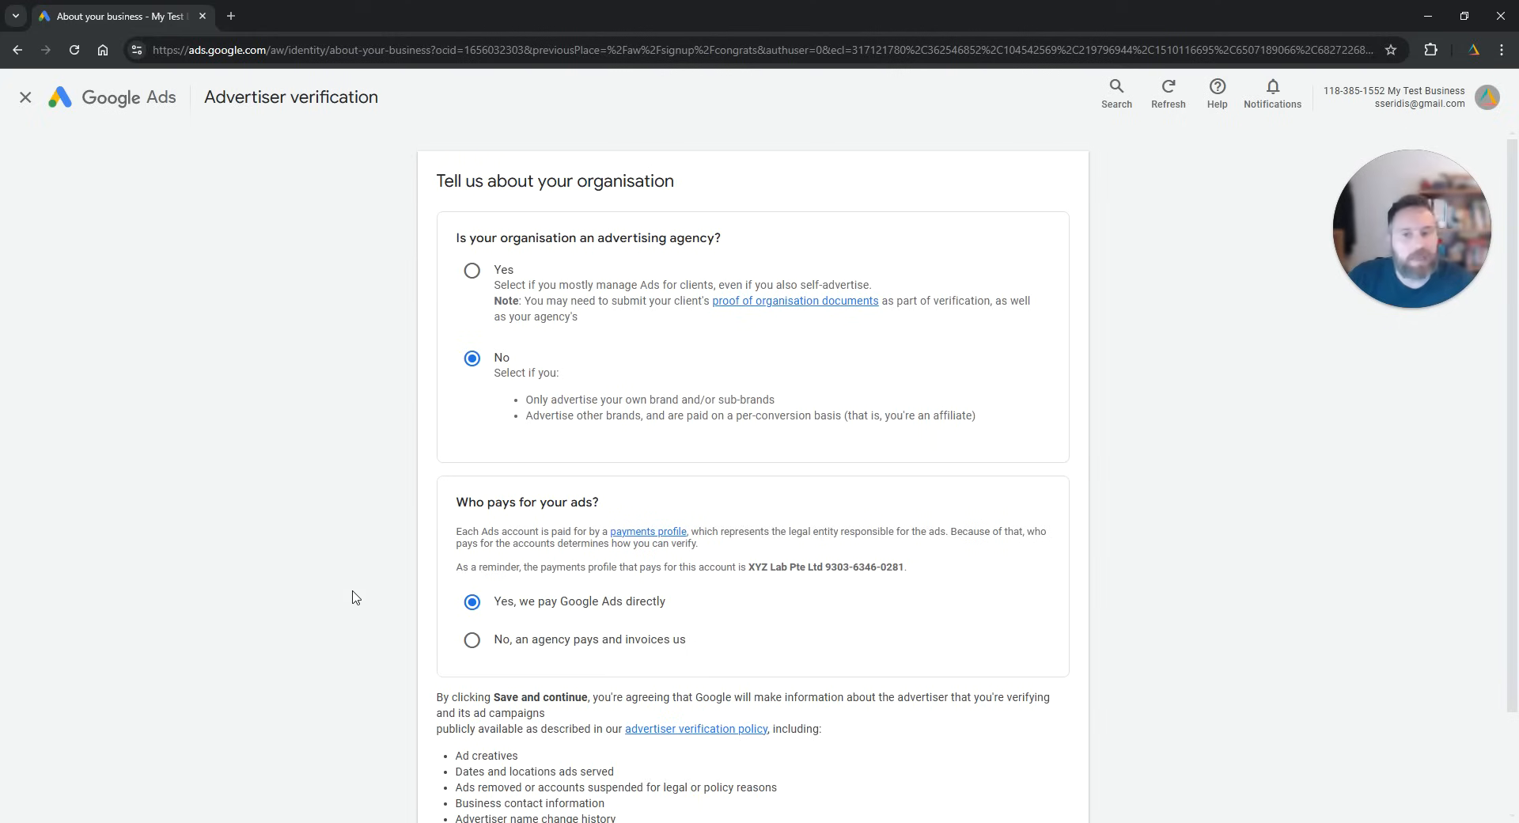
{"action": "scroll", "scroll_direction": "down", "scroll_amount": 3}
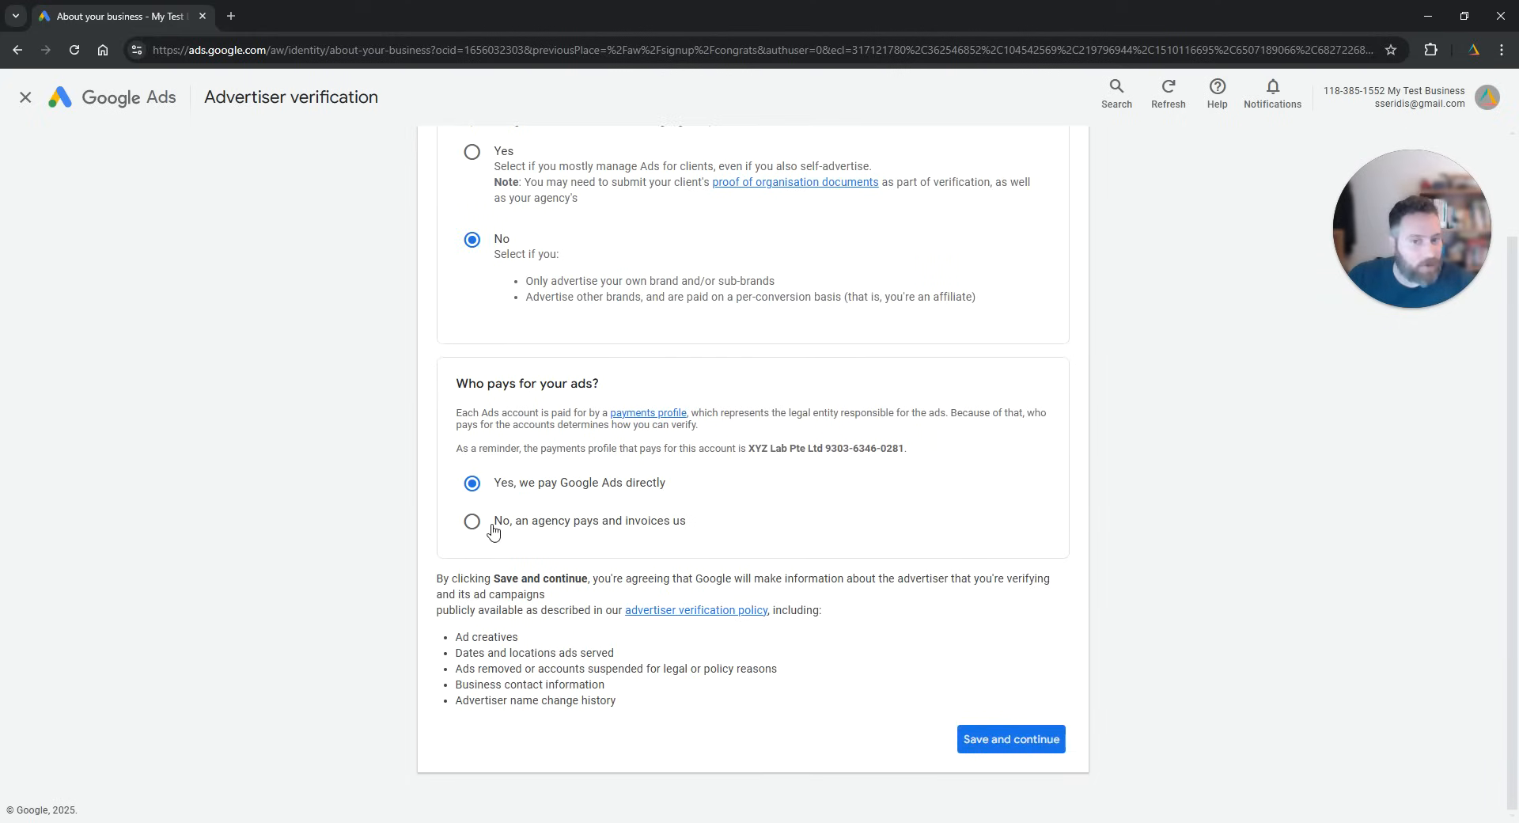
{"action": "left_click", "coordinate": [1009, 738]}
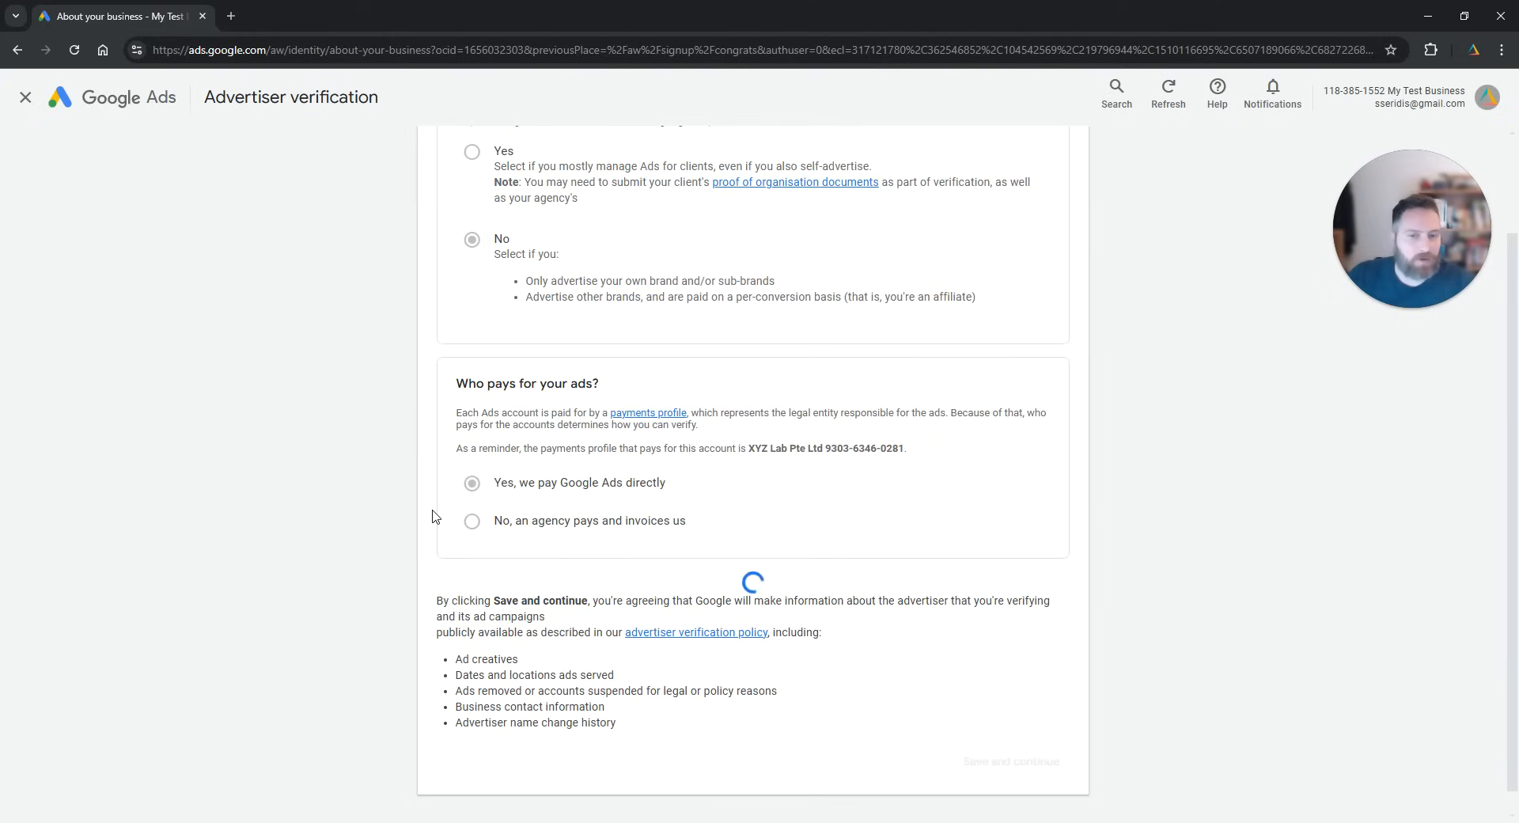
{"action": "left_click", "coordinate": [1010, 761]}
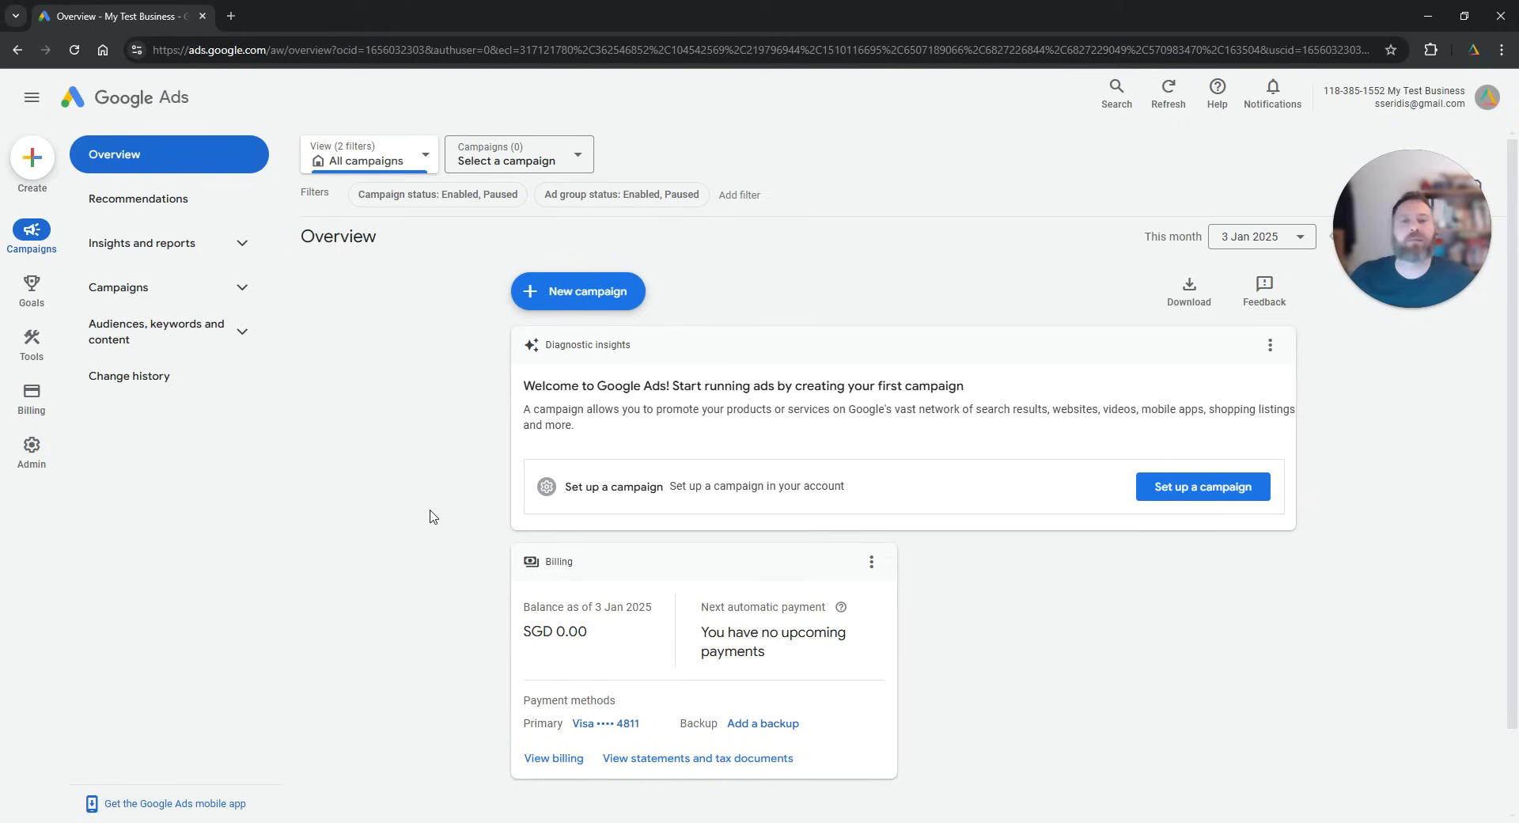
{"action": "mouse_move", "coordinate": [456, 438]}
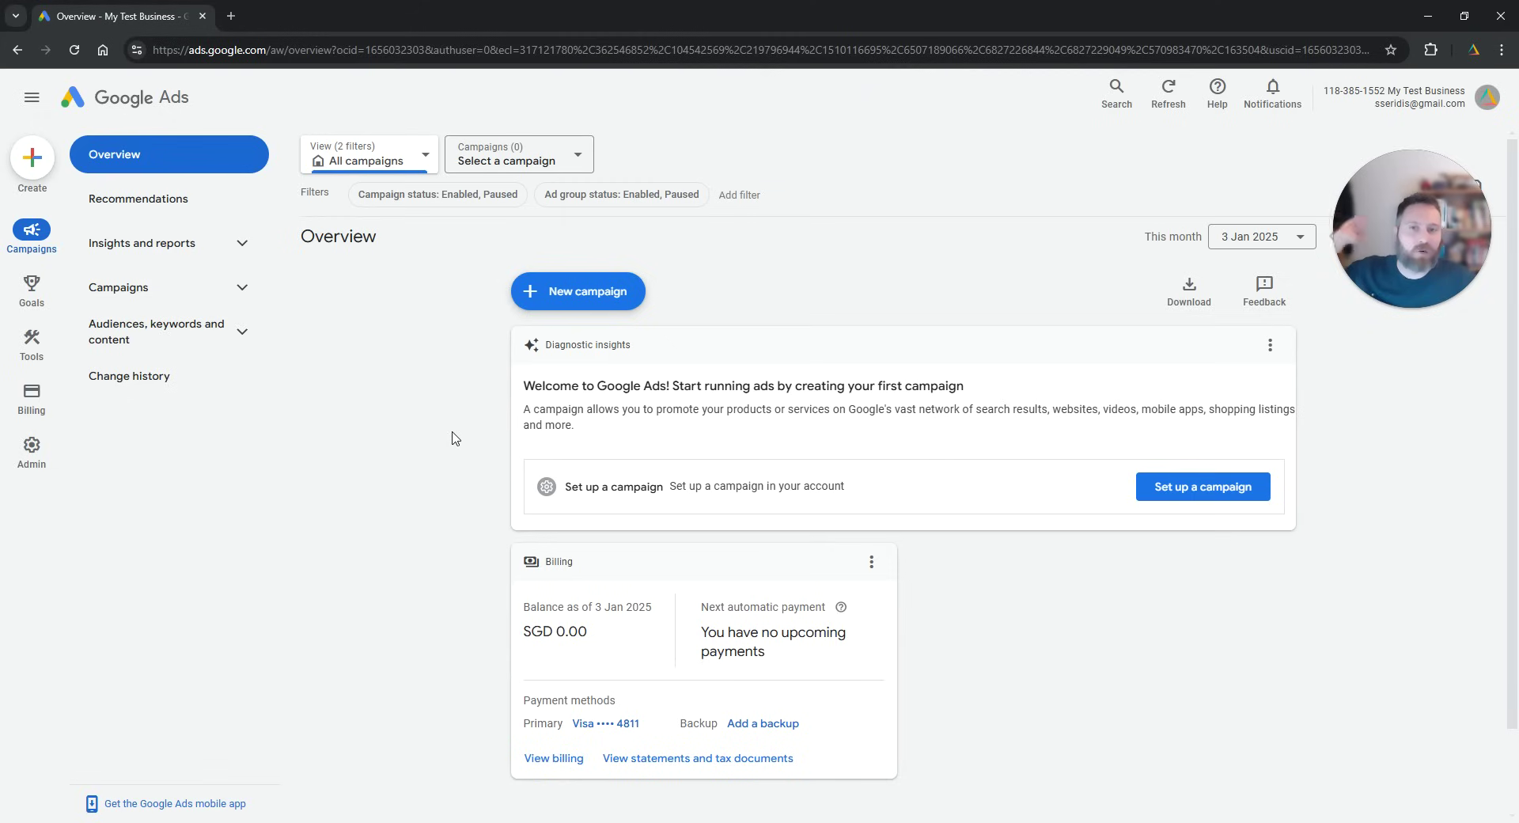